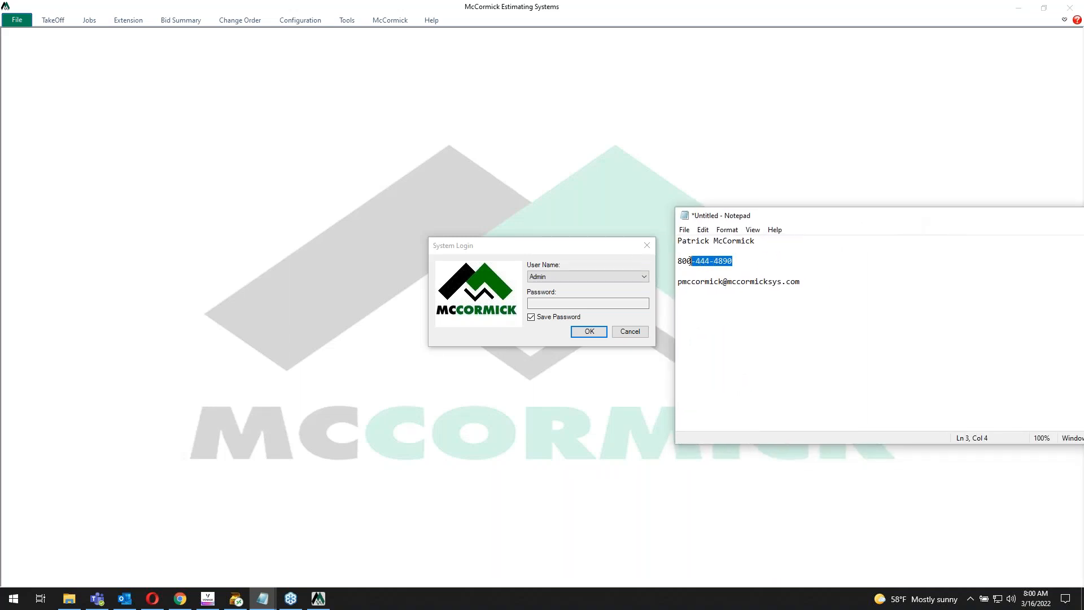
# Clear the text selection in the Notepad contact note.
pyautogui.click(800, 281)
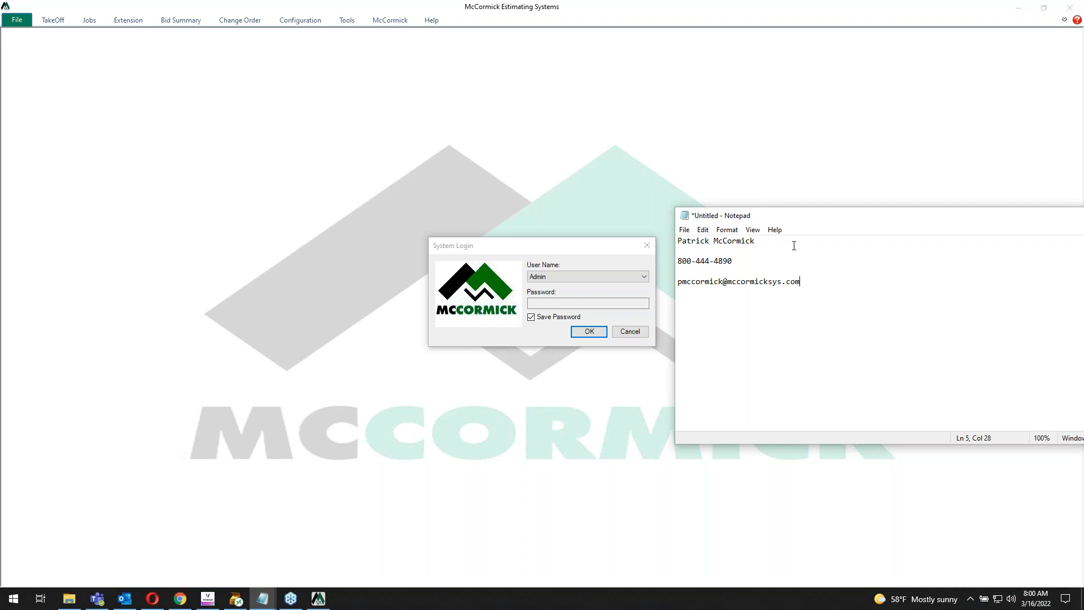
pyautogui.moveTo(753, 263)
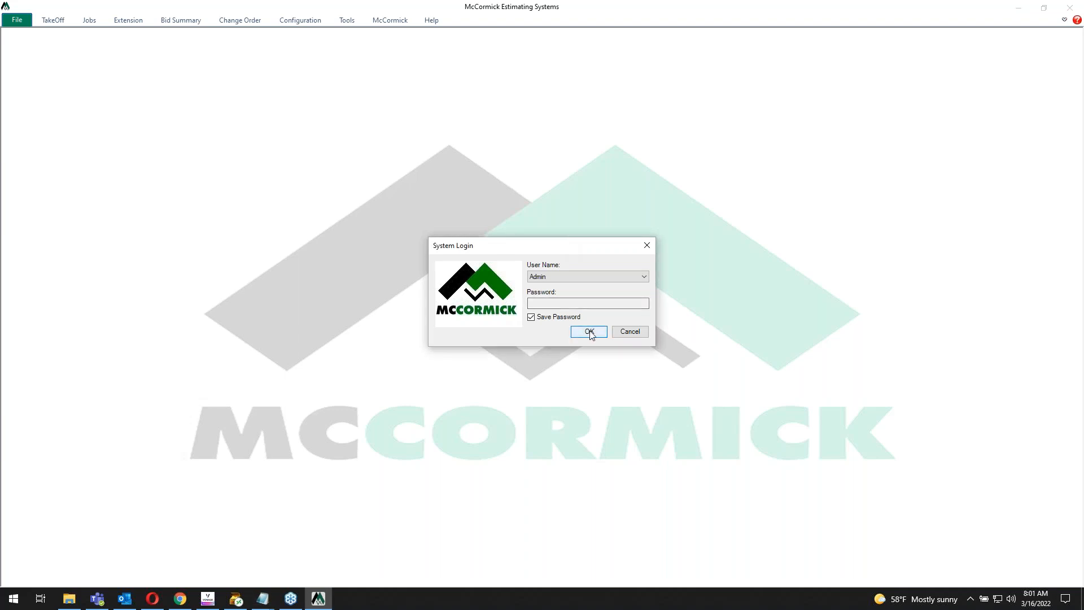
pyautogui.click(587, 332)
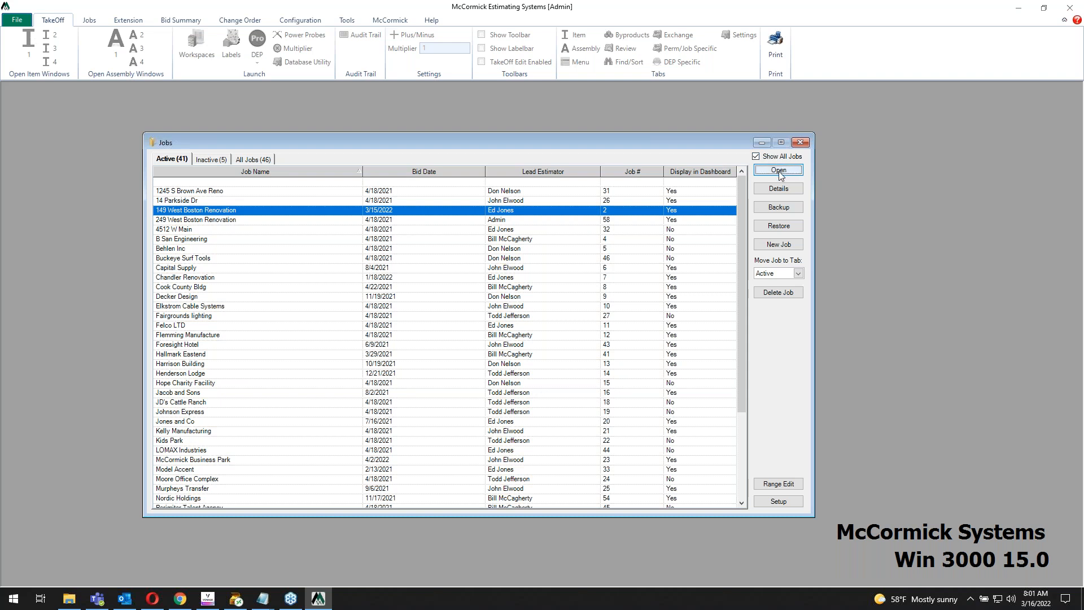
pyautogui.click(778, 170)
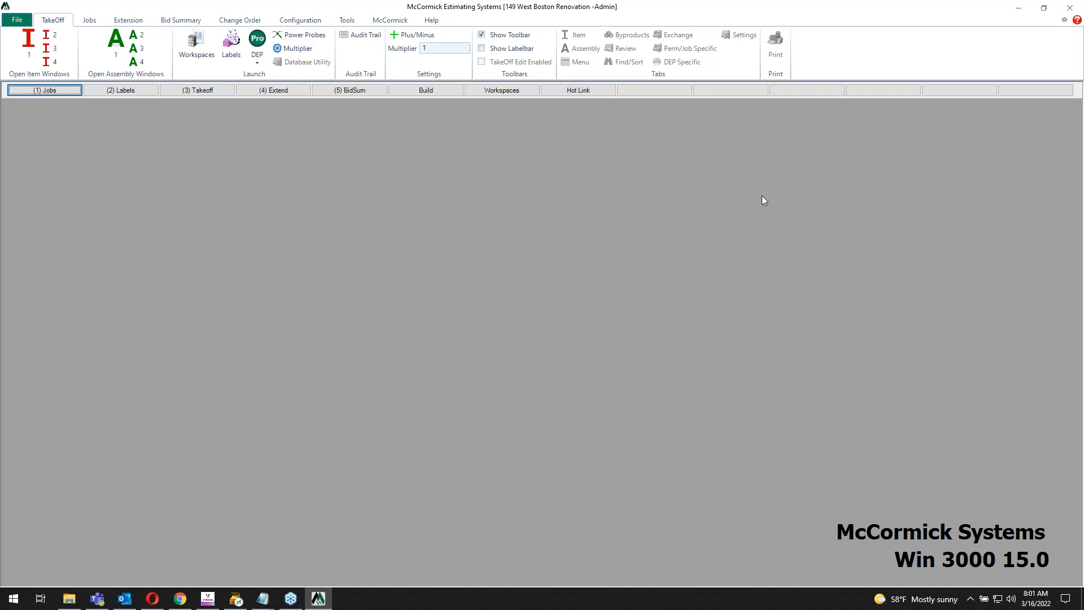
pyautogui.moveTo(88, 125)
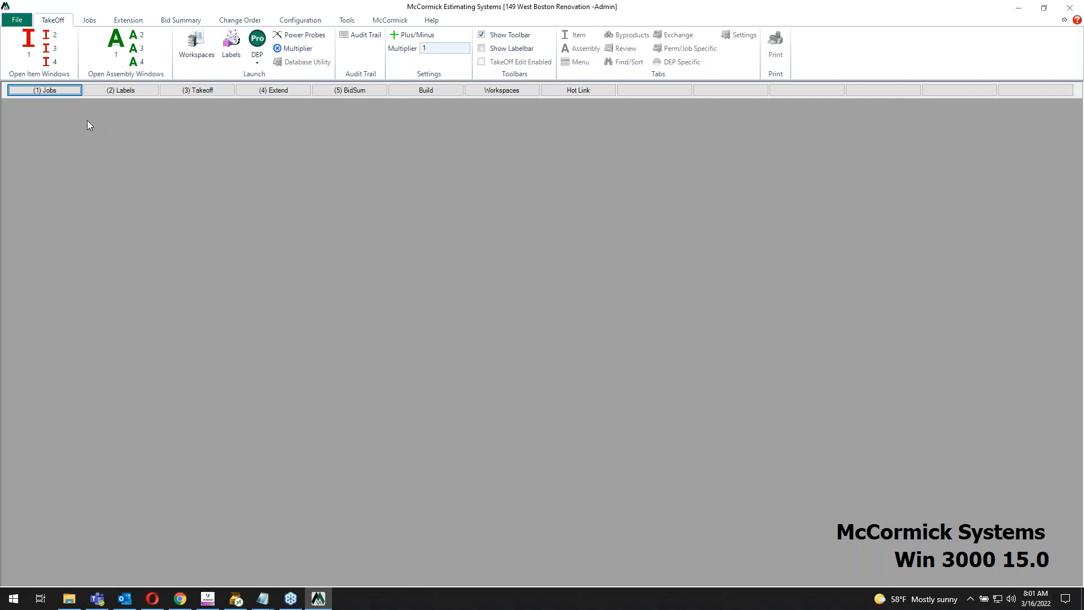
pyautogui.moveTo(358, 102)
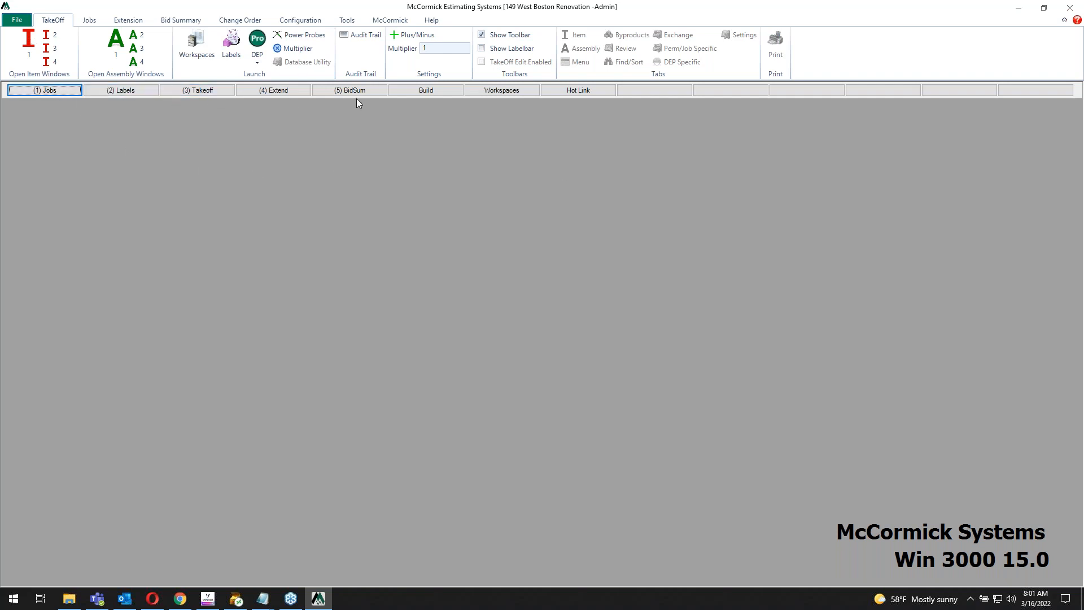
pyautogui.click(120, 90)
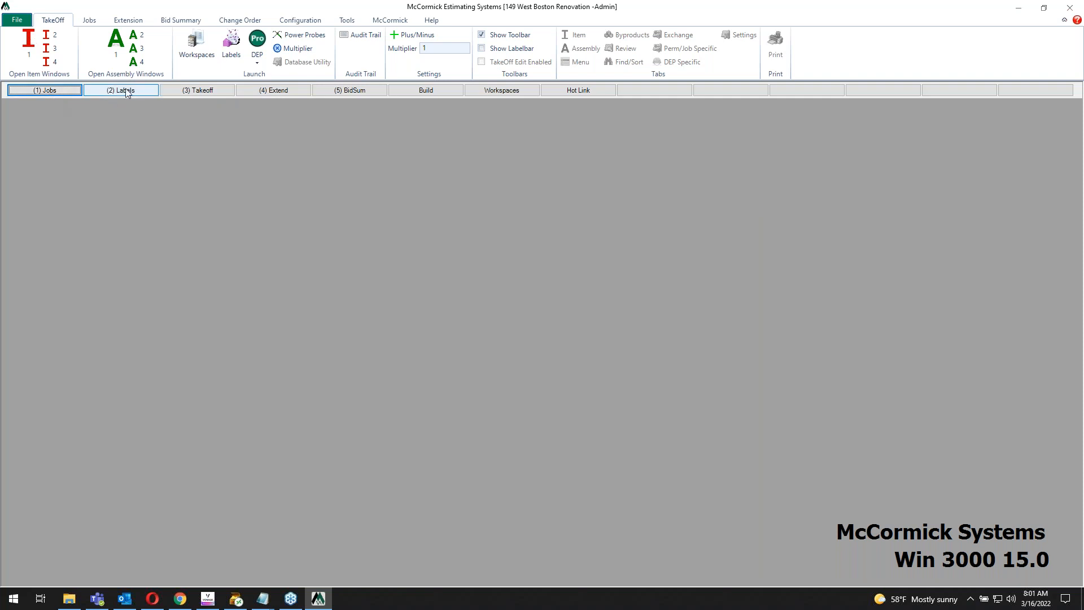
pyautogui.click(120, 90)
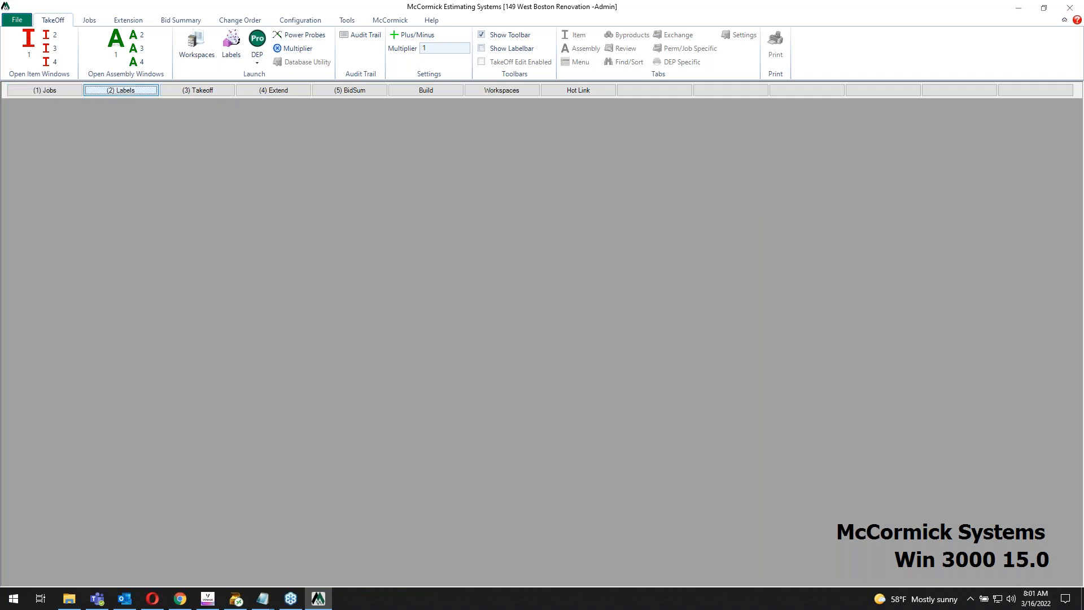
pyautogui.click(231, 41)
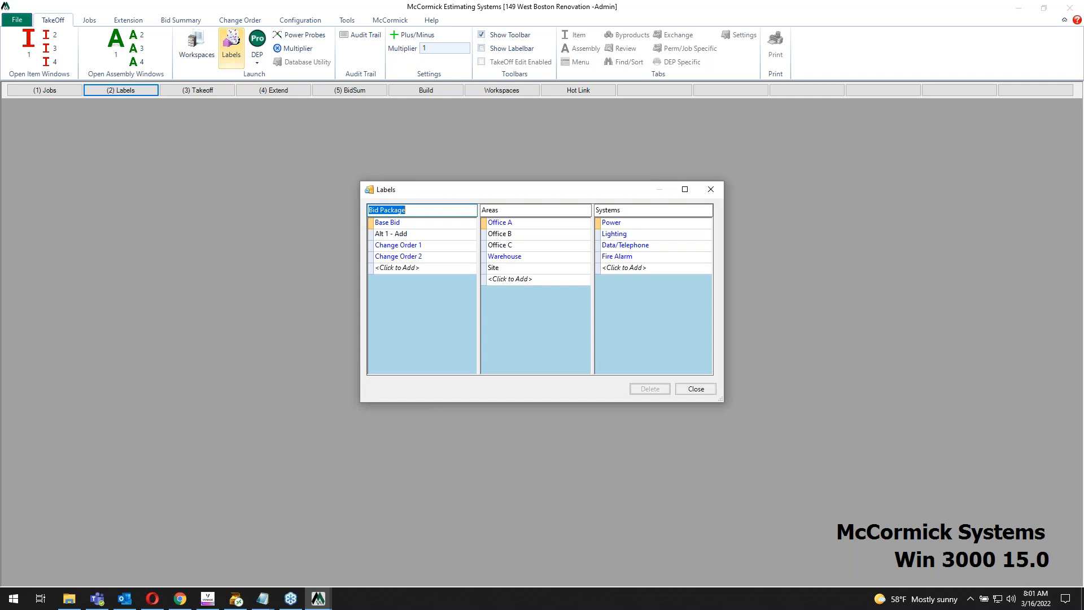
pyautogui.moveTo(540, 200)
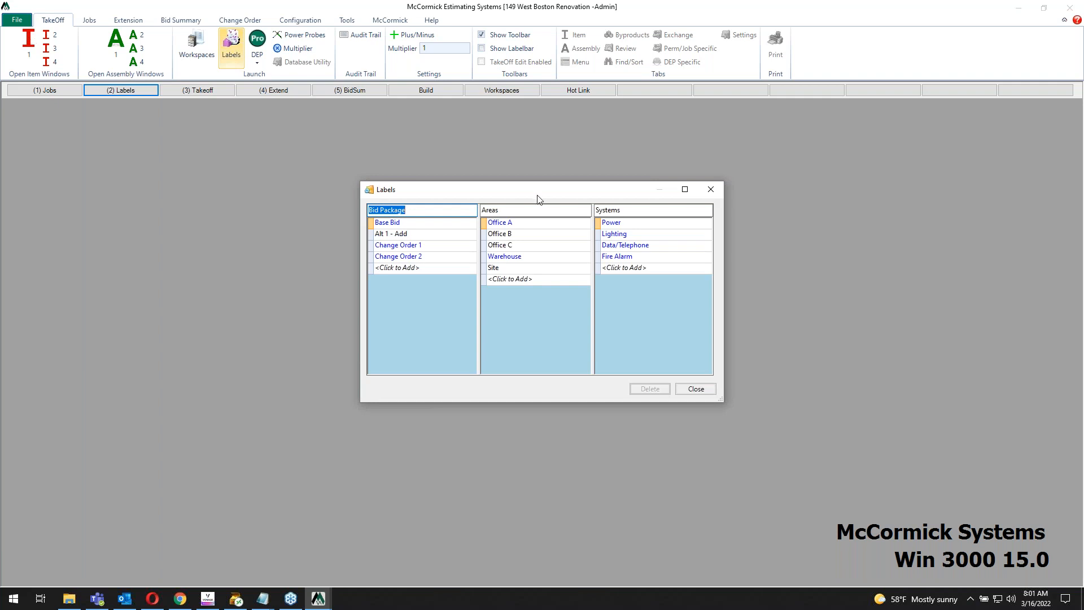
pyautogui.moveTo(418, 302)
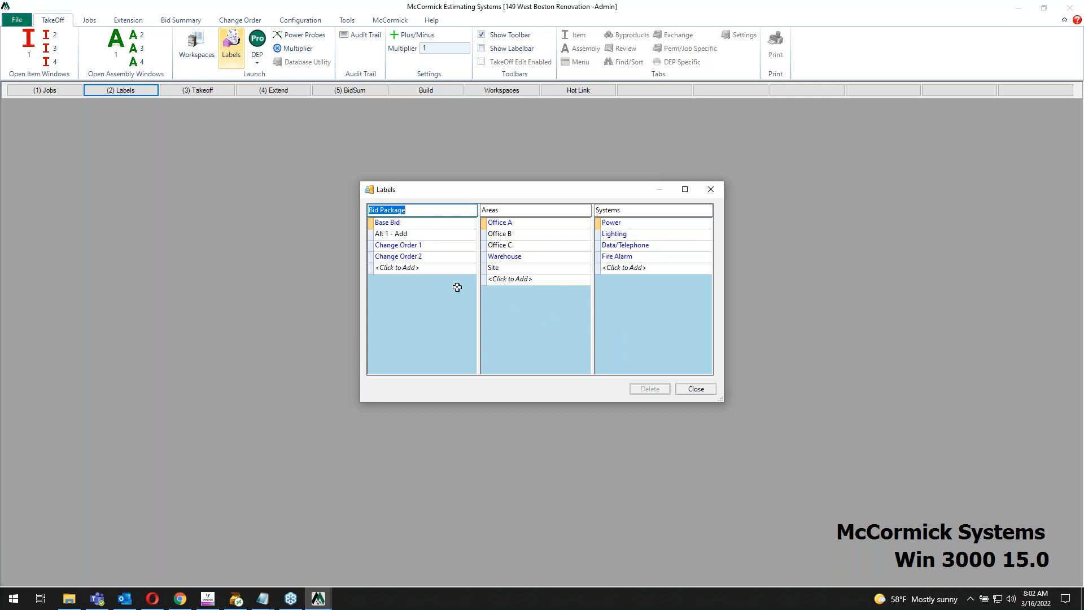
pyautogui.moveTo(537, 336)
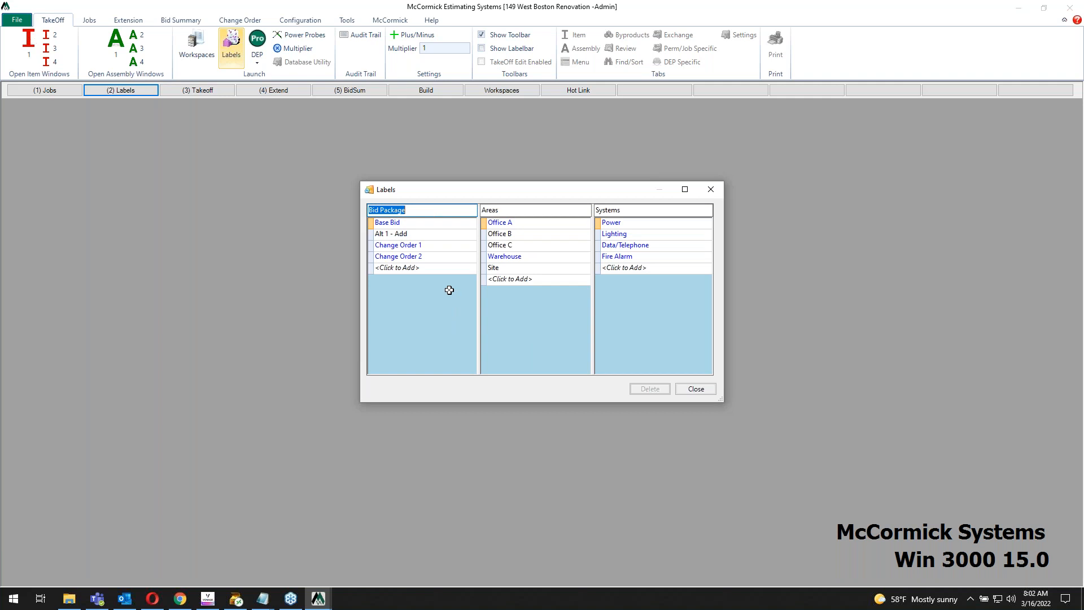
pyautogui.moveTo(429, 247)
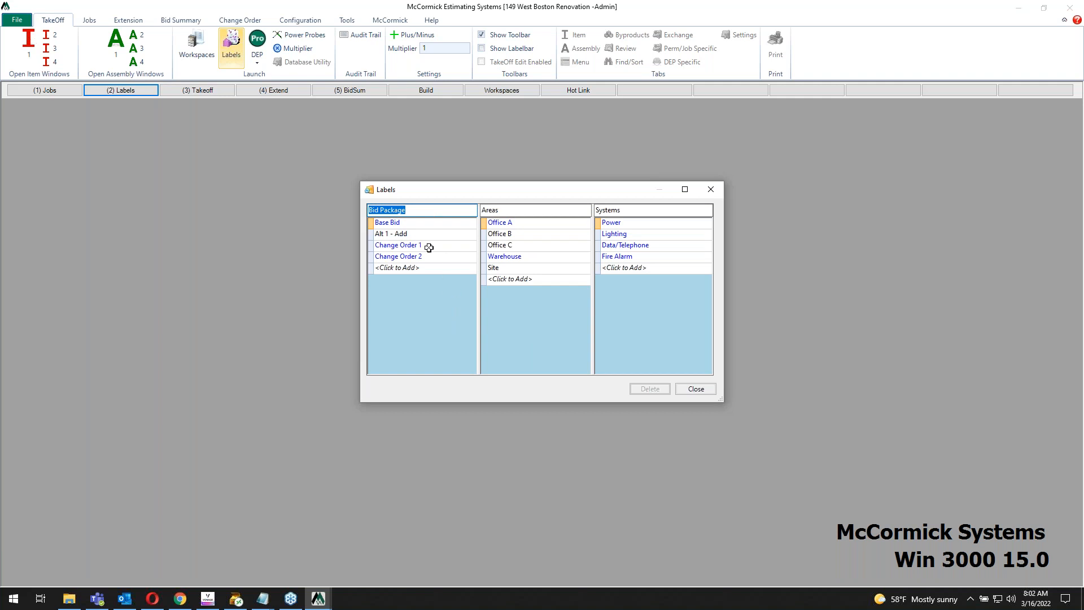
pyautogui.moveTo(596, 344)
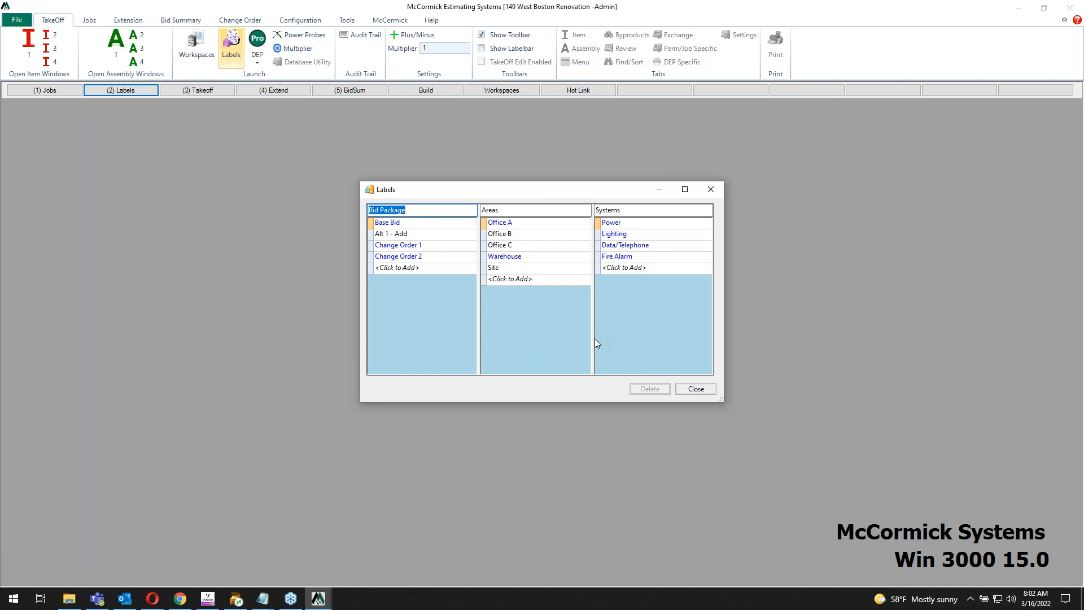
pyautogui.moveTo(696, 388)
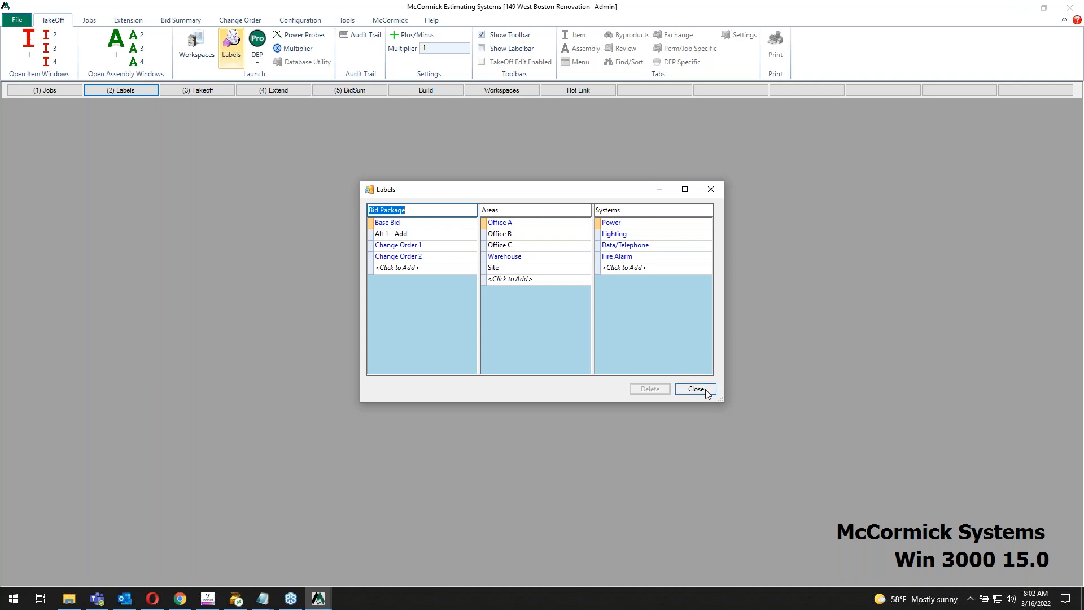
pyautogui.click(695, 389)
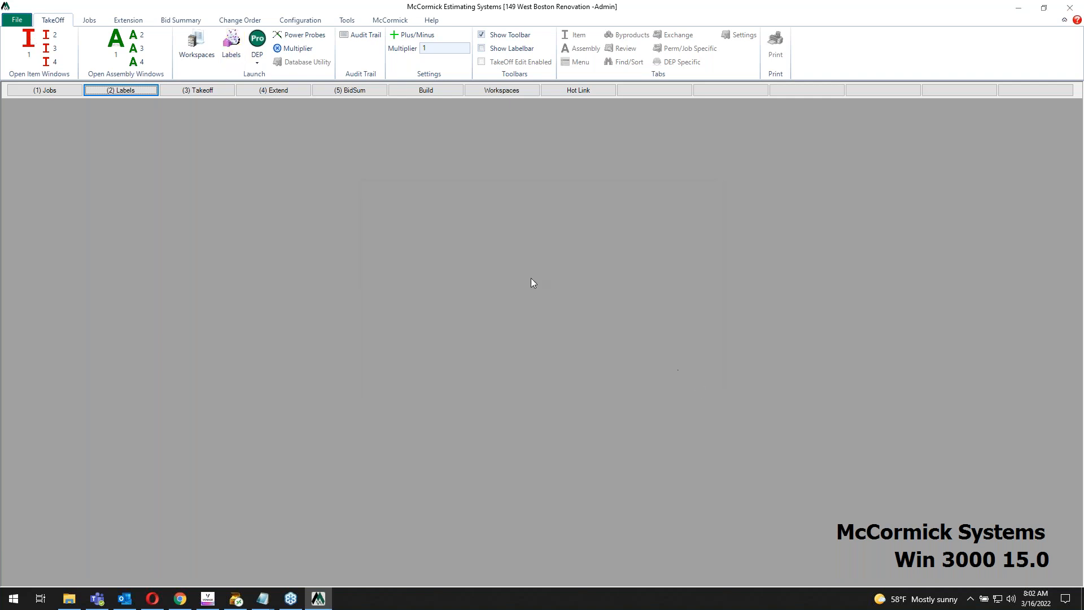
pyautogui.moveTo(215, 105)
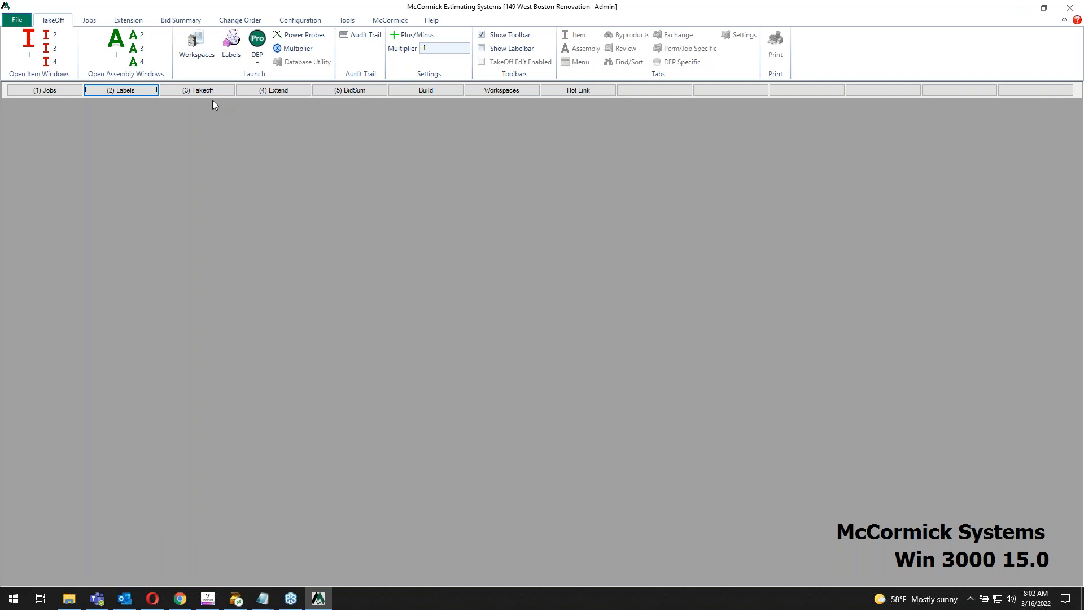
# Enter the (3) Takeoff workspace with the area label set to Office C under Base Bid.
pyautogui.click(197, 90)
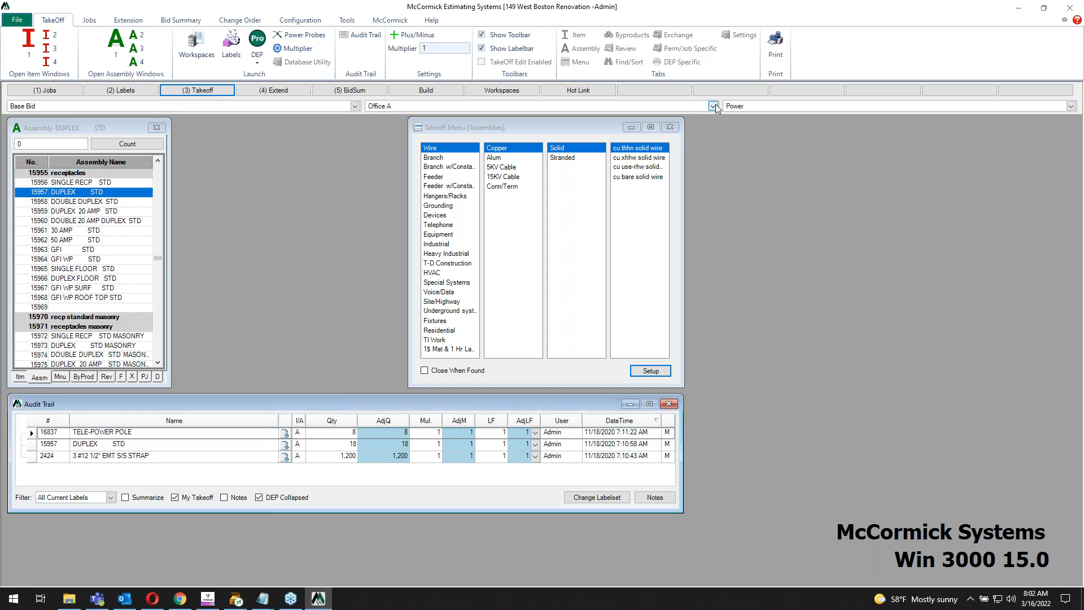
pyautogui.click(712, 105)
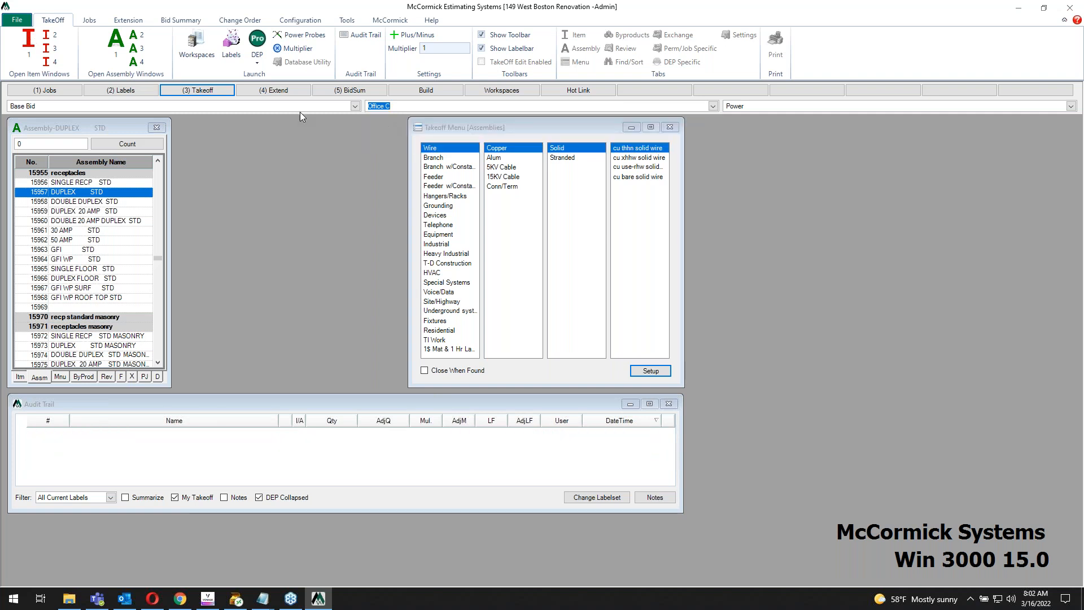
pyautogui.moveTo(290, 102)
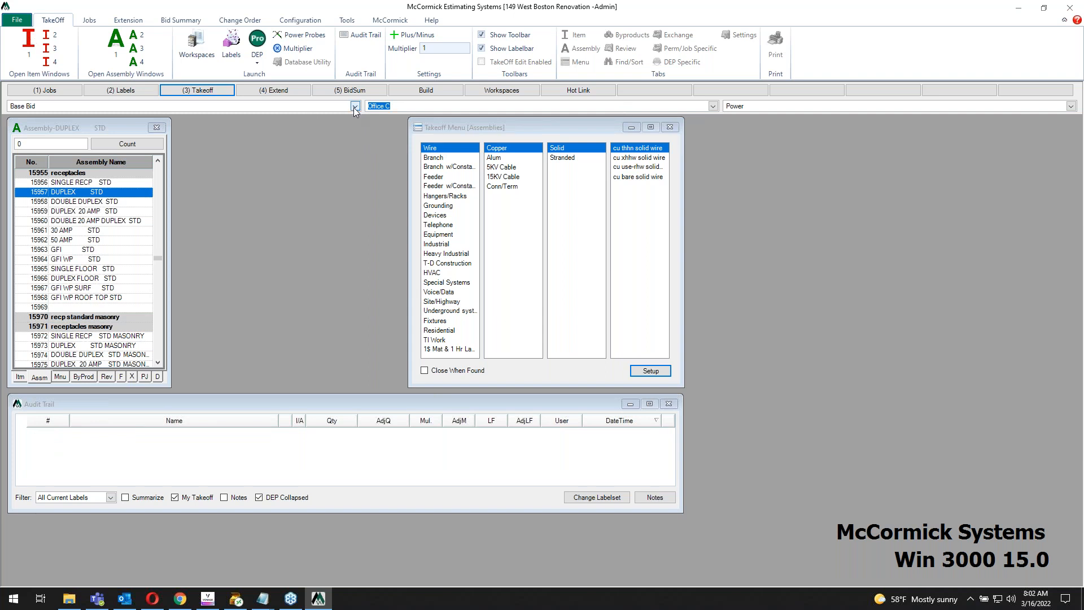
pyautogui.click(354, 105)
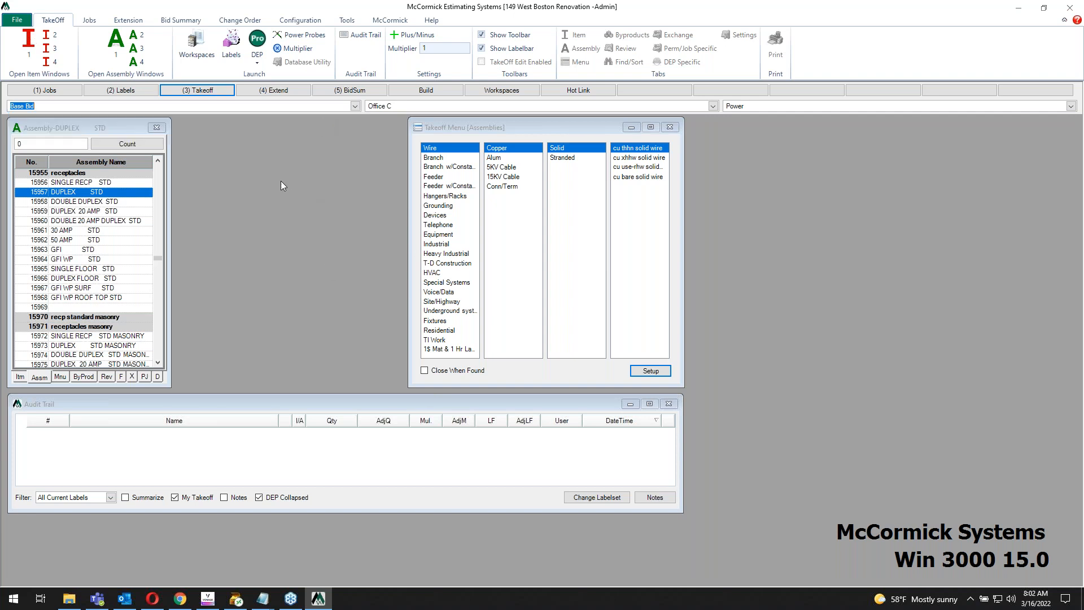
pyautogui.moveTo(88, 129)
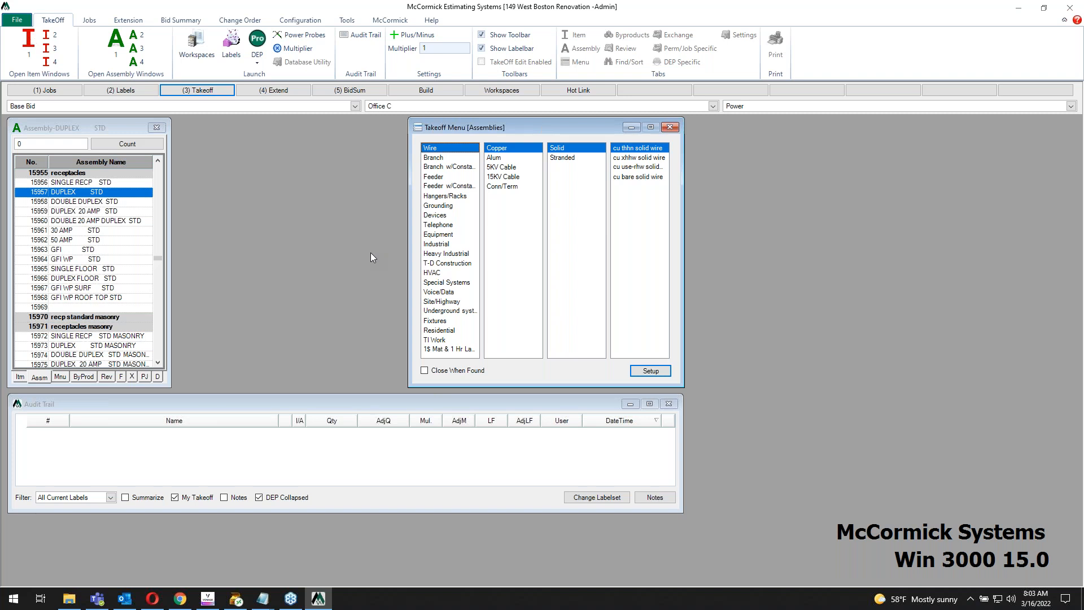
pyautogui.moveTo(369, 256)
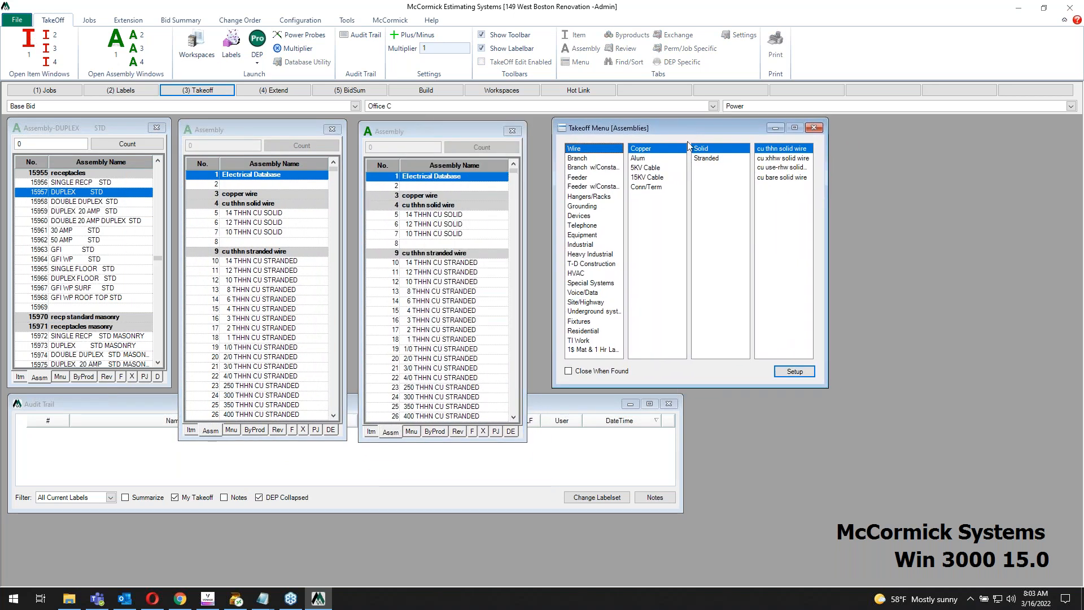
pyautogui.moveTo(510, 232)
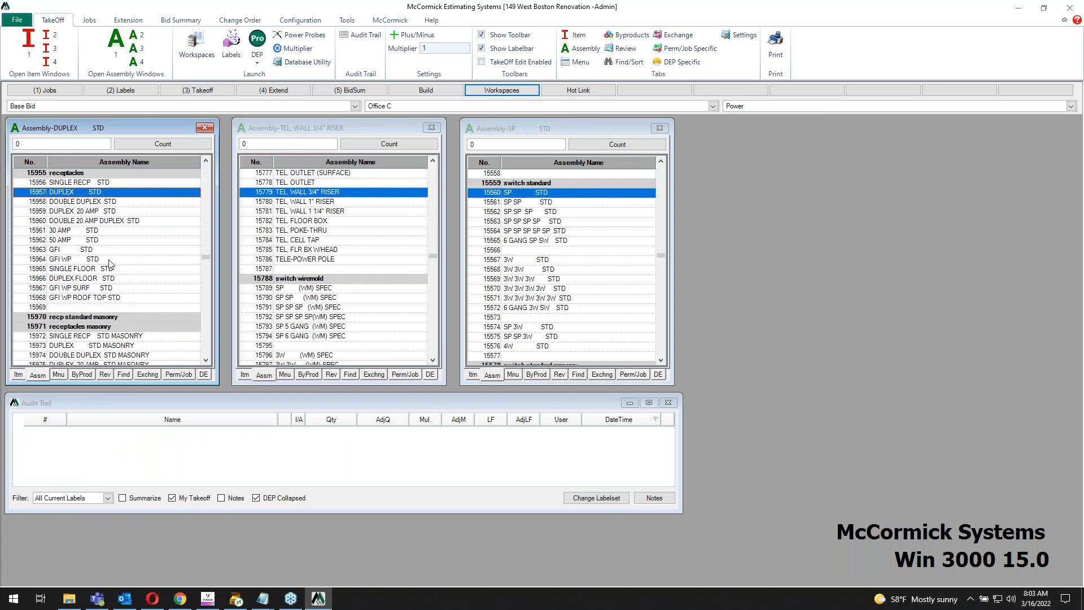
pyautogui.moveTo(502, 237)
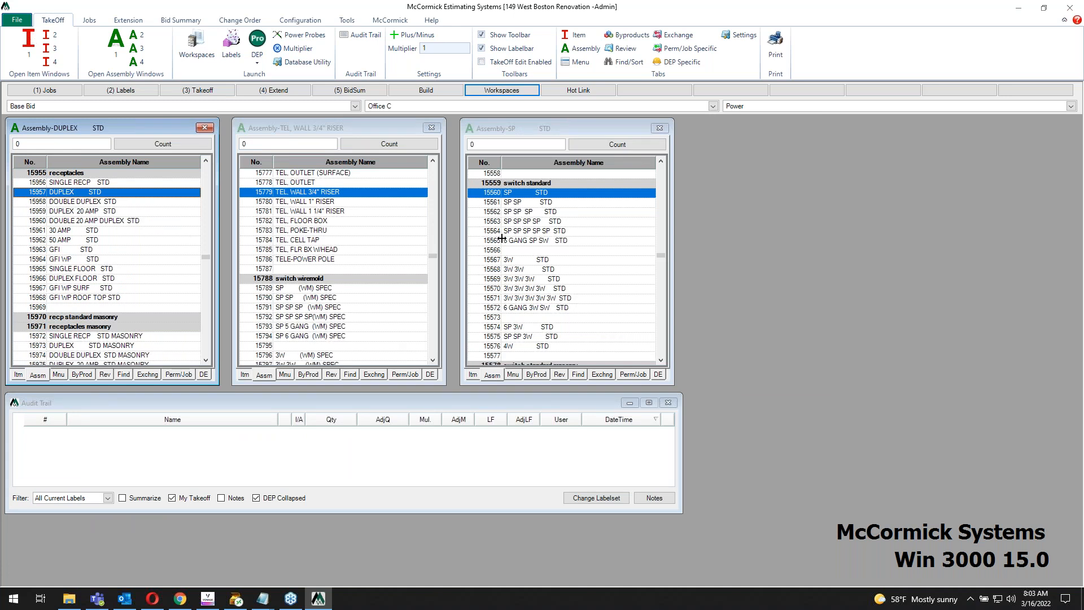
pyautogui.moveTo(483, 235)
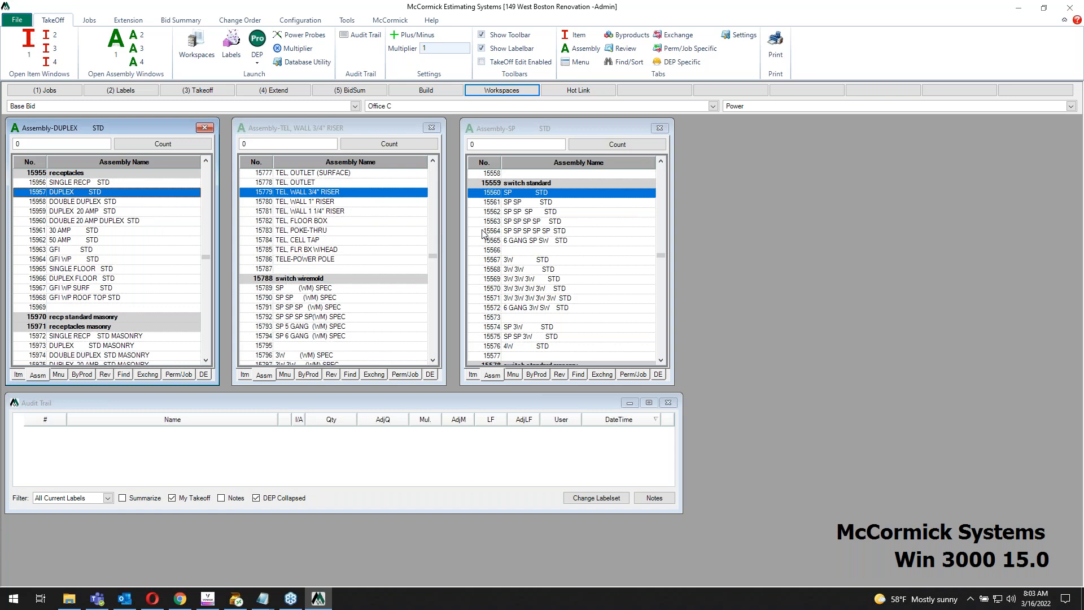
pyautogui.moveTo(477, 237)
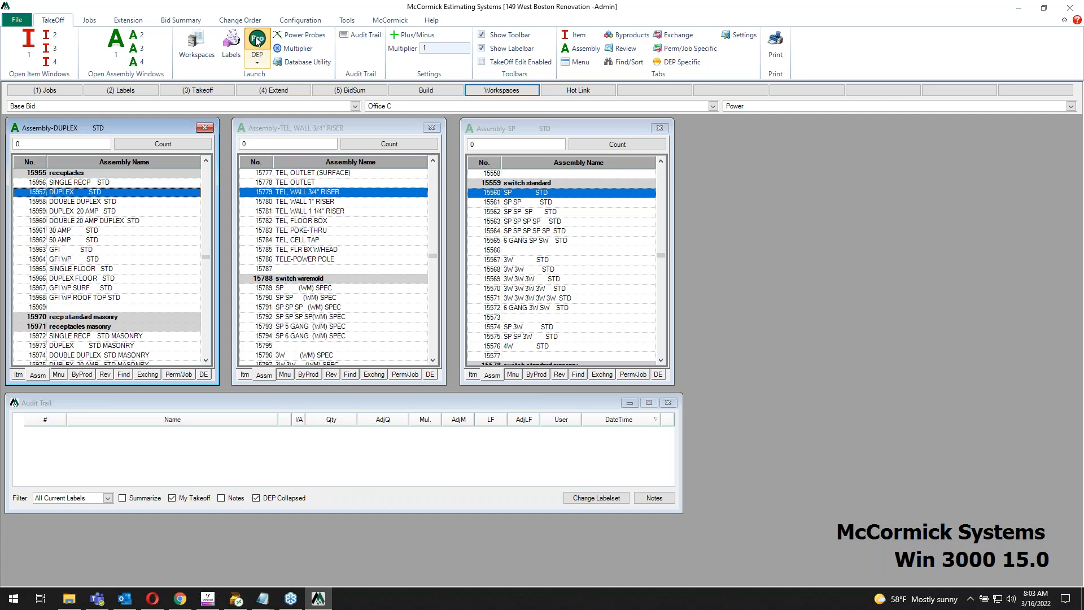
# Launch DEP and load sheet E-1 Power-001 at a scale of 1/8=1.
pyautogui.click(256, 41)
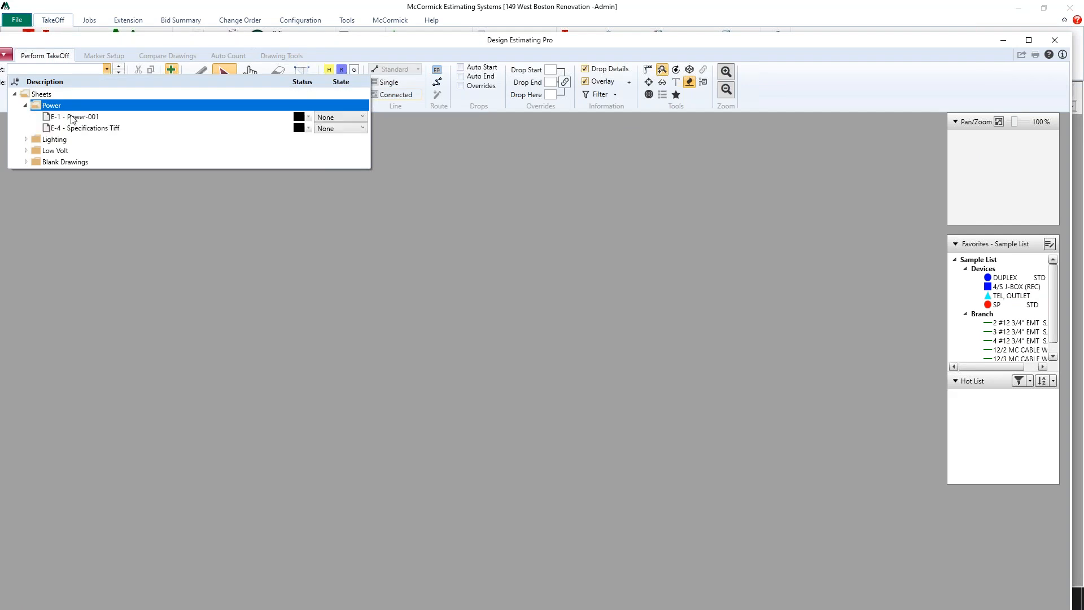
pyautogui.doubleClick(76, 117)
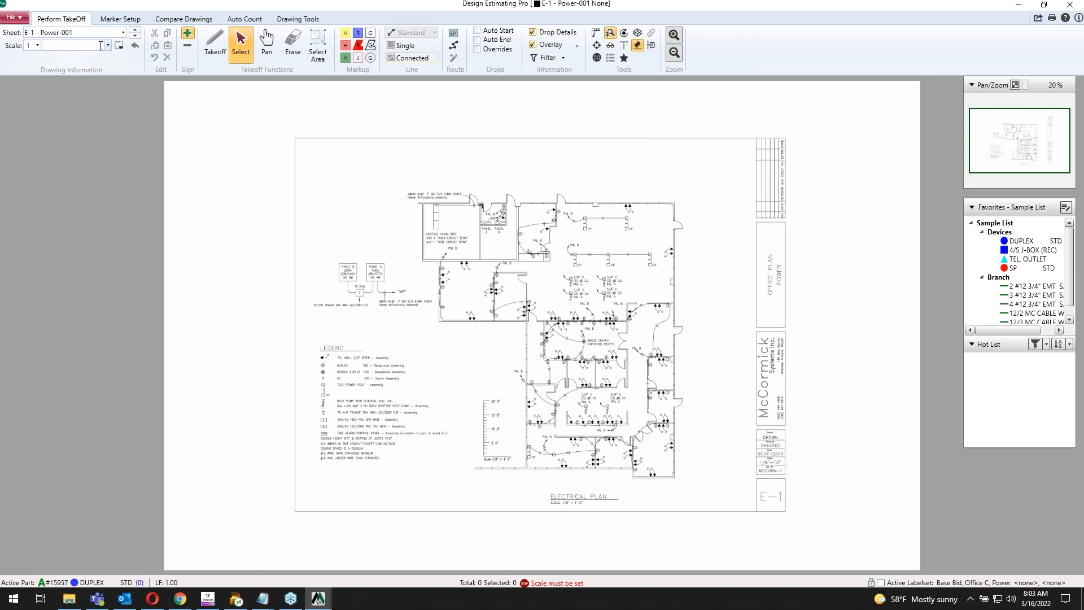
pyautogui.write('1/8=1')
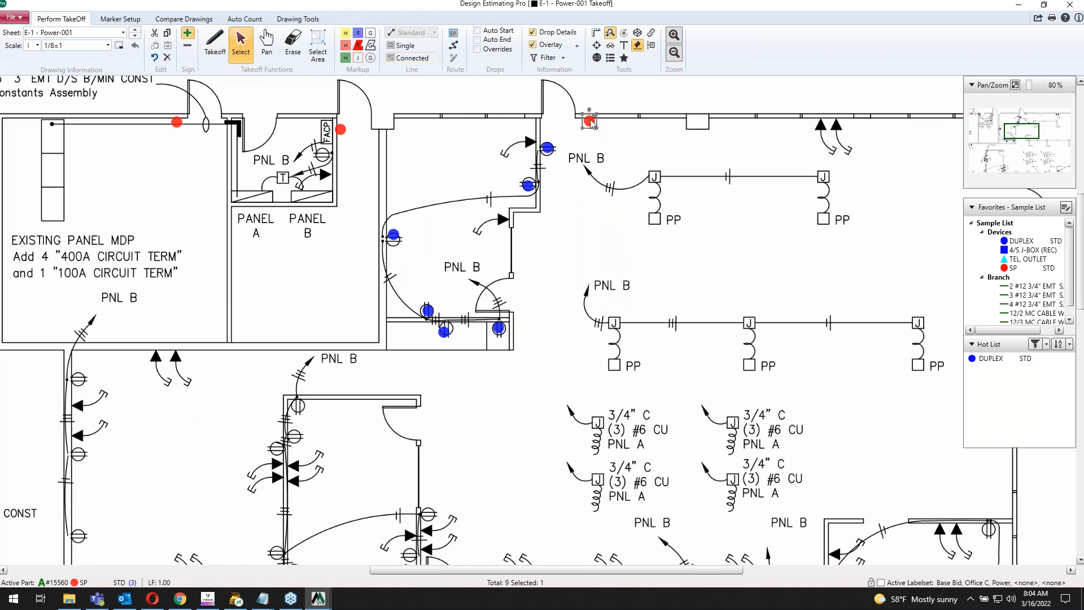
# Set the SP switch display style to the $ SP shape symbol and confirm.
pyautogui.click(590, 130)
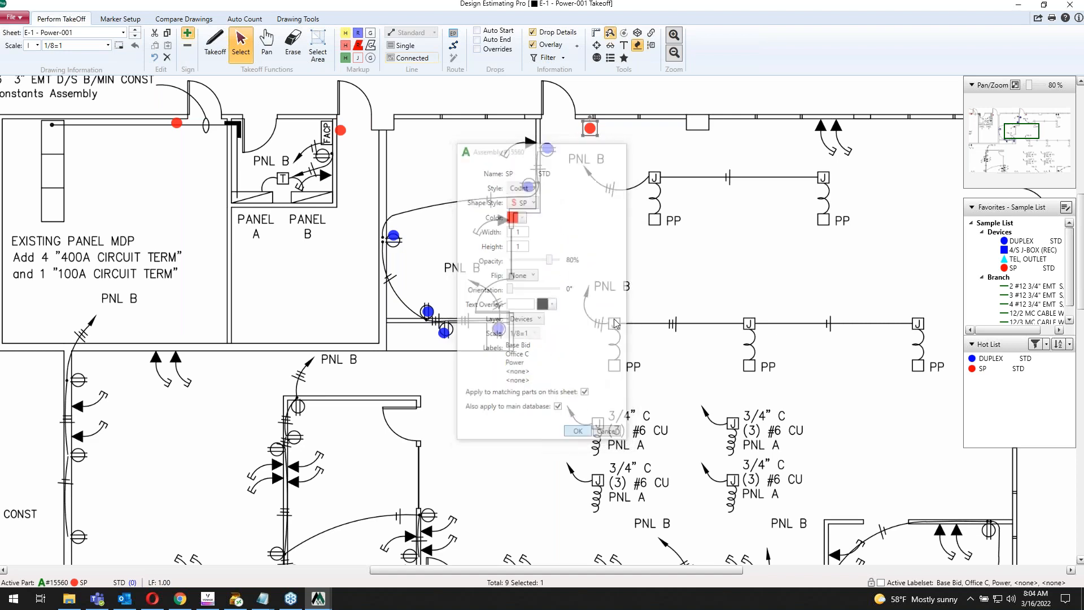
pyautogui.click(578, 431)
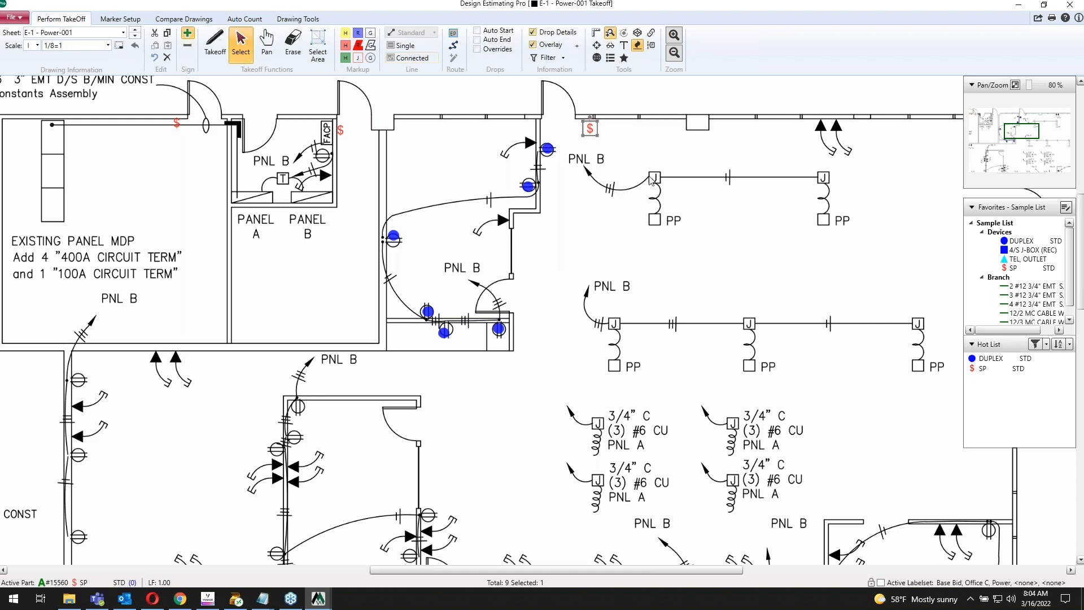
pyautogui.moveTo(755, 191)
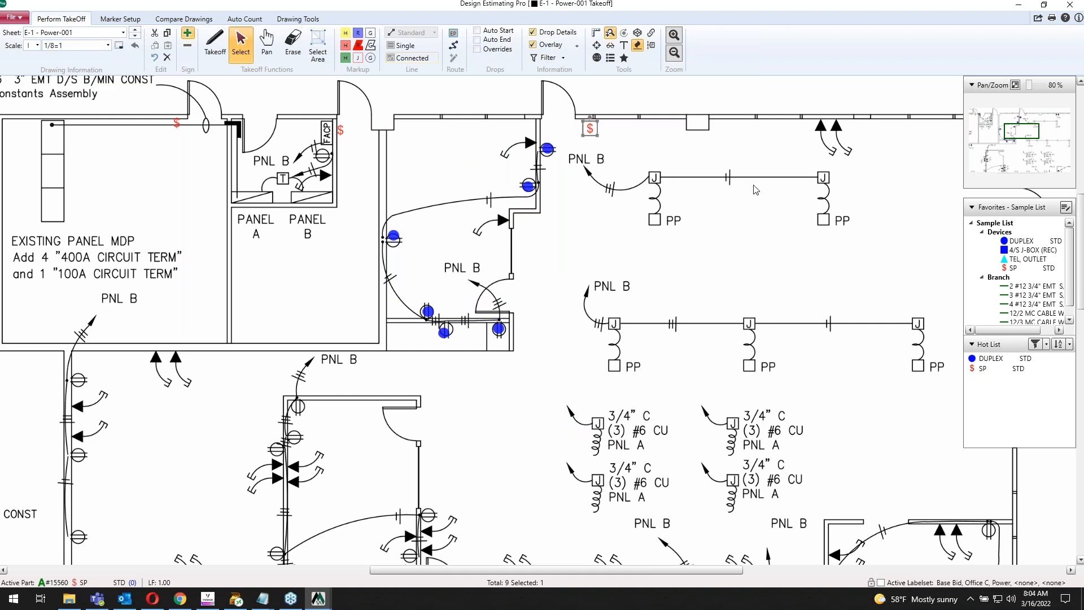
pyautogui.moveTo(969, 15)
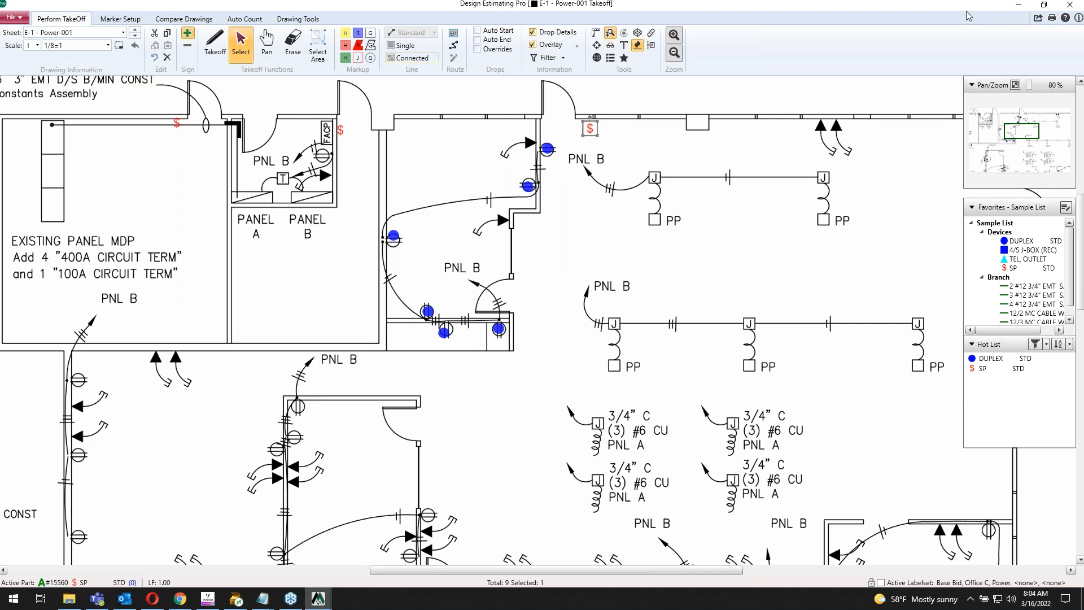
pyautogui.moveTo(998, 6)
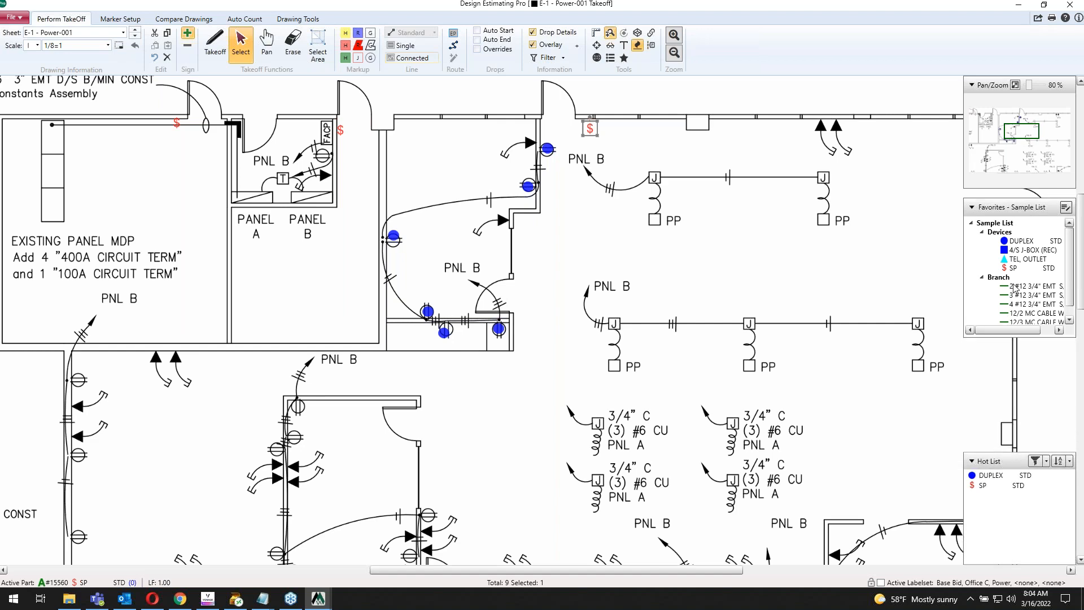
pyautogui.moveTo(1022, 426)
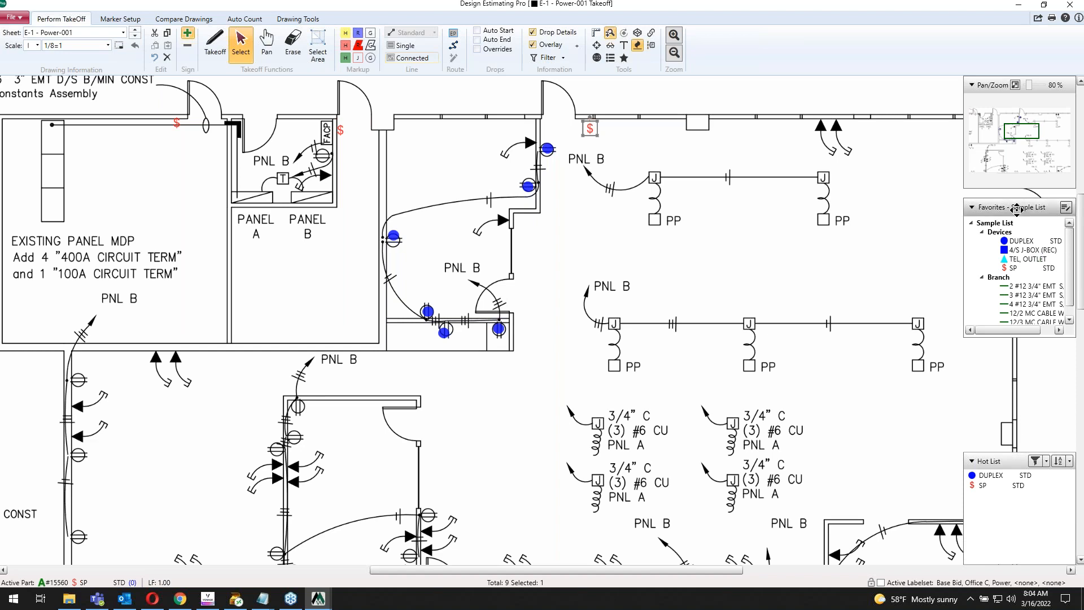
pyautogui.moveTo(1017, 211)
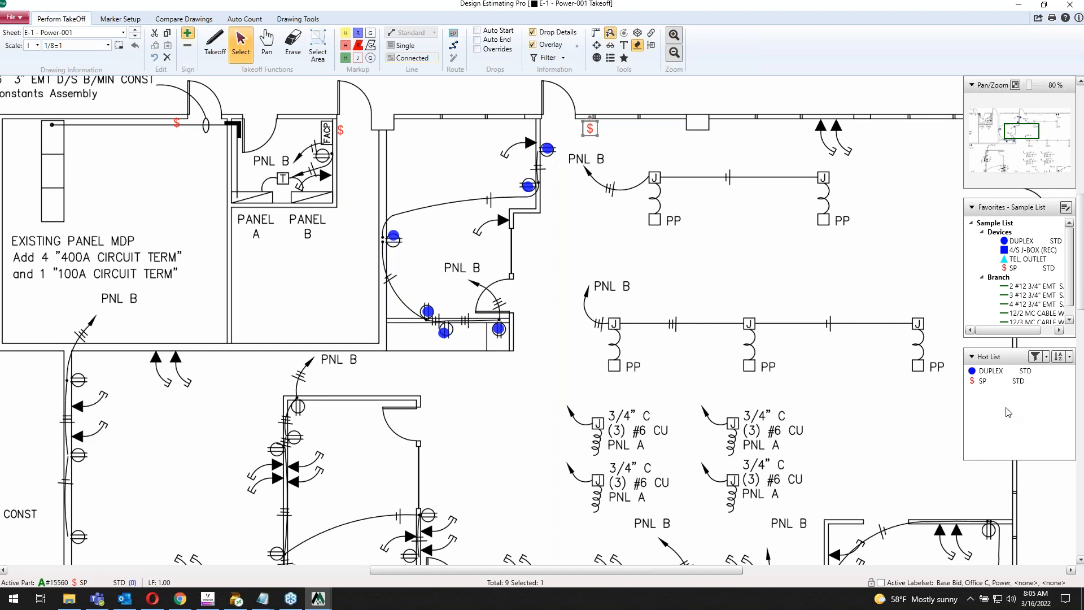
pyautogui.moveTo(1007, 398)
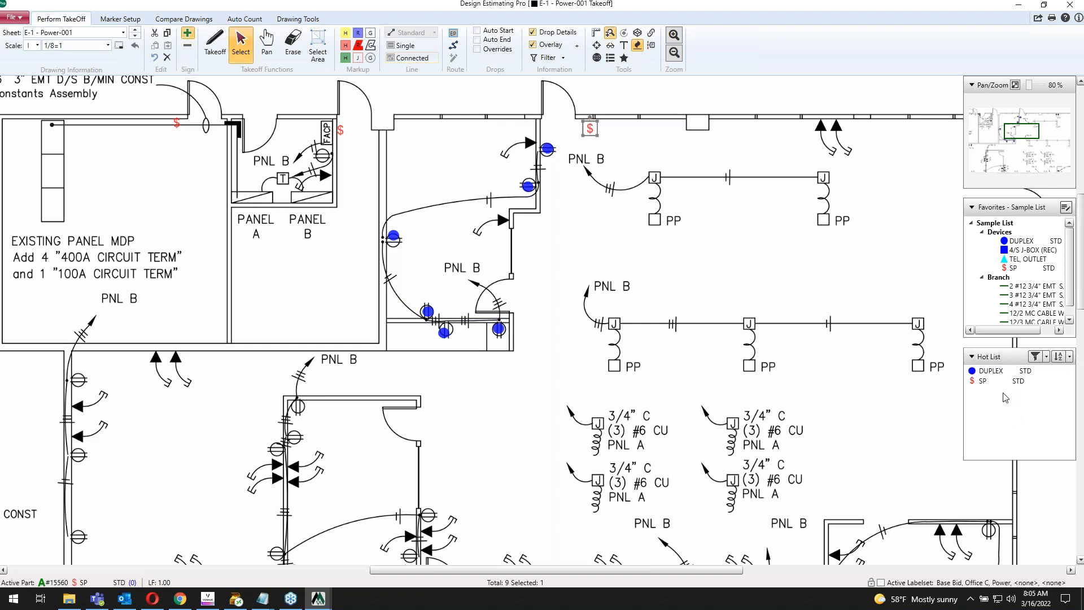
pyautogui.moveTo(895, 275)
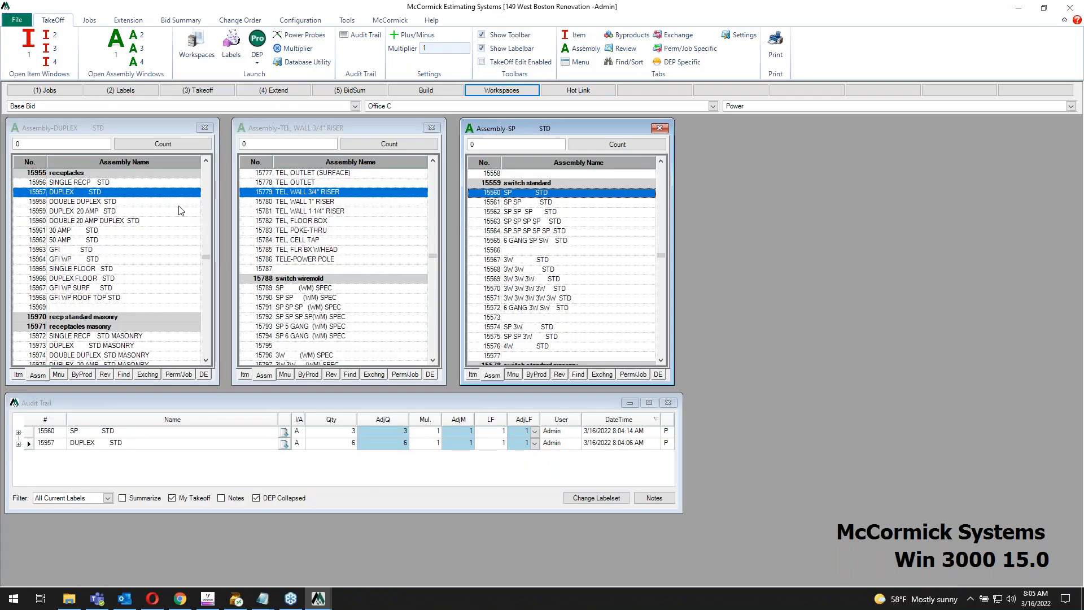
pyautogui.moveTo(524, 247)
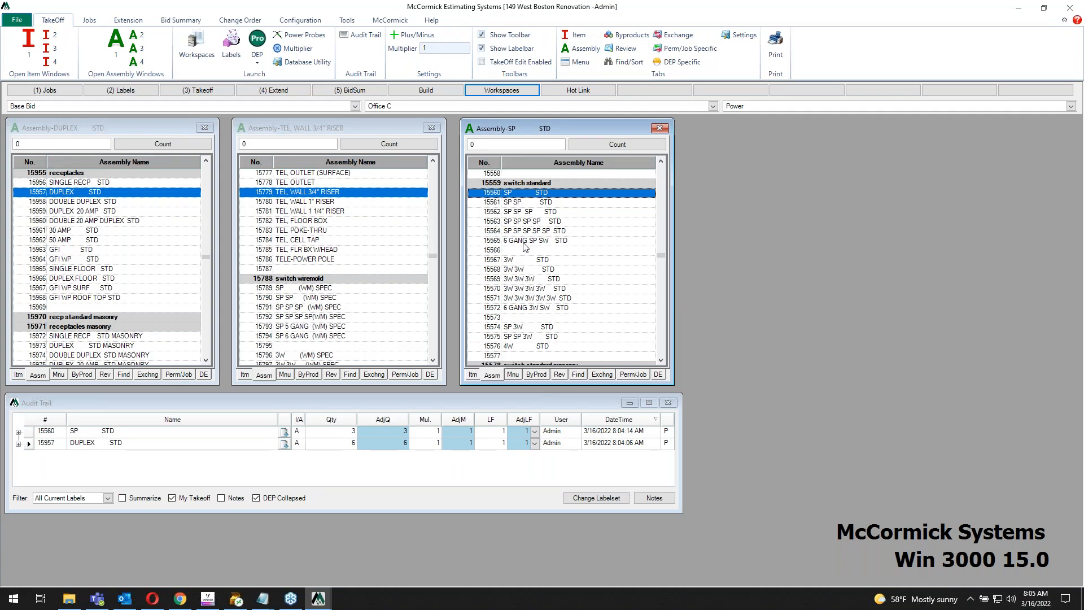
pyautogui.moveTo(531, 247)
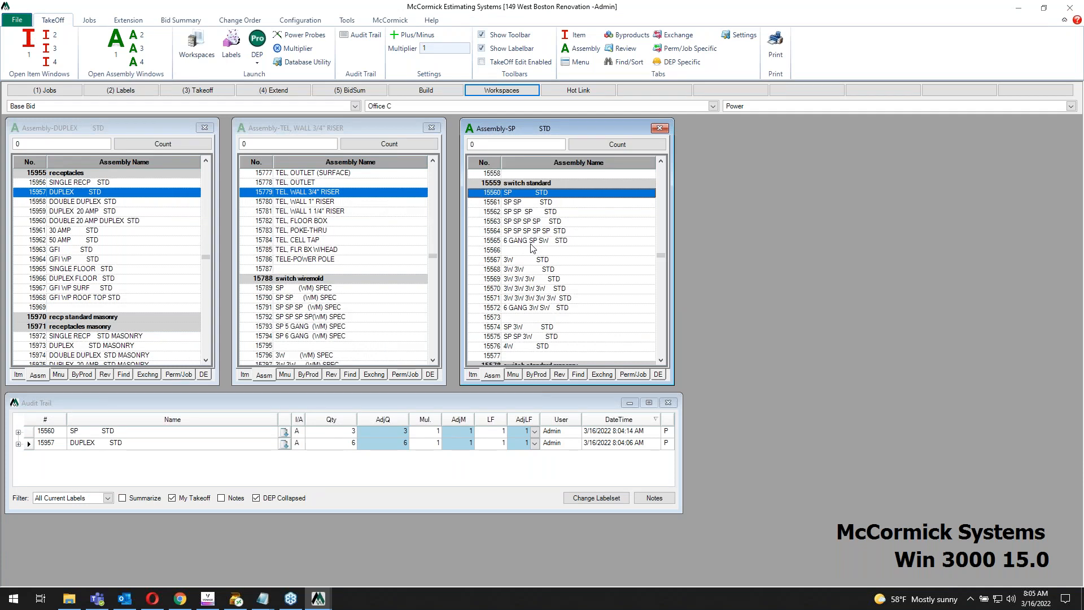
pyautogui.moveTo(524, 238)
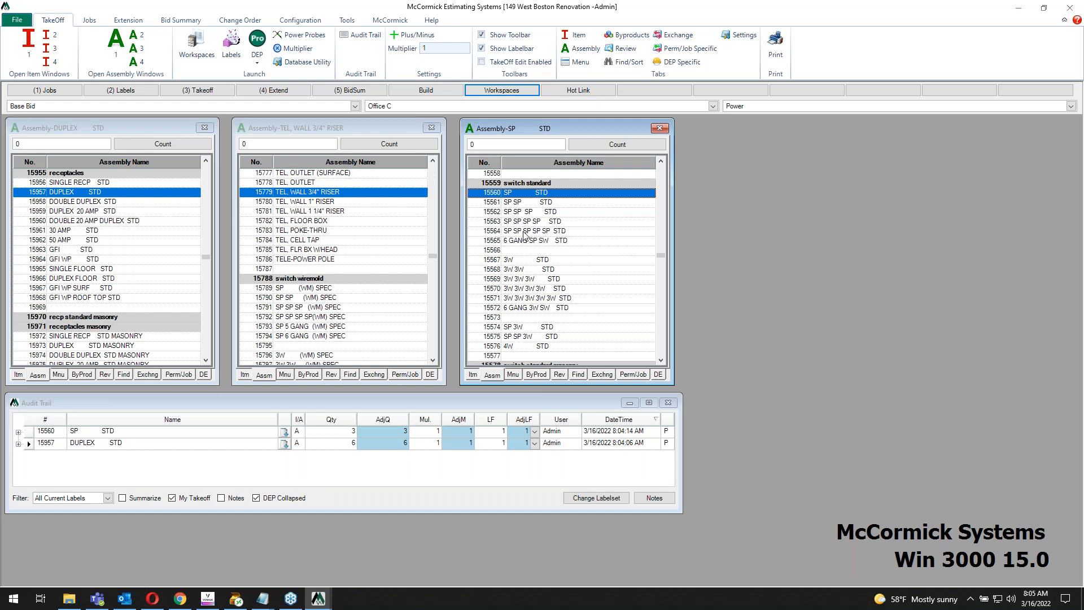
pyautogui.moveTo(492, 374)
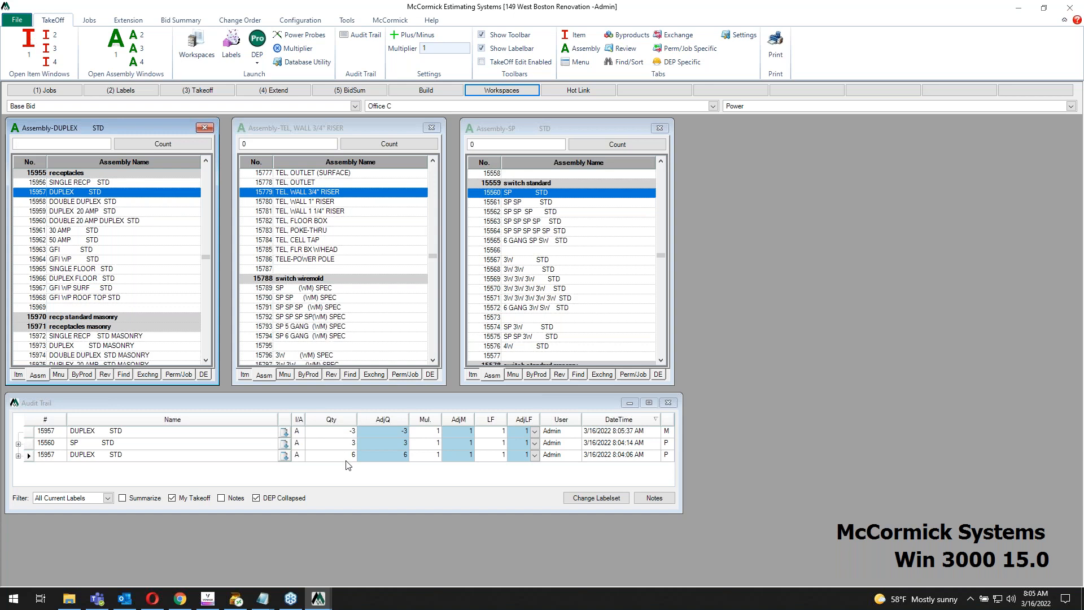
pyautogui.moveTo(343, 465)
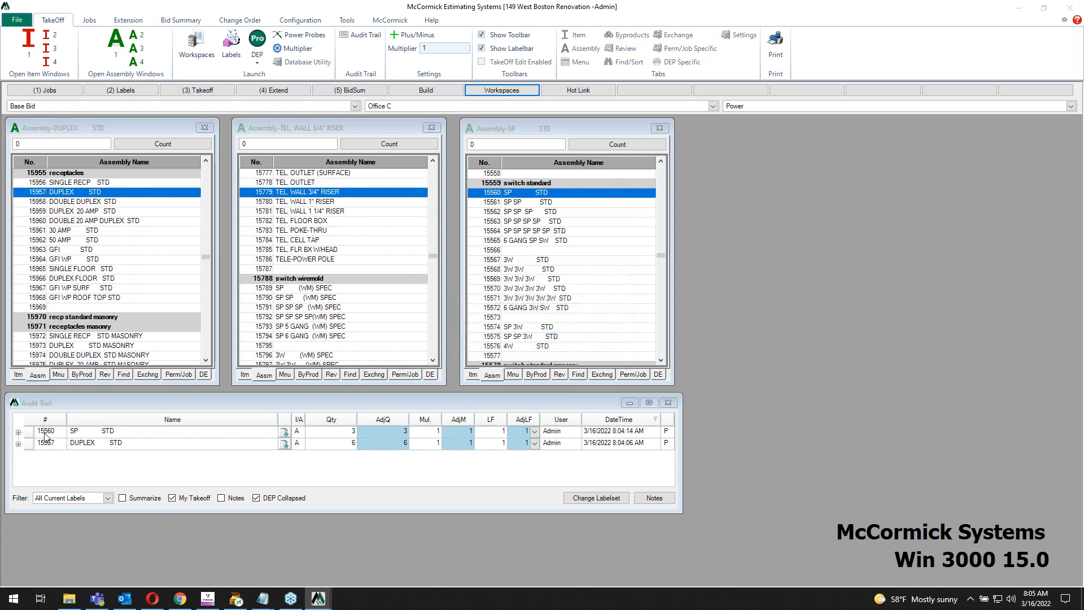
# Select the SP 15560 takeoff row in the Audit Trail for deletion.
pyautogui.click(27, 431)
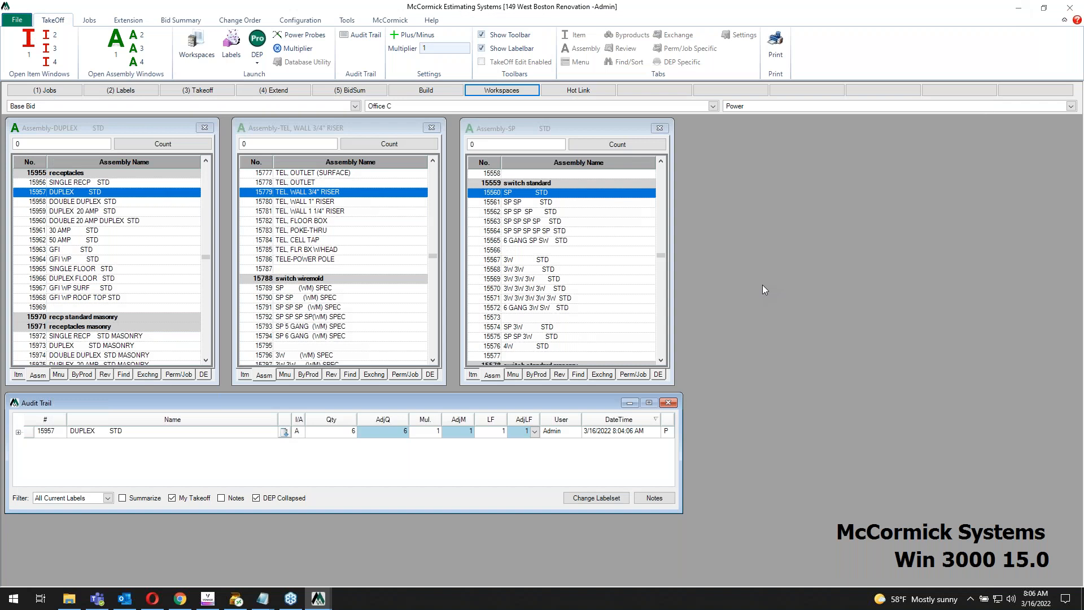
pyautogui.moveTo(406, 455)
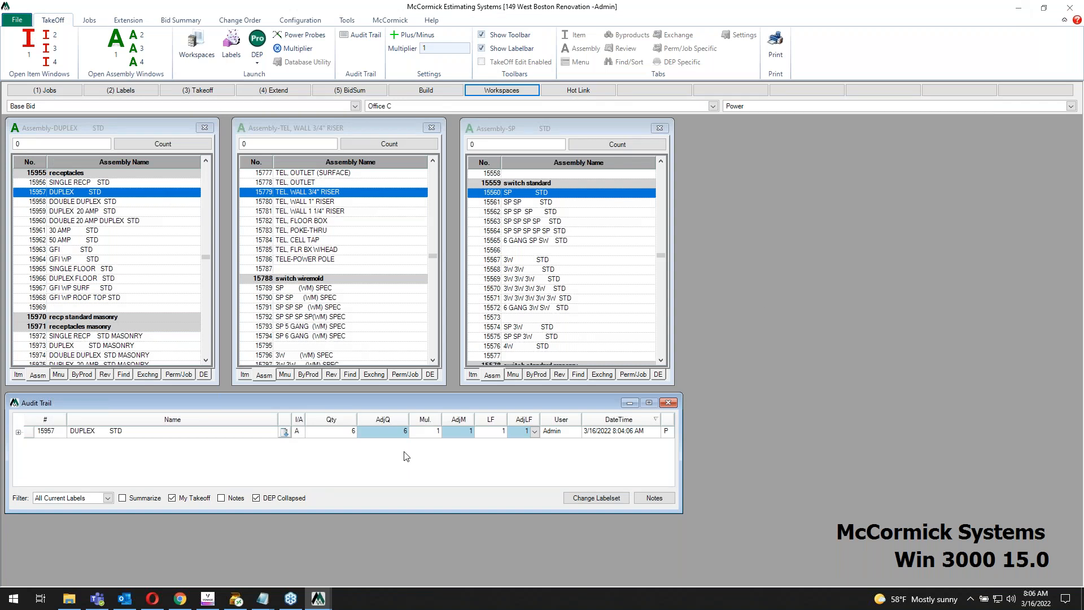
pyautogui.moveTo(623, 439)
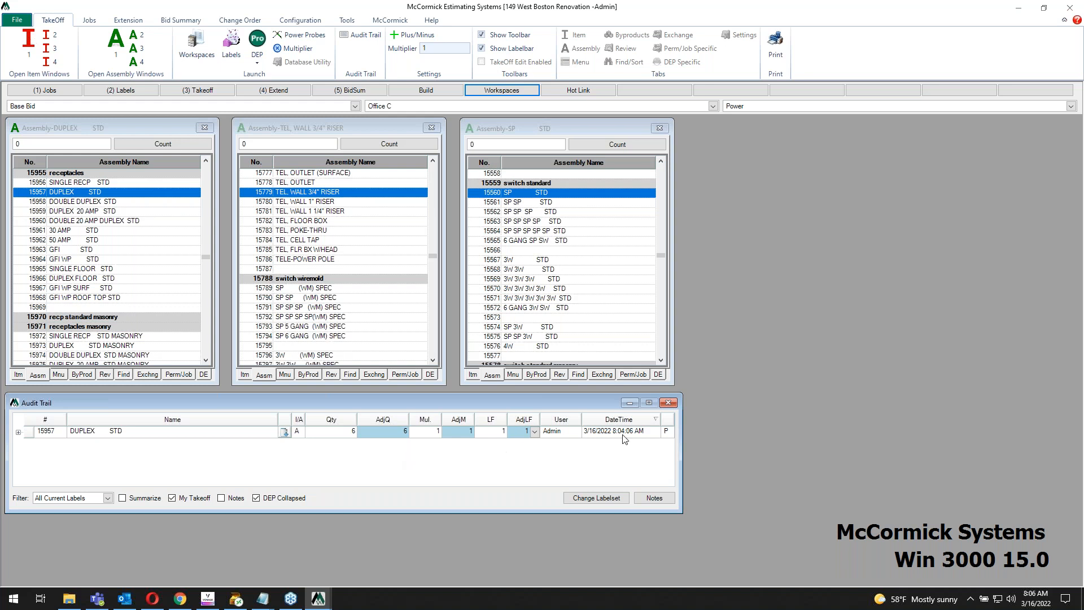
pyautogui.moveTo(666, 431)
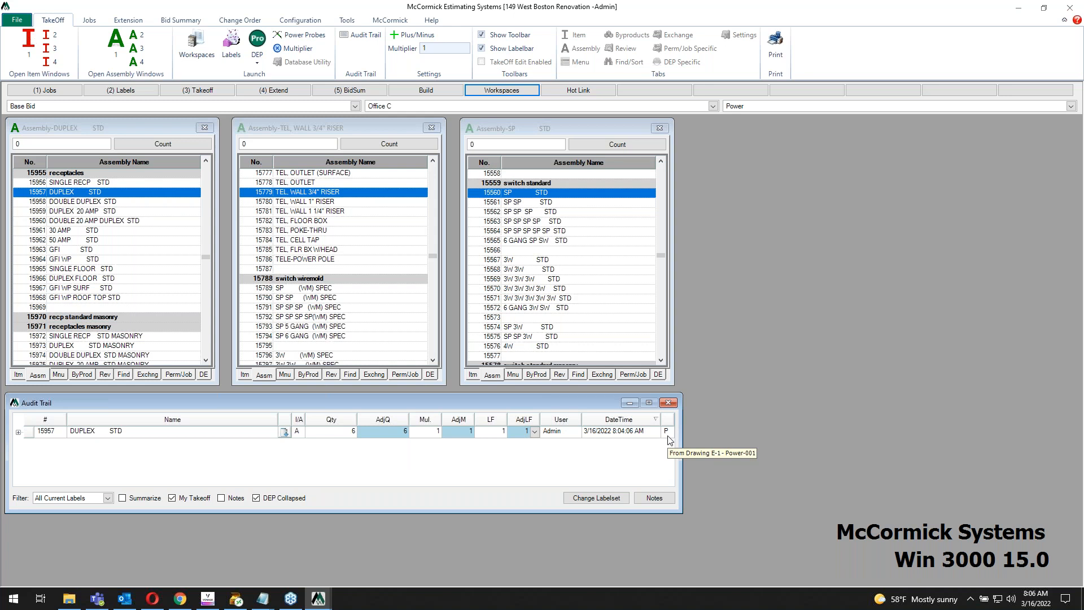
pyautogui.moveTo(668, 440)
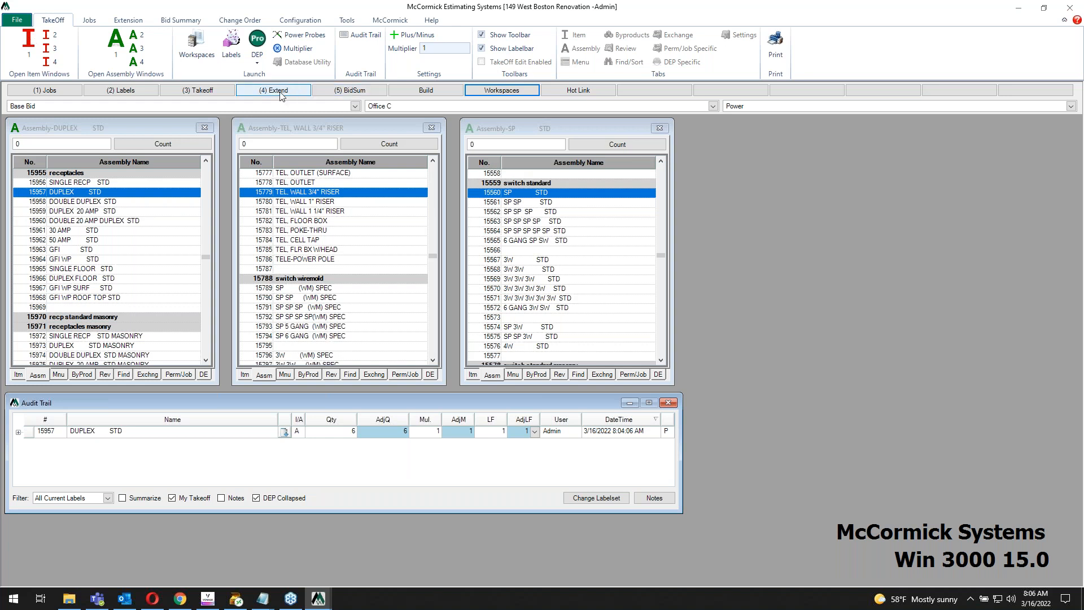
# Run (4) Extend to show the Base Bid material report at $15,457.68.
pyautogui.click(127, 19)
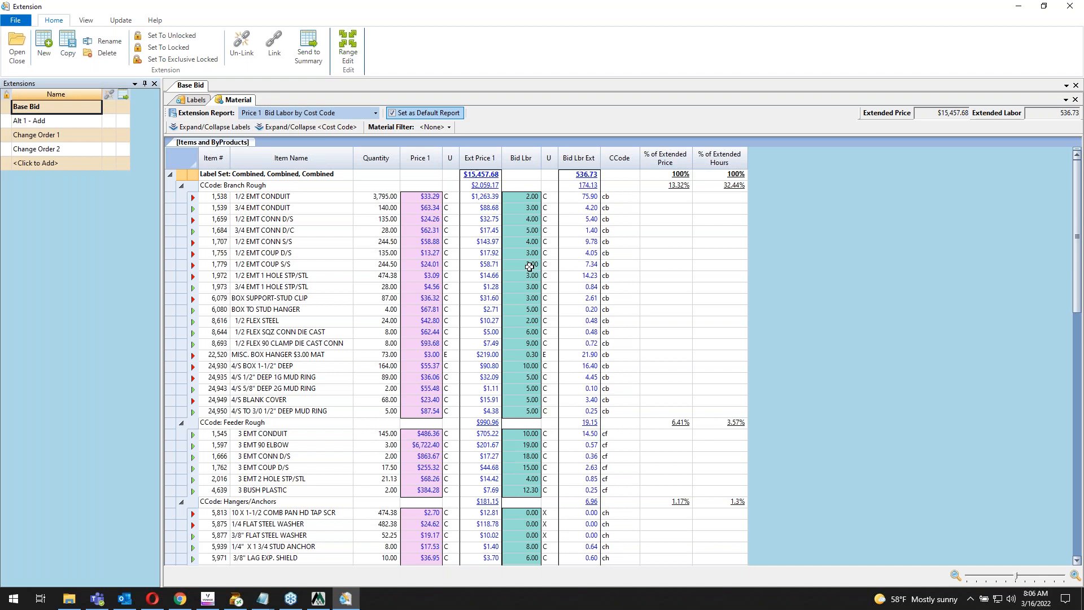
pyautogui.moveTo(373, 179)
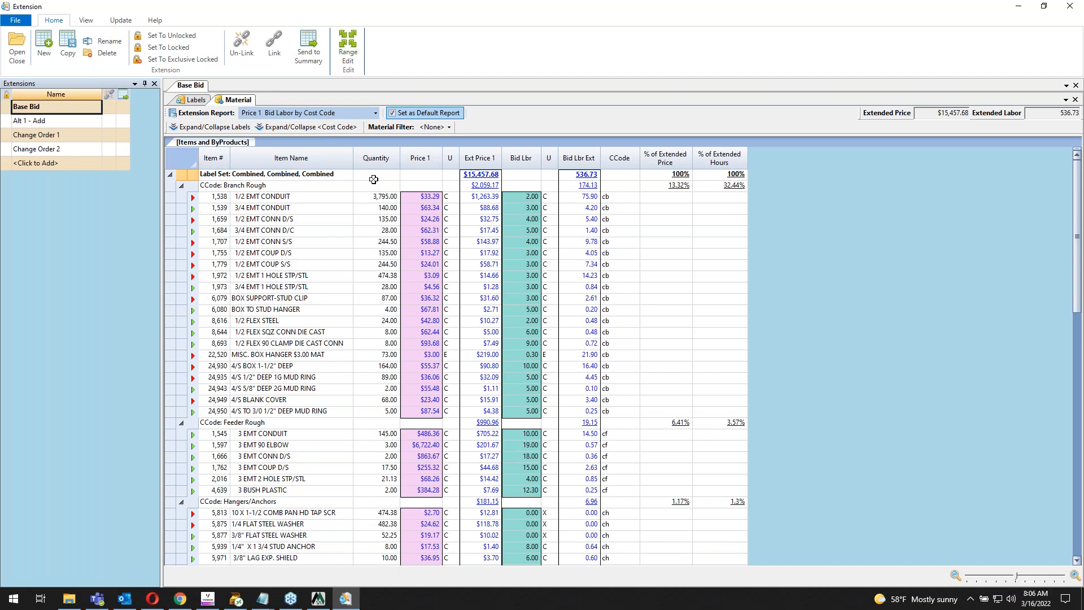
# Break out bid packages separately and collapse the material report to Office A label set totals.
pyautogui.click(196, 100)
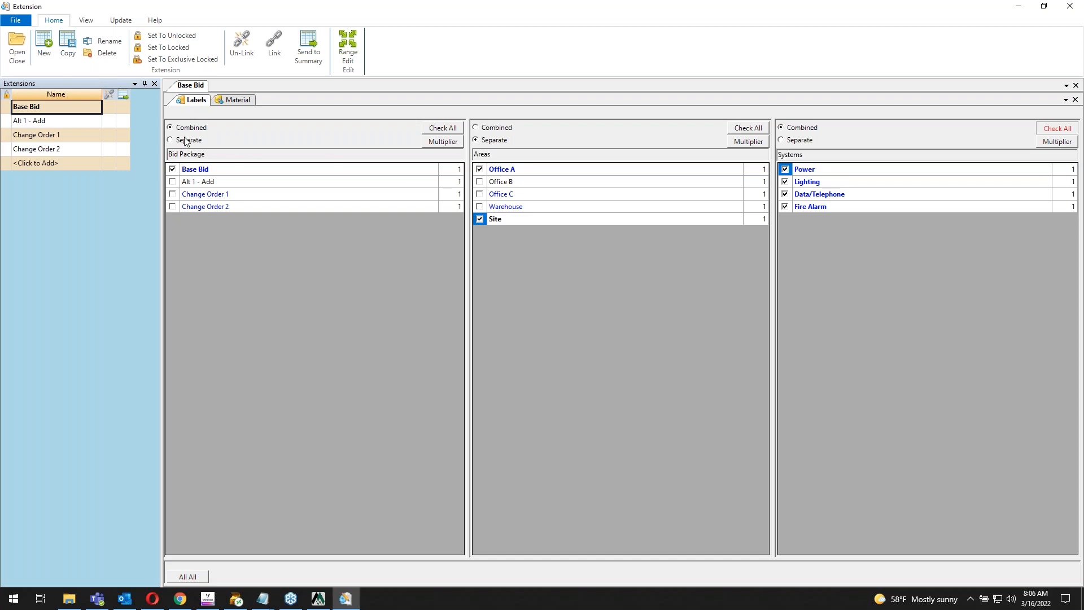
pyautogui.click(170, 139)
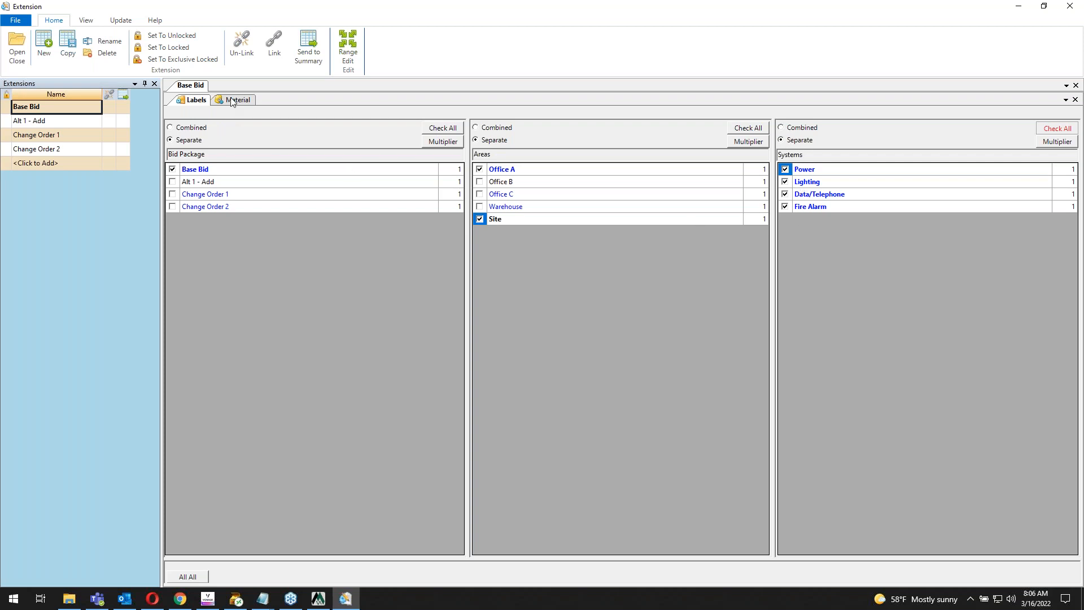
pyautogui.click(238, 99)
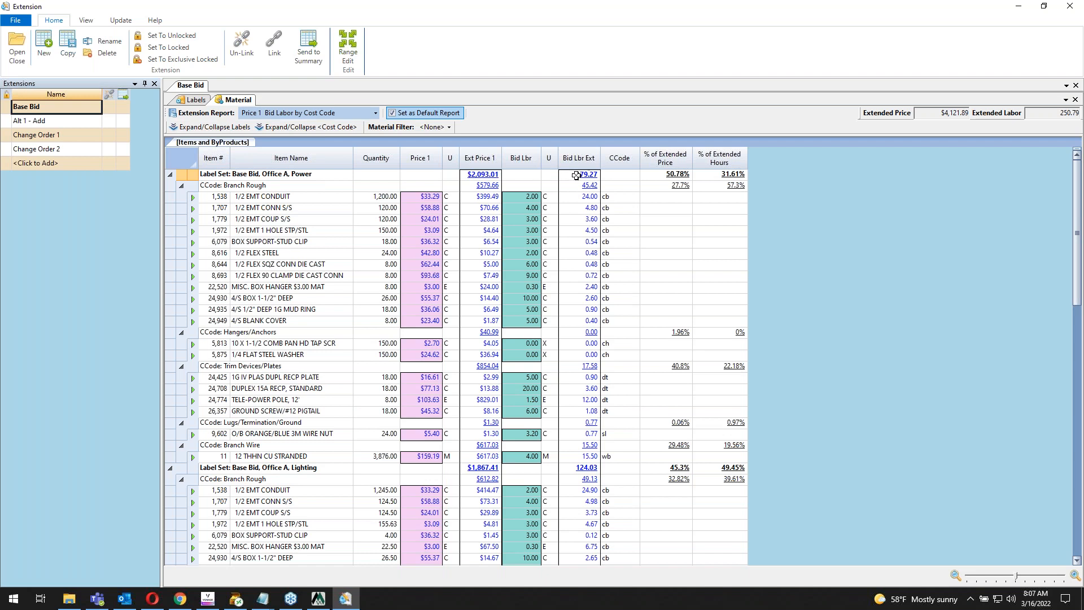
pyautogui.moveTo(546, 214)
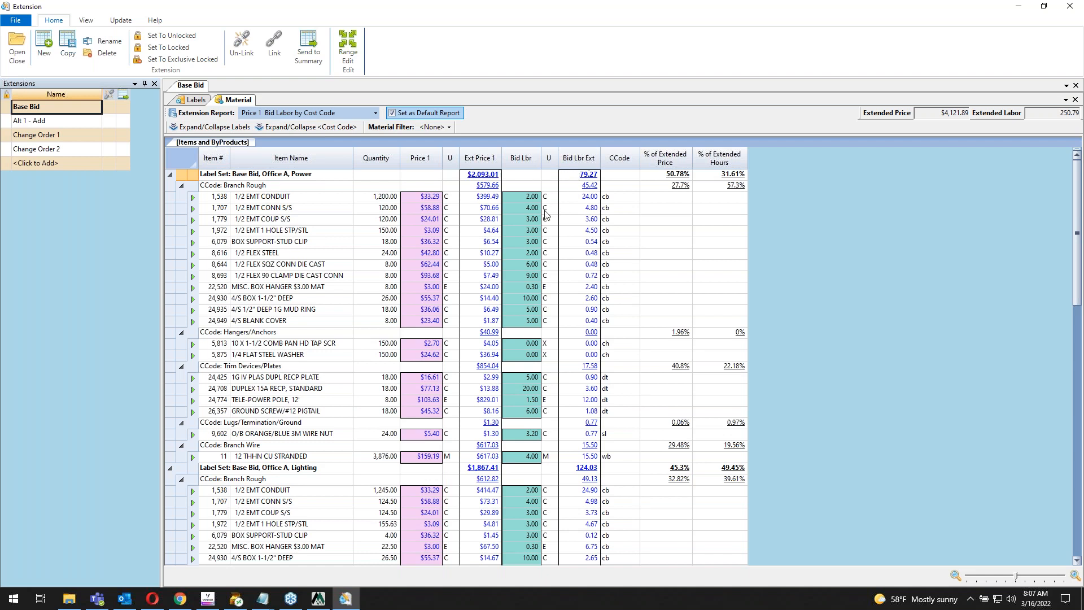
pyautogui.click(213, 127)
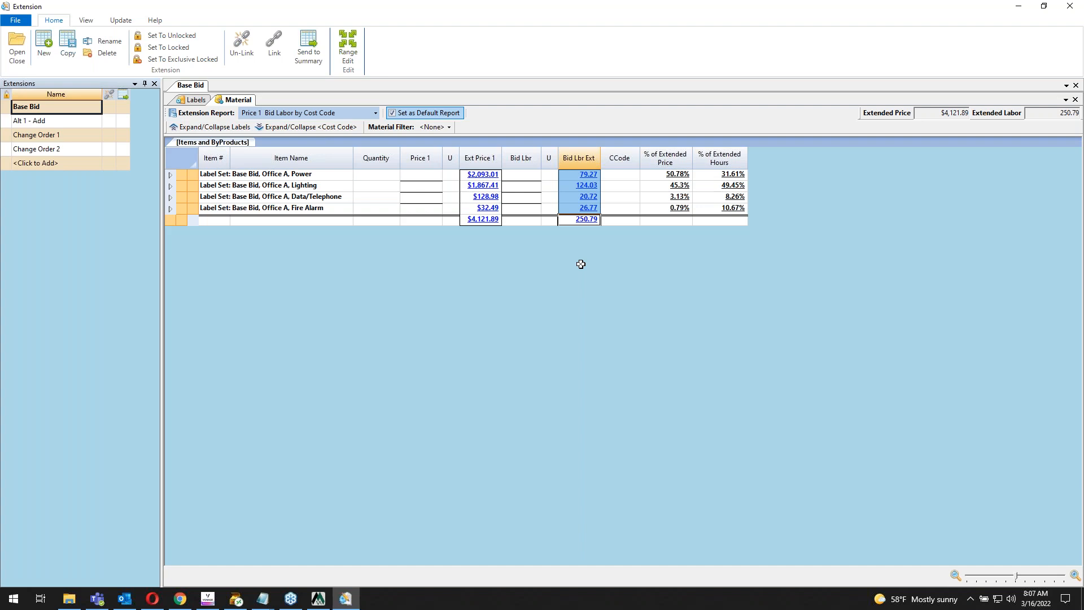
# Add Office C and Warehouse to the labels and collapse the material report to cost code subtotals.
pyautogui.click(196, 99)
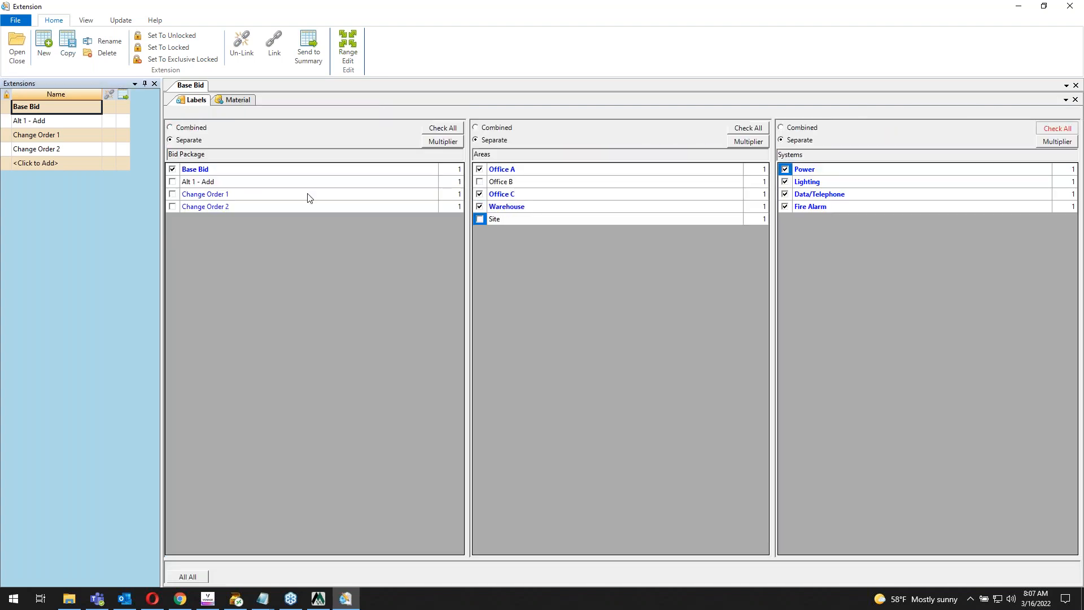
pyautogui.click(237, 100)
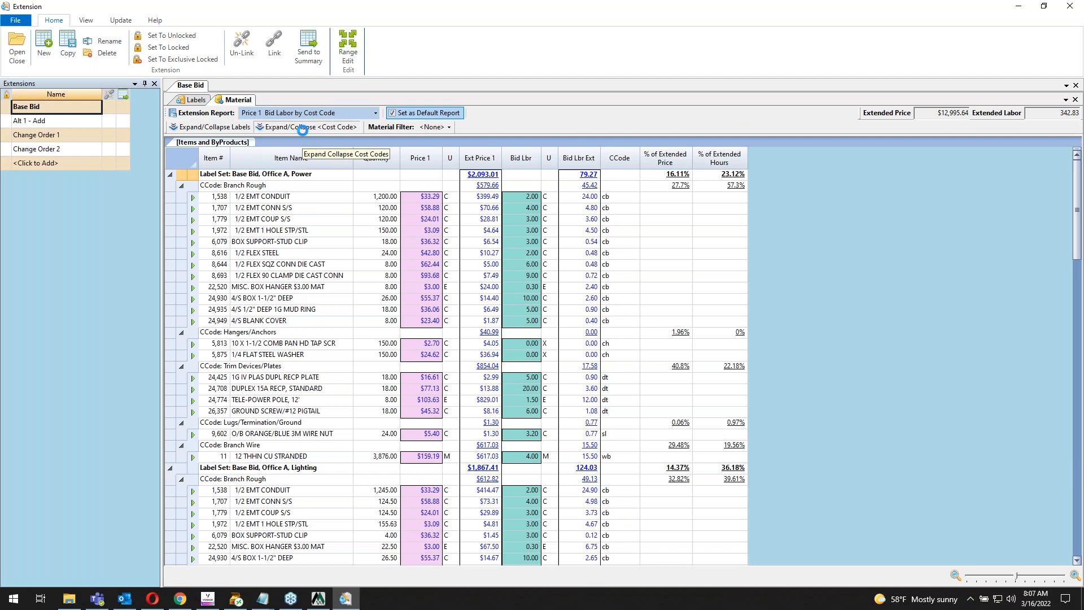
pyautogui.click(276, 128)
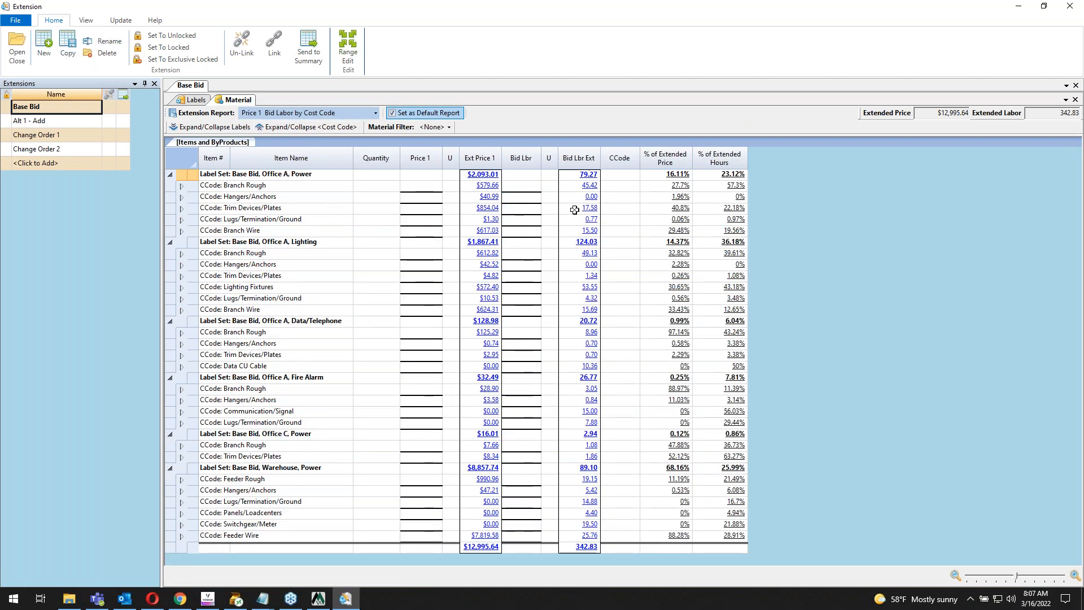
pyautogui.click(588, 208)
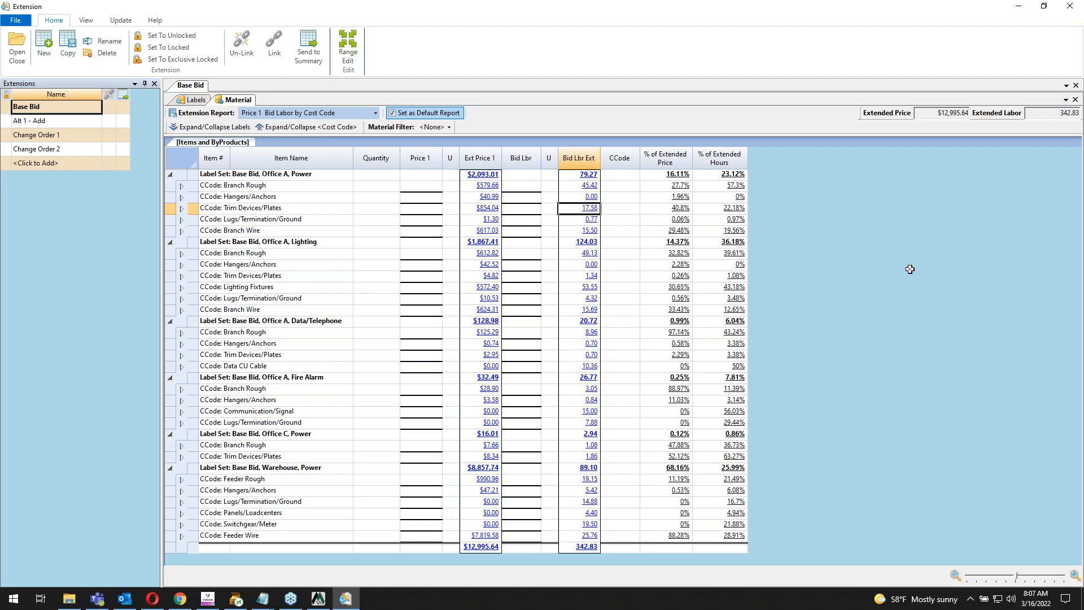
pyautogui.moveTo(908, 269)
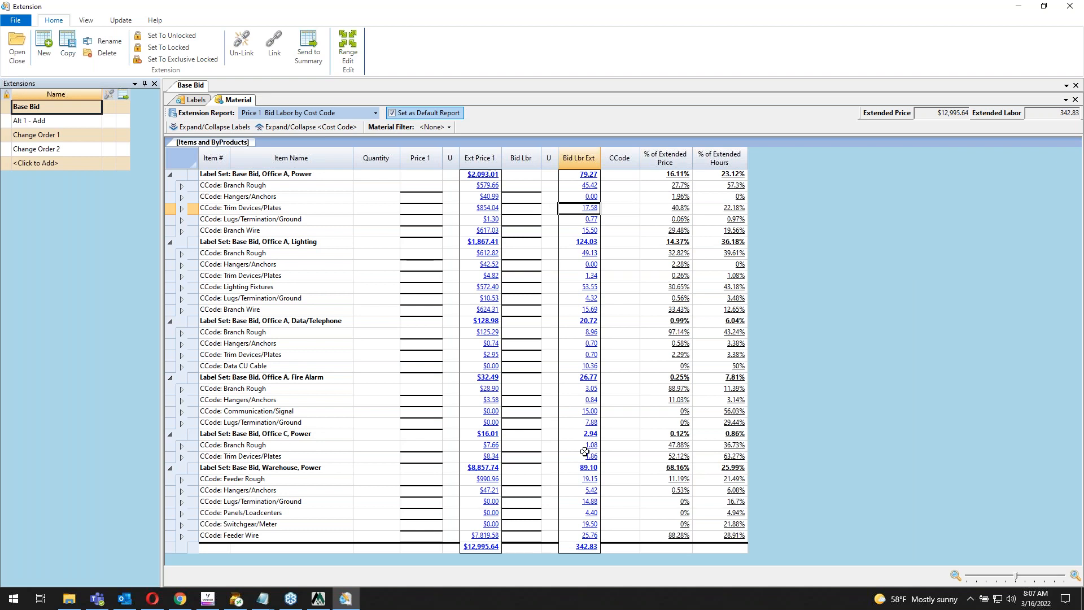
pyautogui.moveTo(573, 190)
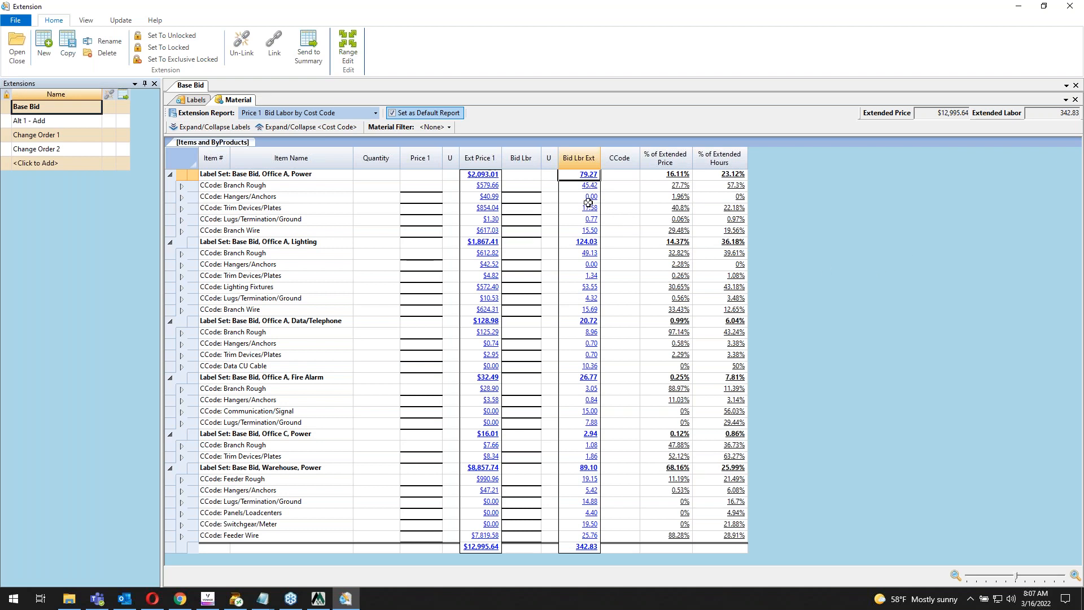
pyautogui.moveTo(592, 333)
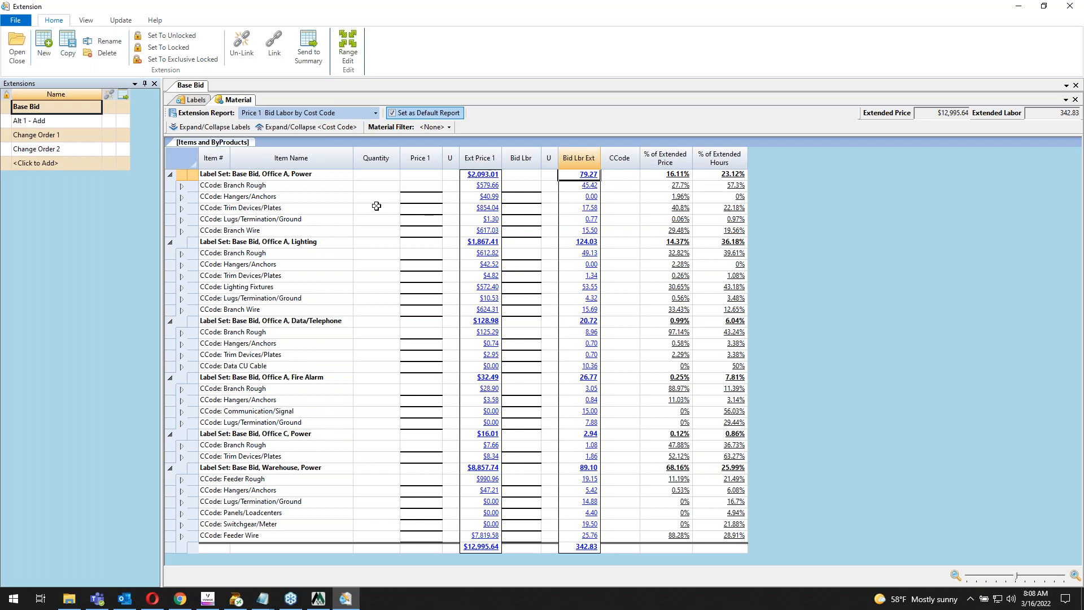
pyautogui.moveTo(351, 207)
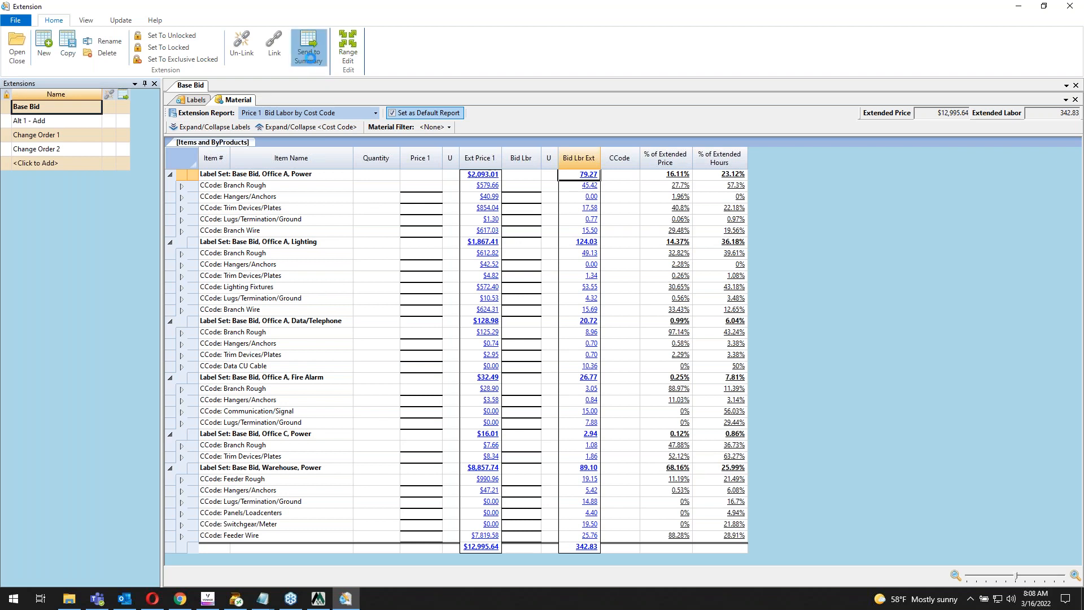
# Send the $12,995.64 Base Bid to Bid Summary locked and close the Extension window.
pyautogui.click(308, 48)
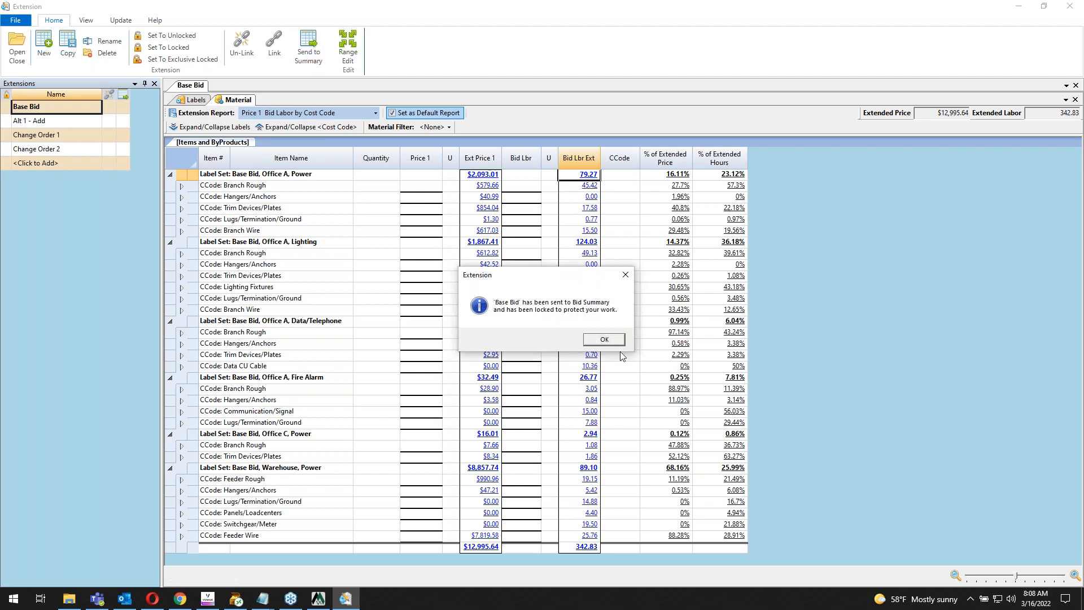
pyautogui.click(603, 339)
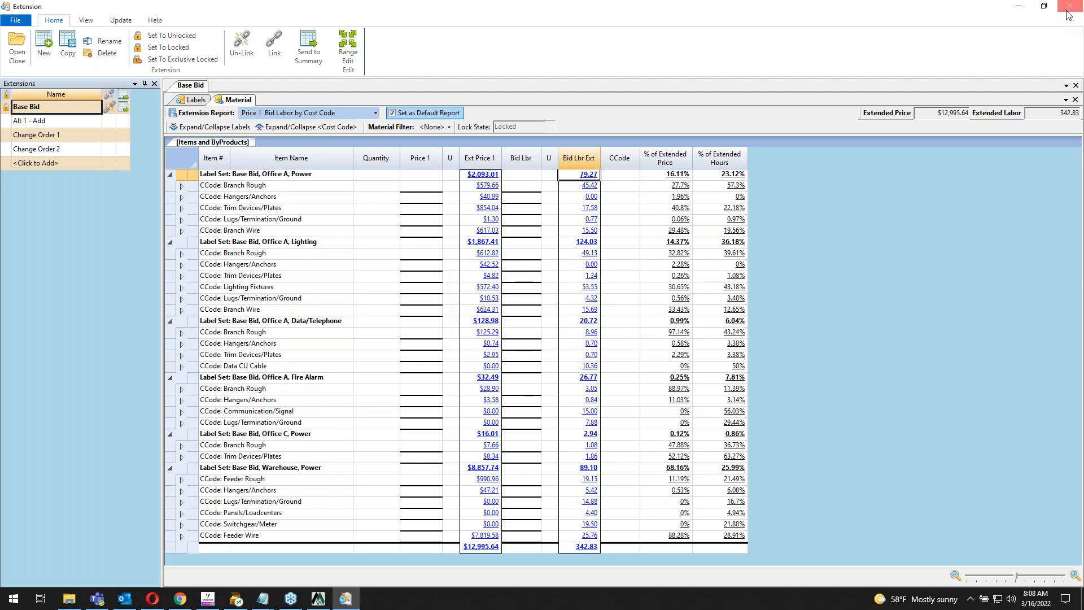
pyautogui.click(1068, 7)
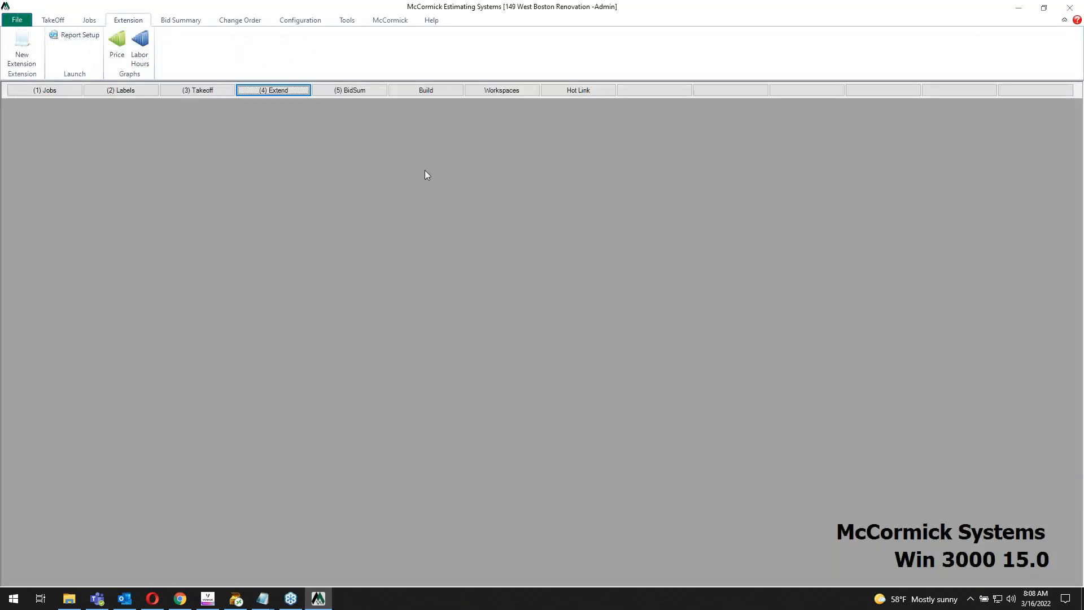
# Show the (5) BidSum Top Sheet with Base Bid raw cost $12,995.64 and sell price $14,009.30.
pyautogui.click(350, 90)
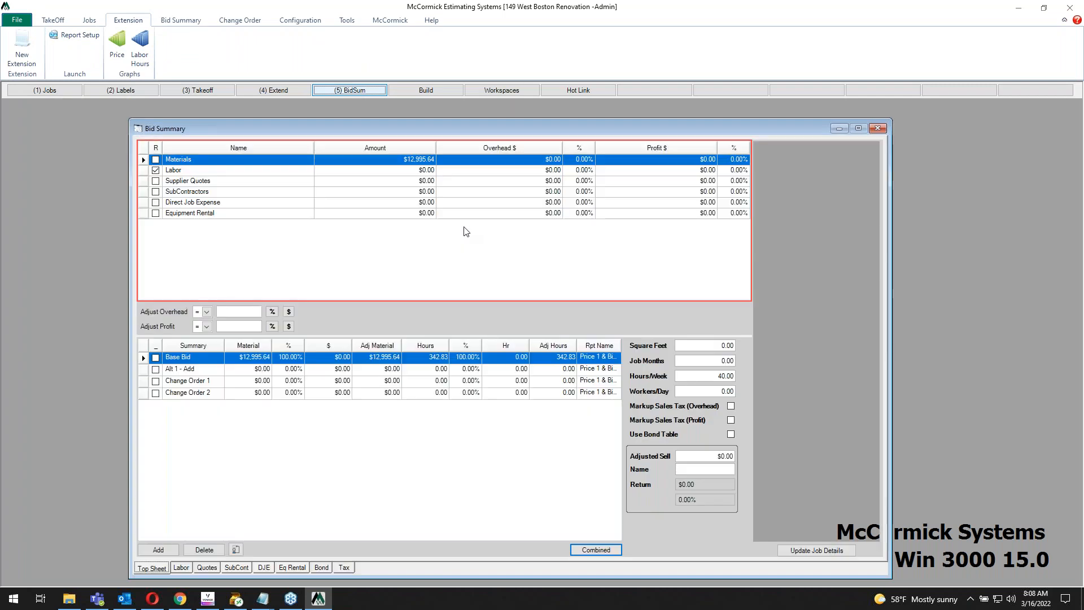
pyautogui.click(181, 20)
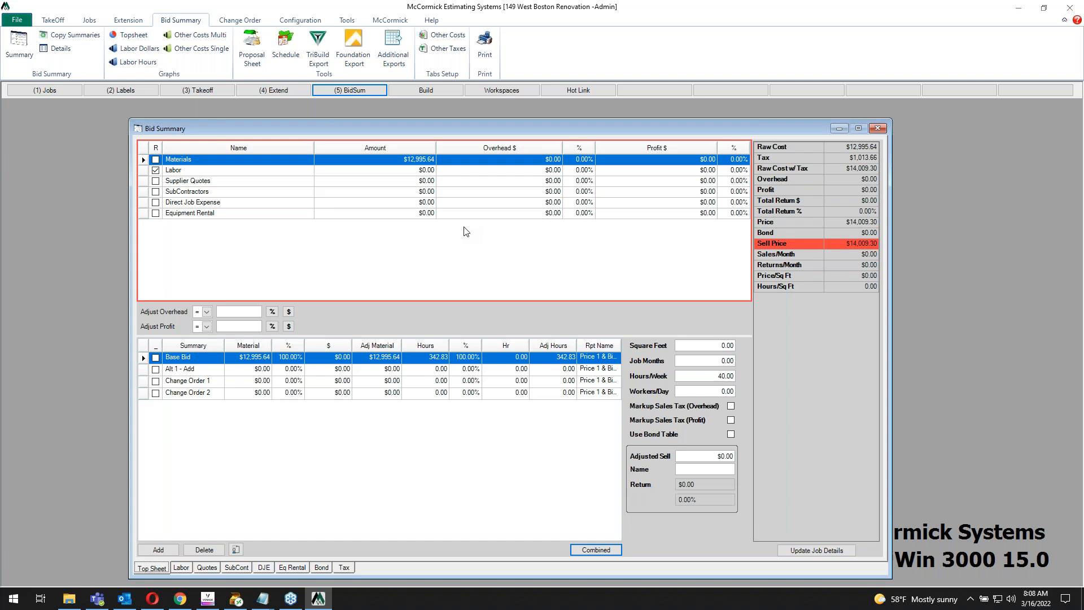
pyautogui.moveTo(423, 255)
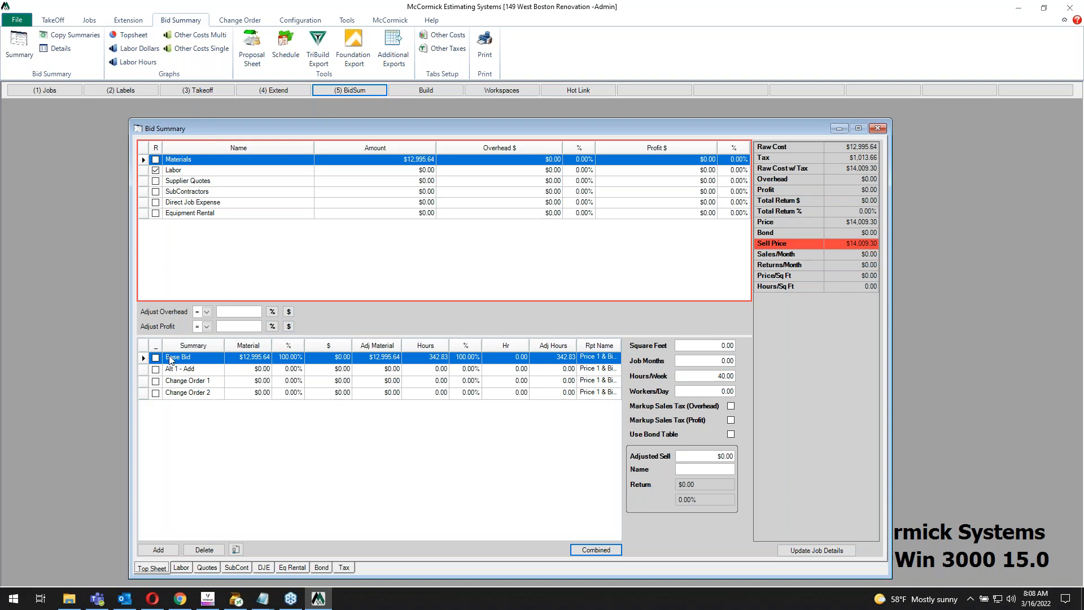
pyautogui.moveTo(249, 363)
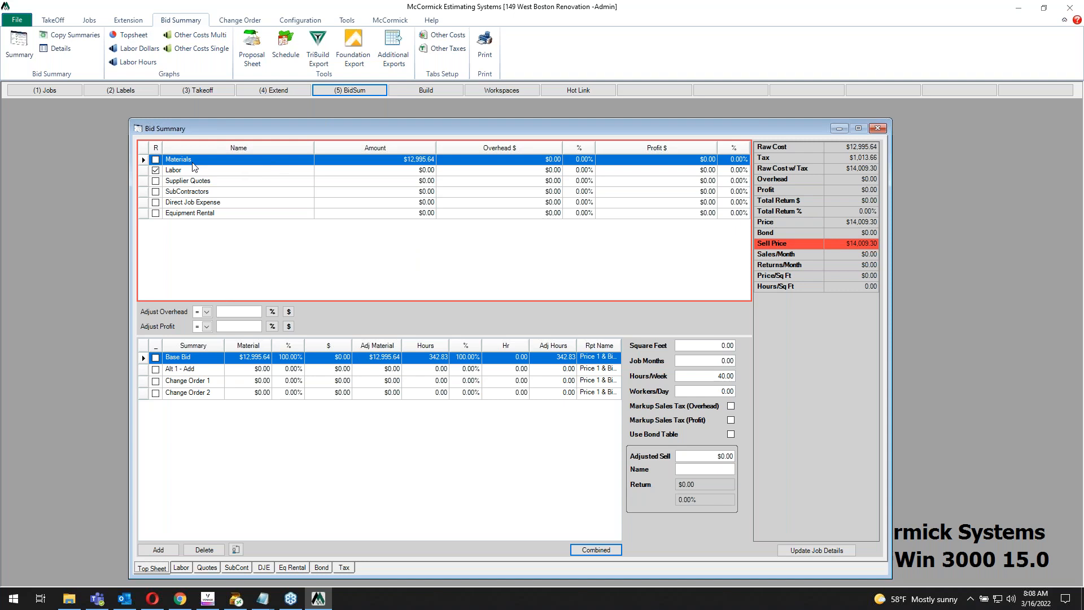
pyautogui.moveTo(501, 207)
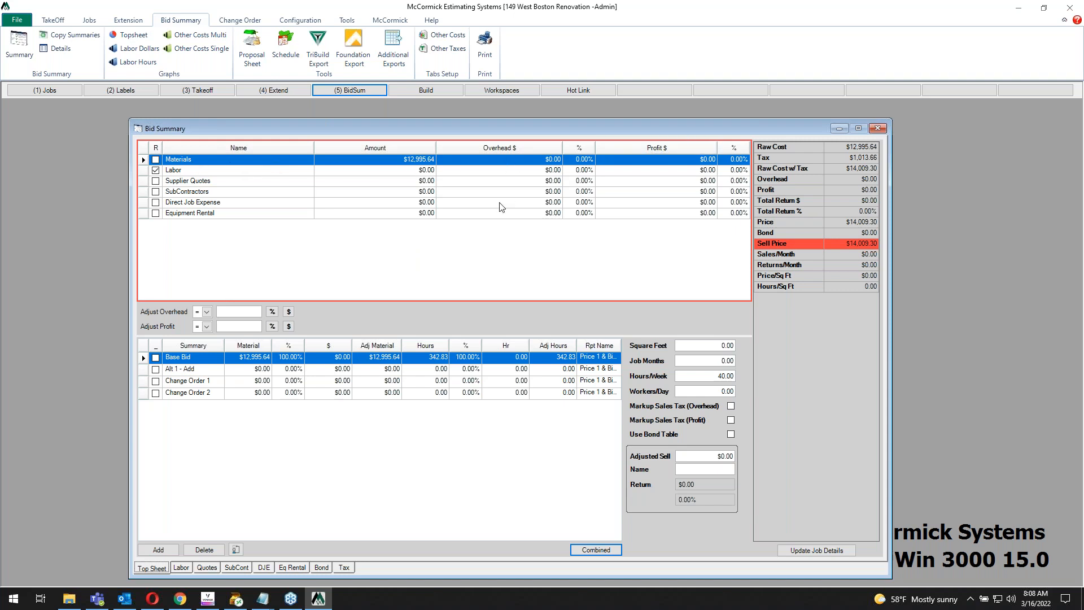
pyautogui.moveTo(412, 189)
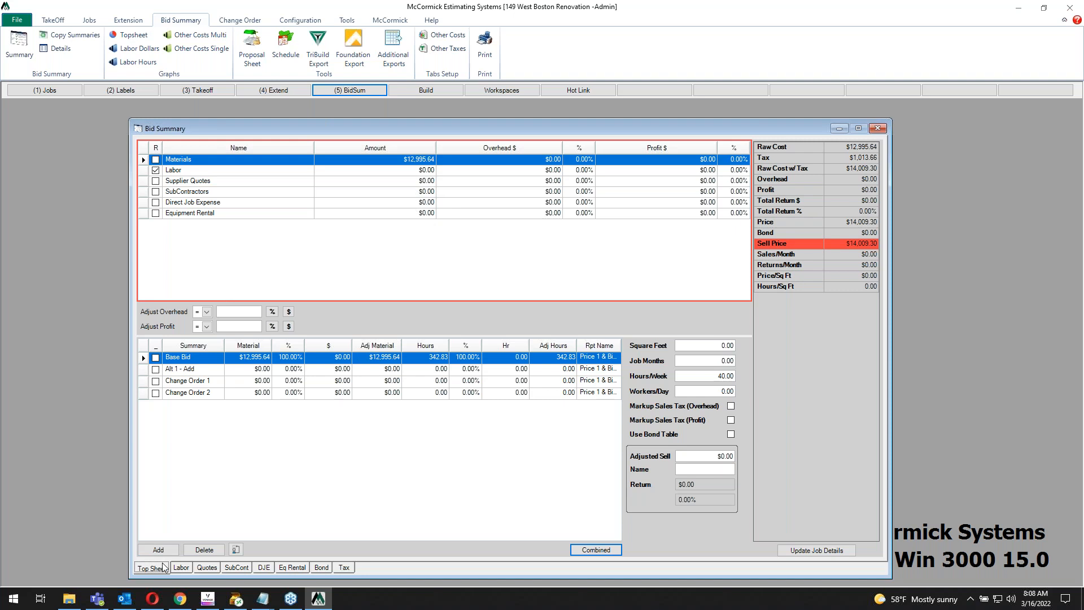
pyautogui.moveTo(186, 574)
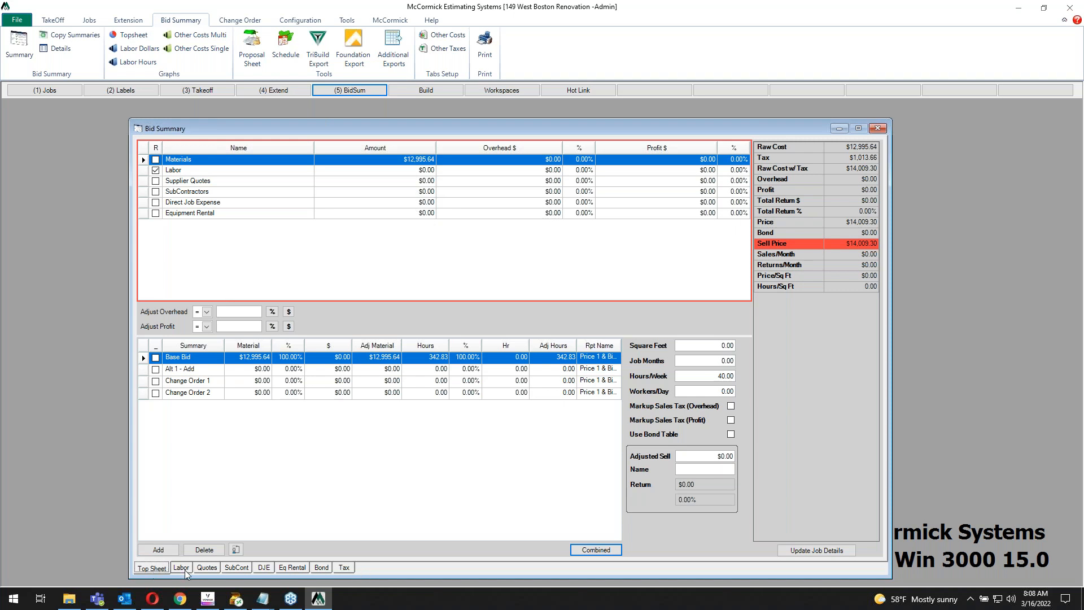
# Build the crew mix with Foreman, J/Mn Wir, Appr 3 and Appr 6 at 25% each, totaling $15,590.00.
pyautogui.click(181, 567)
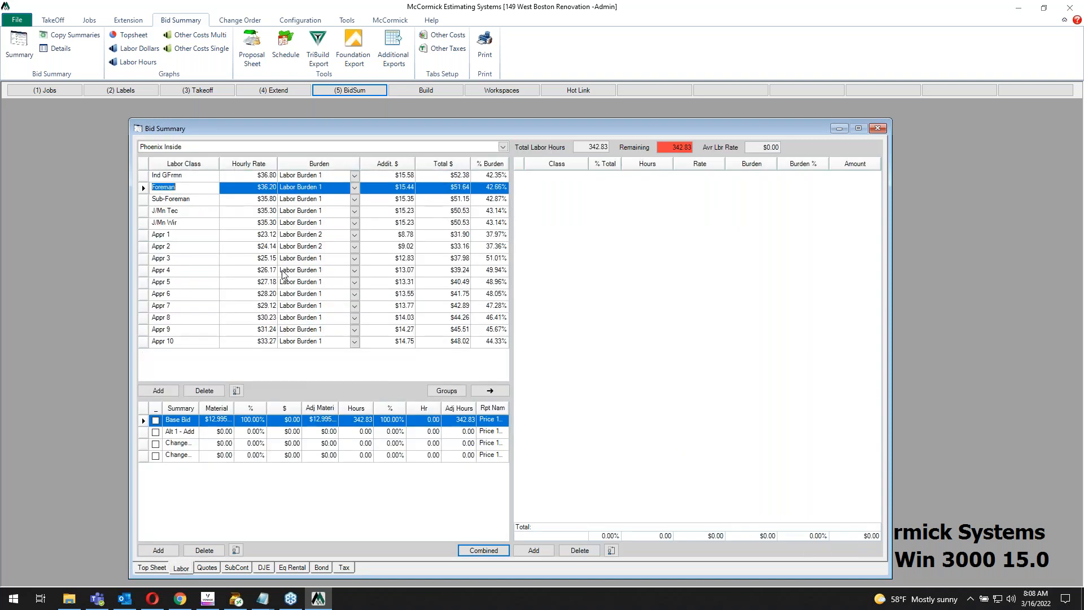
pyautogui.click(164, 222)
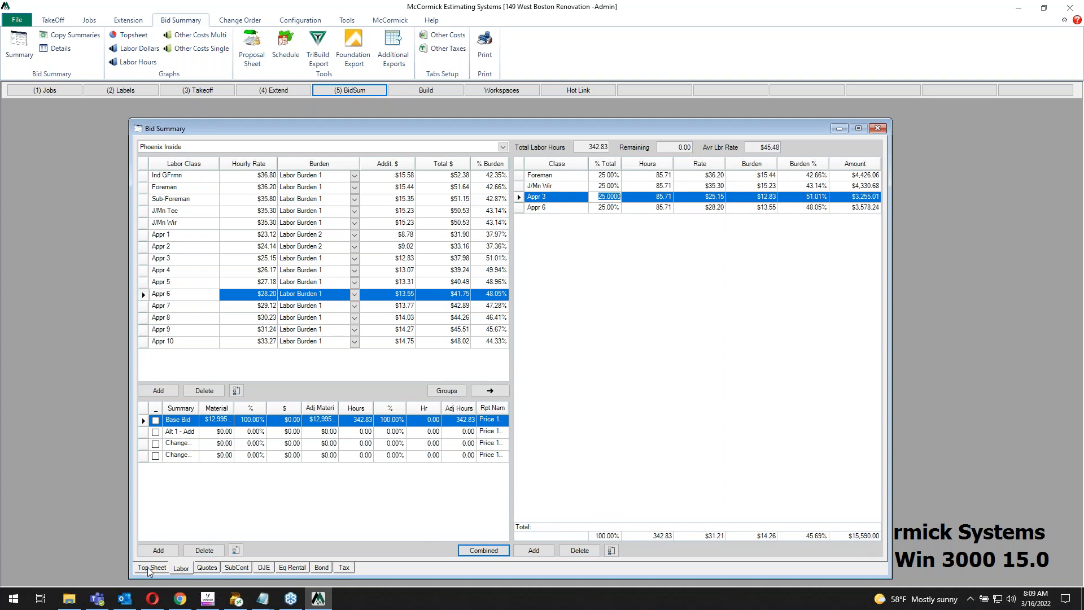
# Enter the $10,000 fixtures quote on the top sheet and the Saw Cut subcontract unit 50.
pyautogui.click(151, 567)
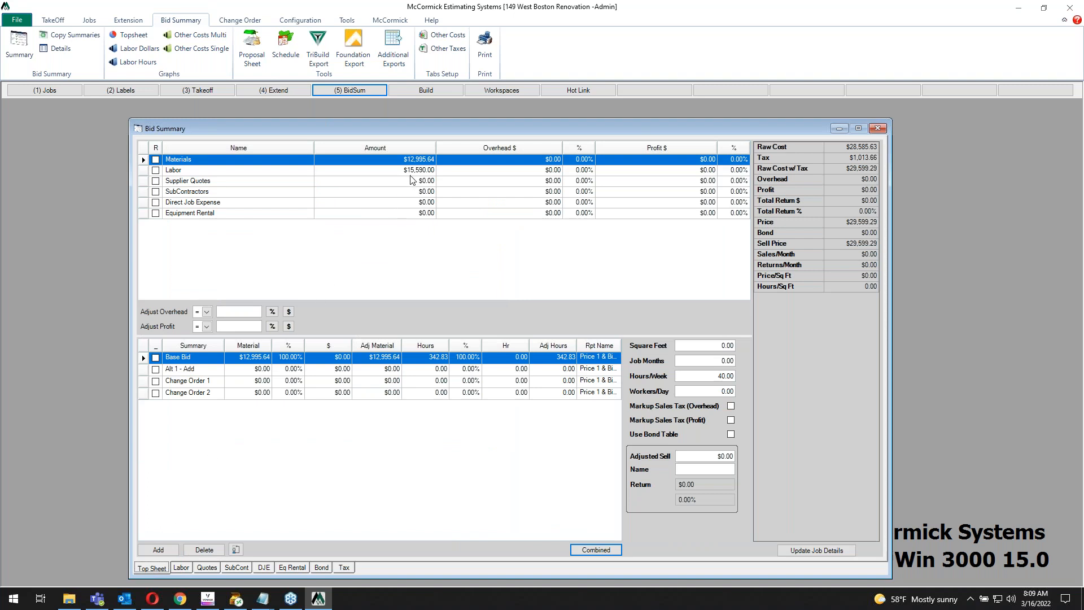
pyautogui.moveTo(228, 543)
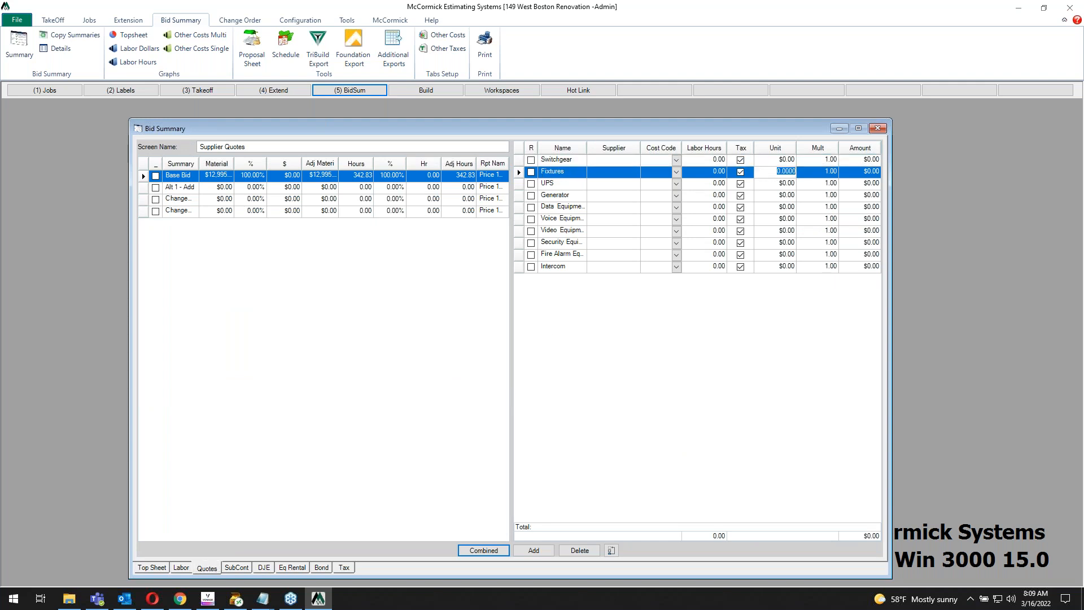
pyautogui.write('1000')
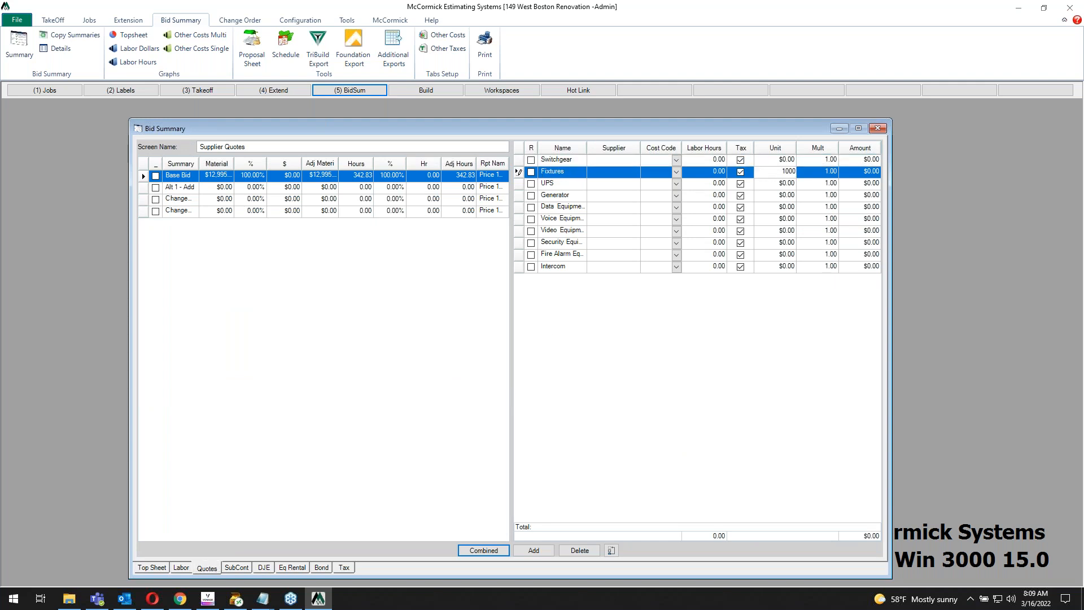
pyautogui.write('10000')
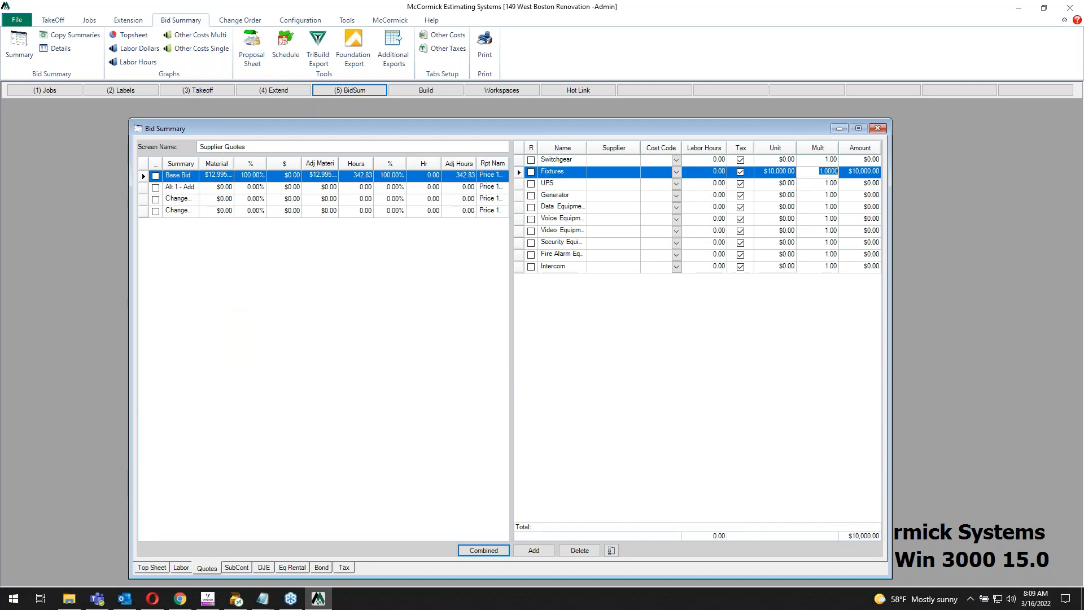
pyautogui.moveTo(774, 194)
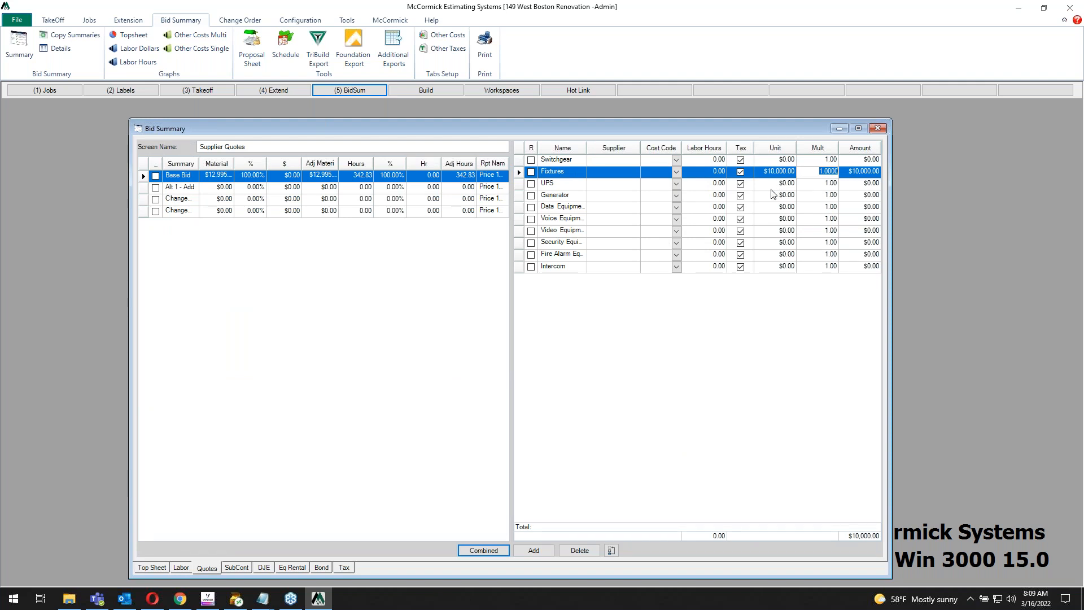
pyautogui.click(236, 567)
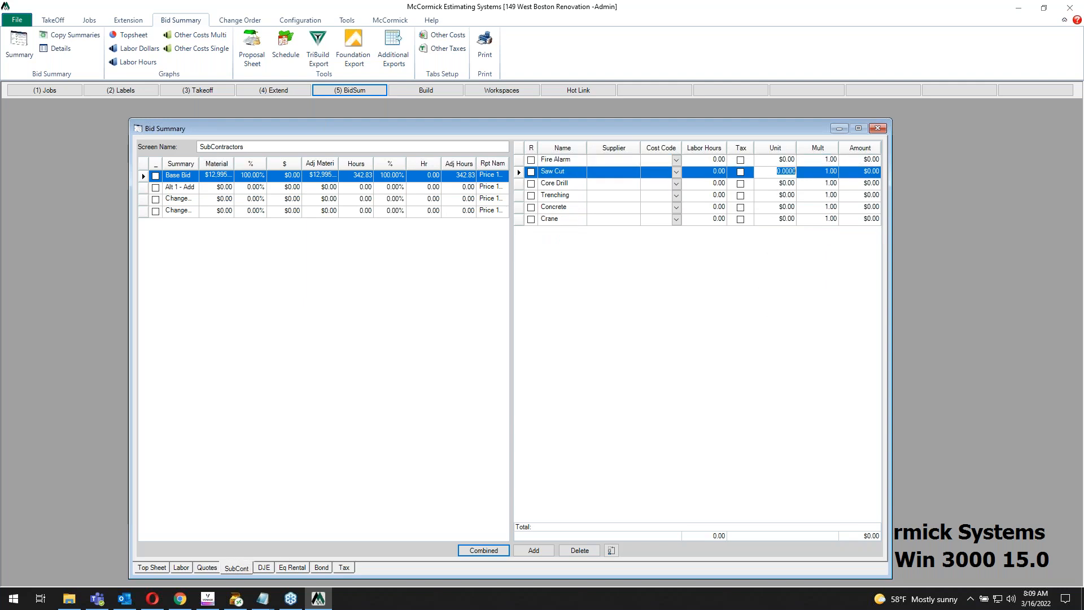
pyautogui.write('50')
pyautogui.click(819, 172)
pyautogui.write('11')
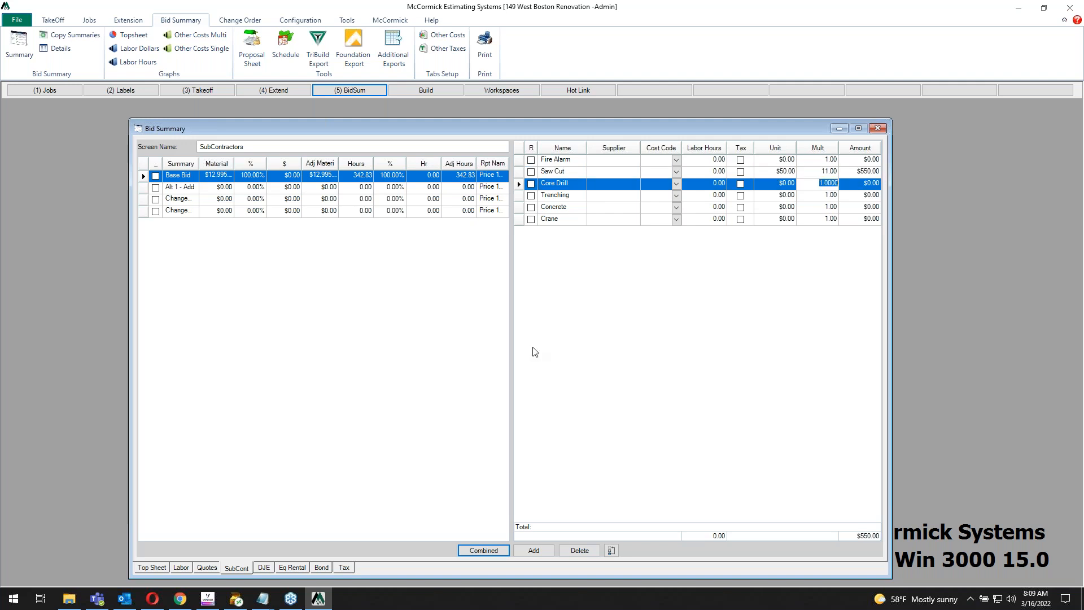
# Add As Builts job expense 550 and begin the Air Compressor rental entry.
pyautogui.click(263, 567)
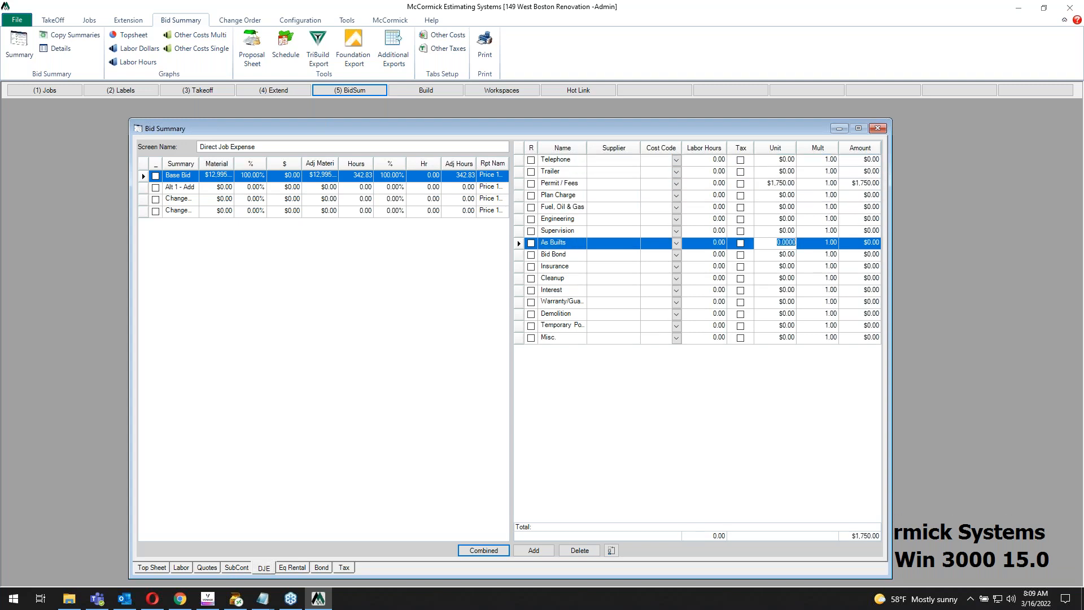
pyautogui.write('550')
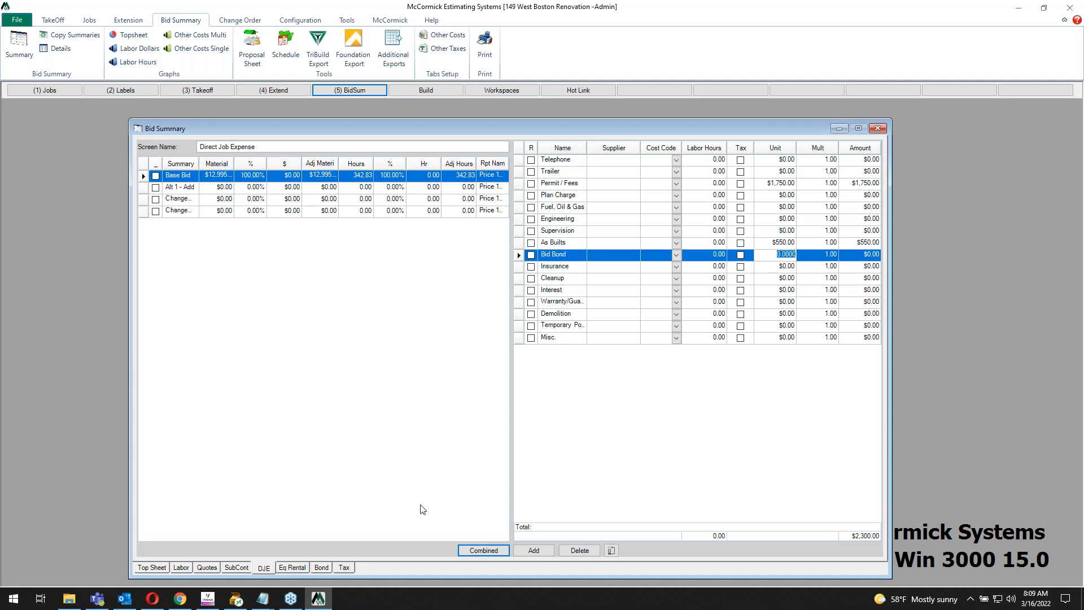
pyautogui.click(291, 567)
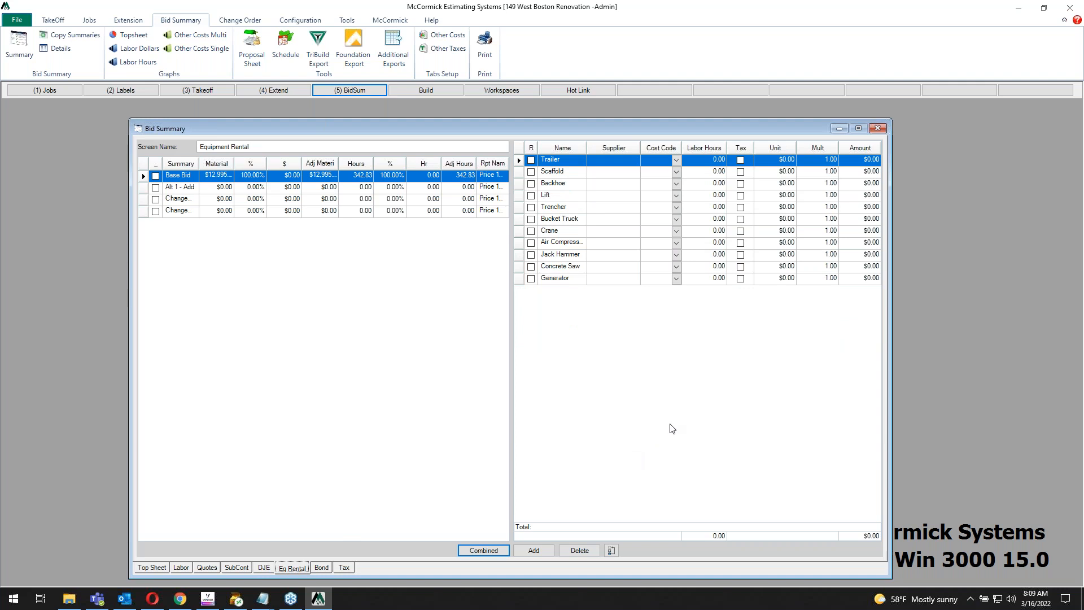
pyautogui.moveTo(718, 292)
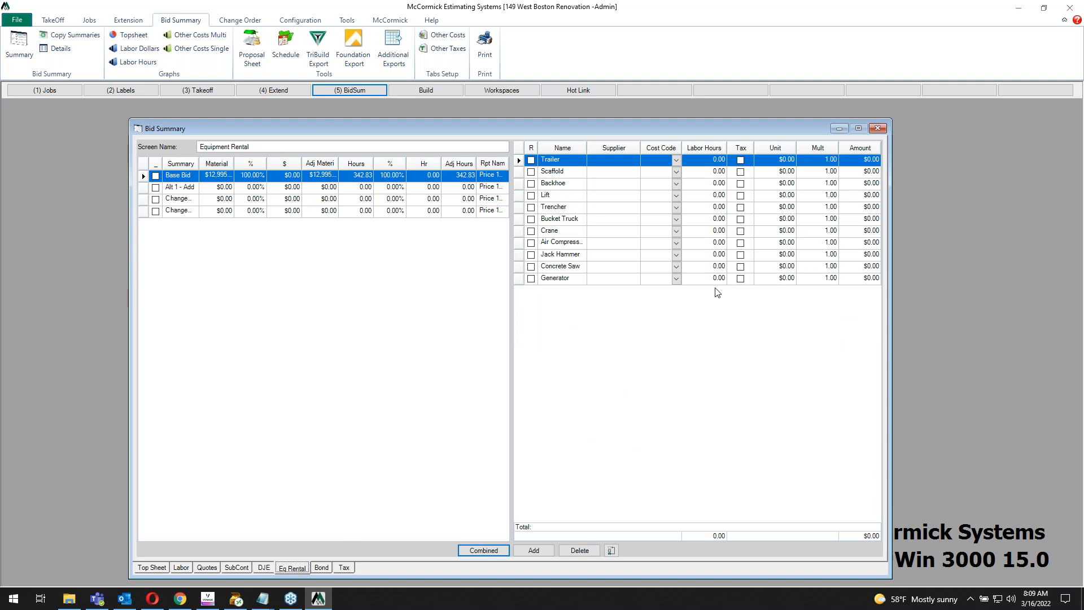
pyautogui.click(773, 243)
pyautogui.write('5')
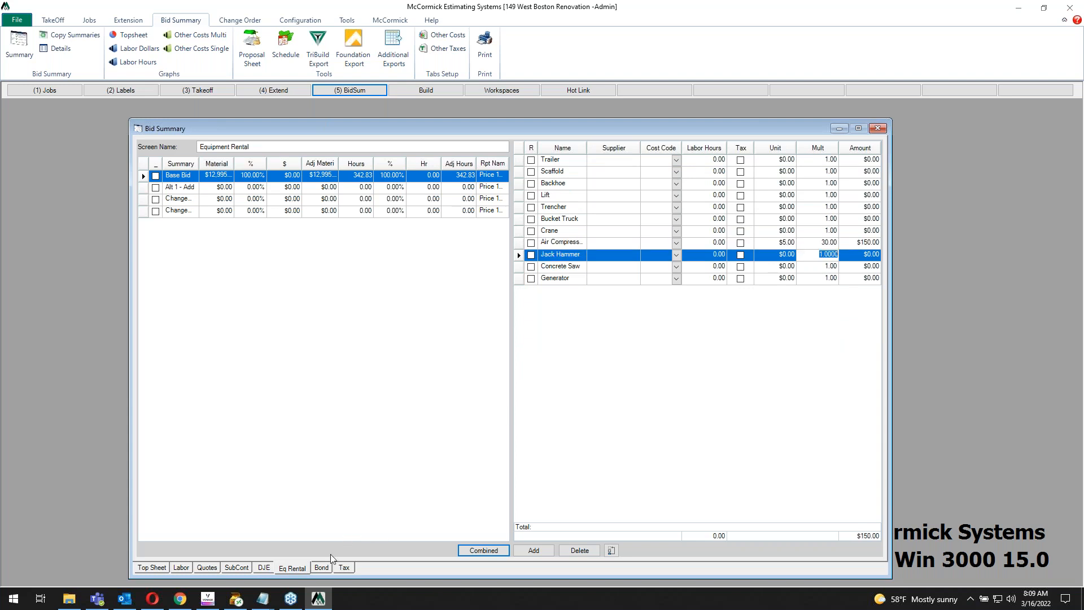
# View the top sheet totals: raw cost $41,585.63, $43,379.29 with tax.
pyautogui.click(320, 567)
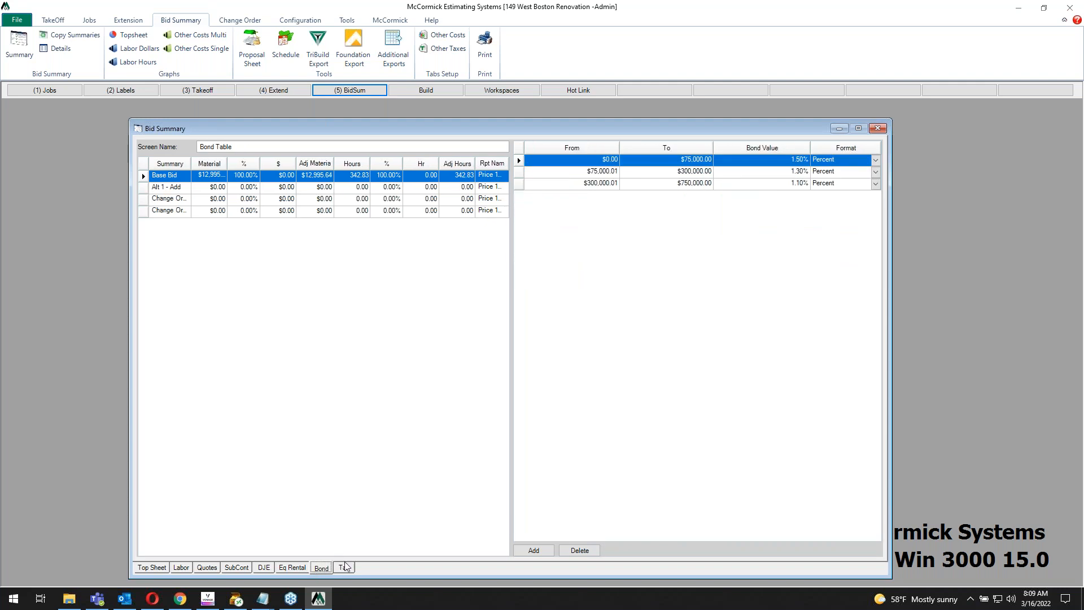
pyautogui.click(344, 567)
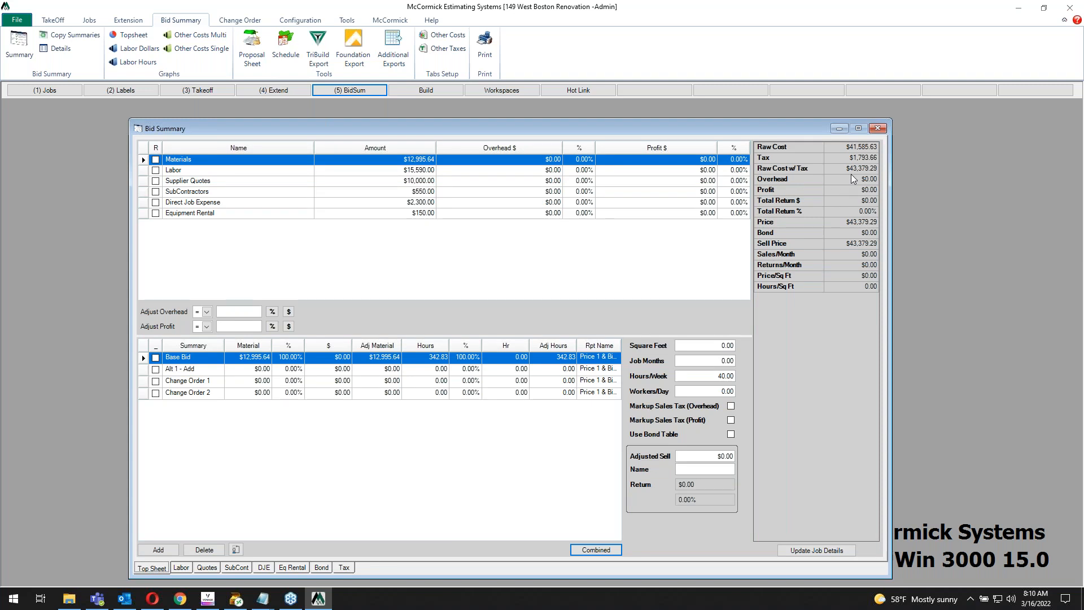
pyautogui.moveTo(837, 203)
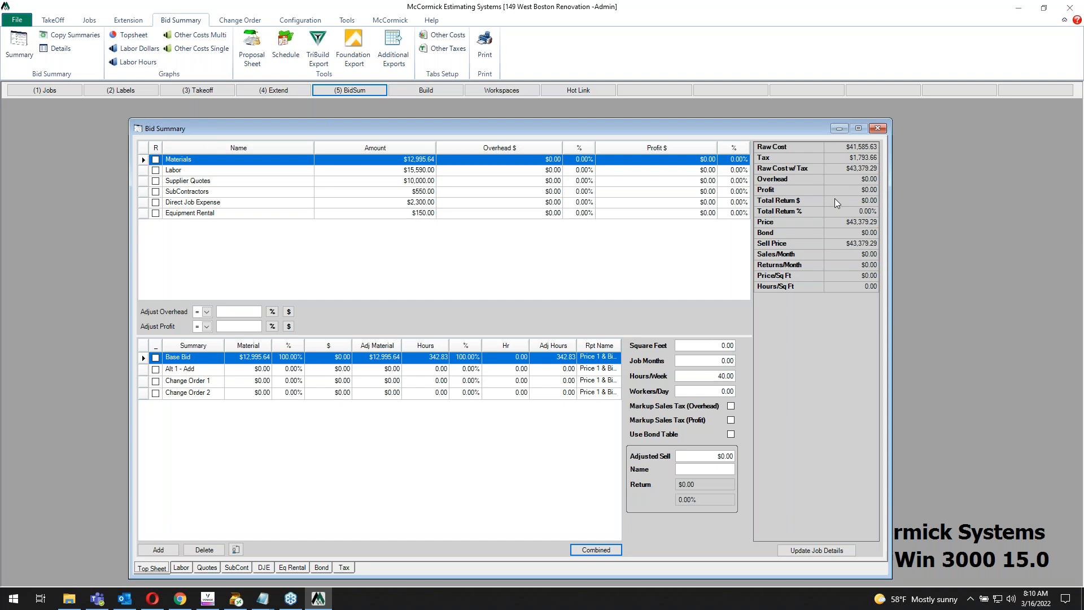
pyautogui.moveTo(337, 291)
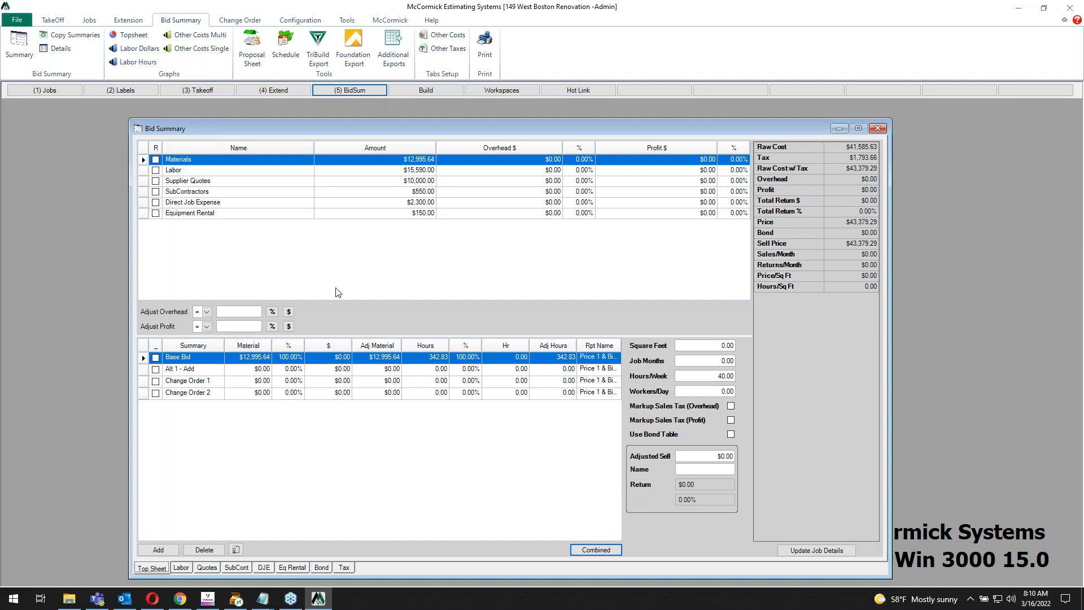
# Apply 10% overhead and 15% profit to all categories, raising the sell price to $54,399.49.
pyautogui.write('10')
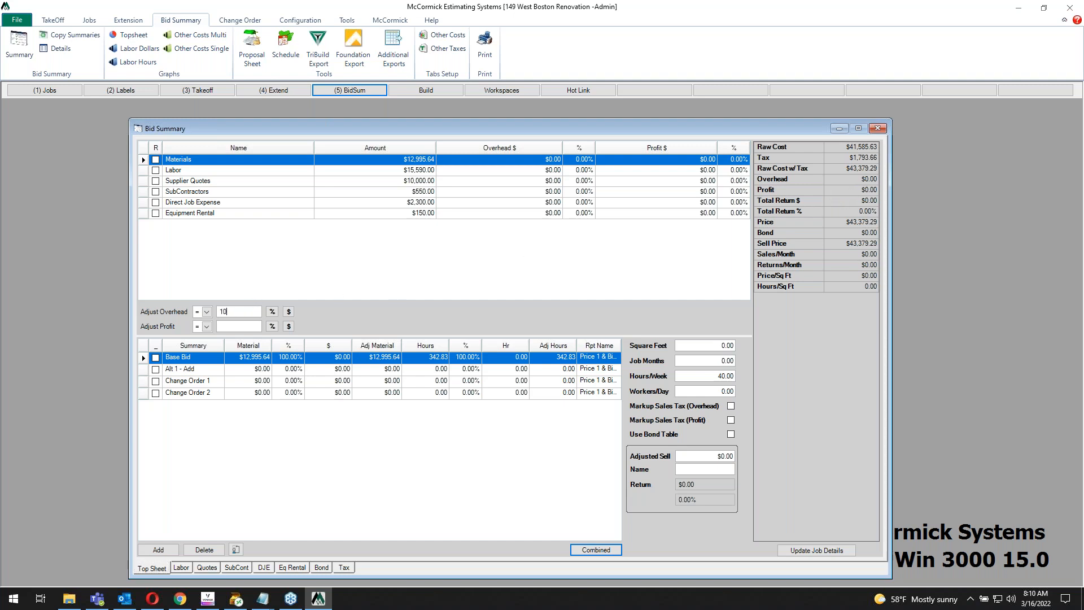
pyautogui.click(271, 311)
pyautogui.write('15')
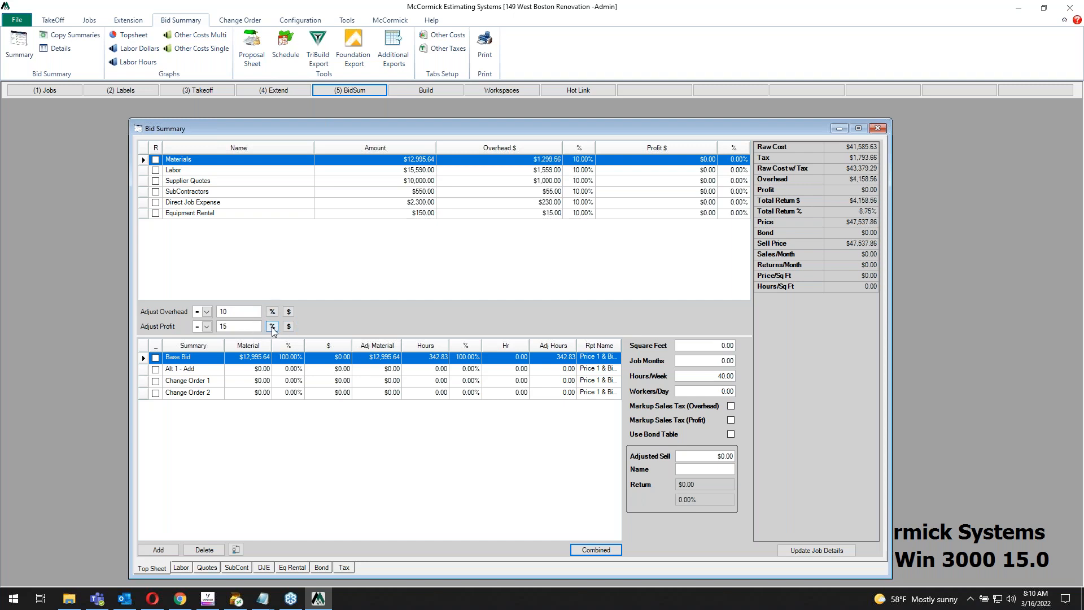
pyautogui.click(271, 326)
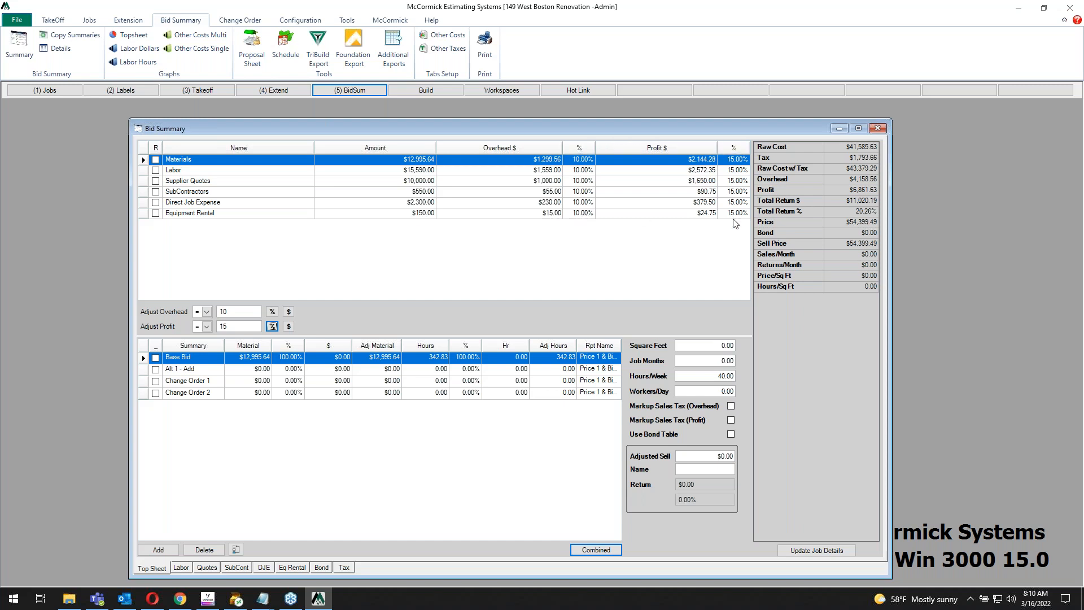
pyautogui.moveTo(875, 221)
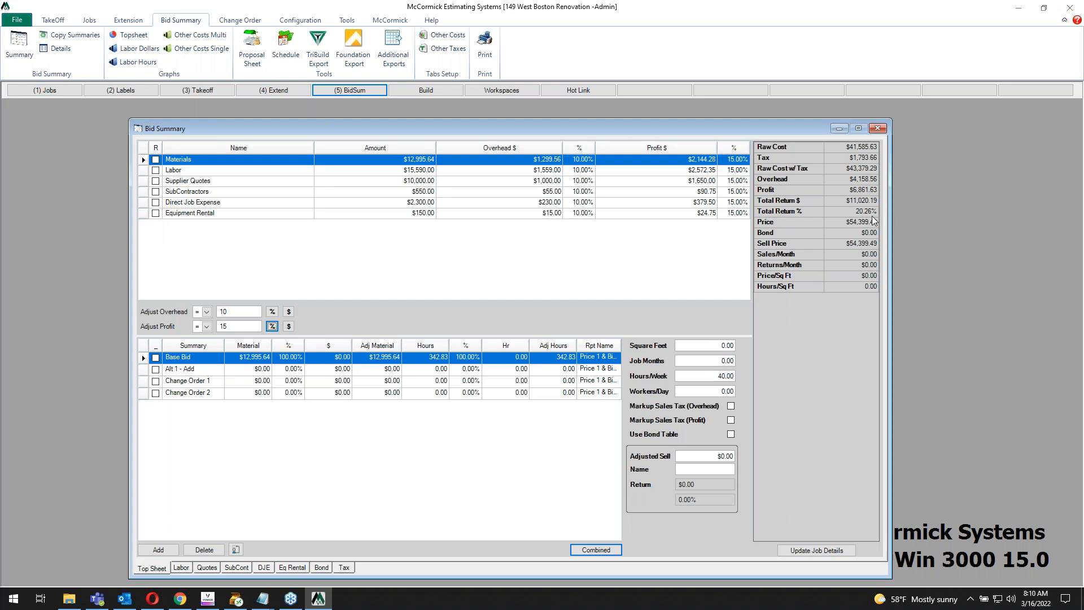
pyautogui.moveTo(868, 220)
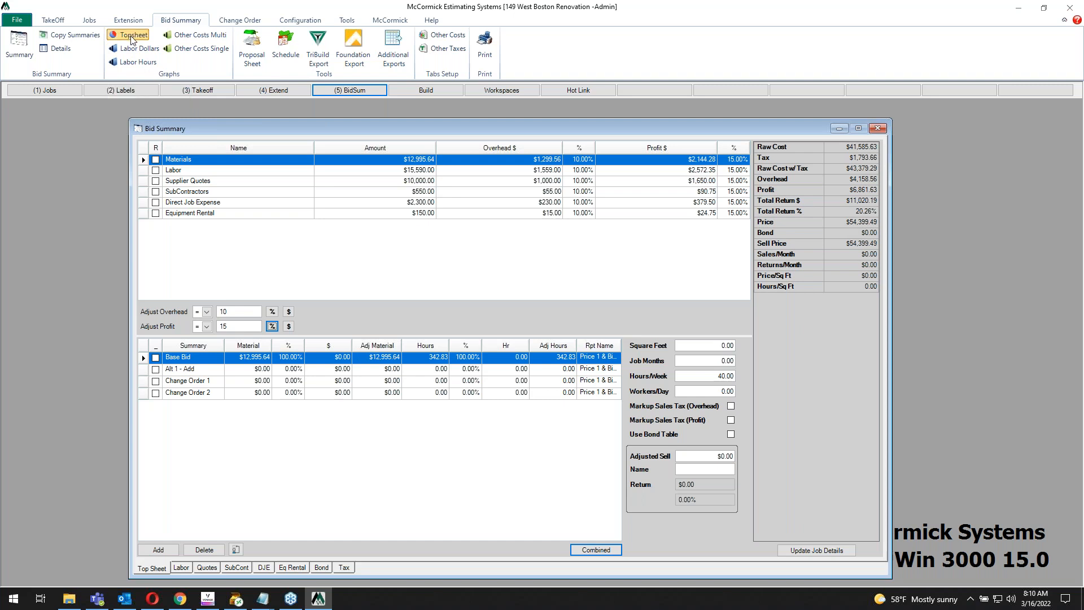
pyautogui.click(132, 34)
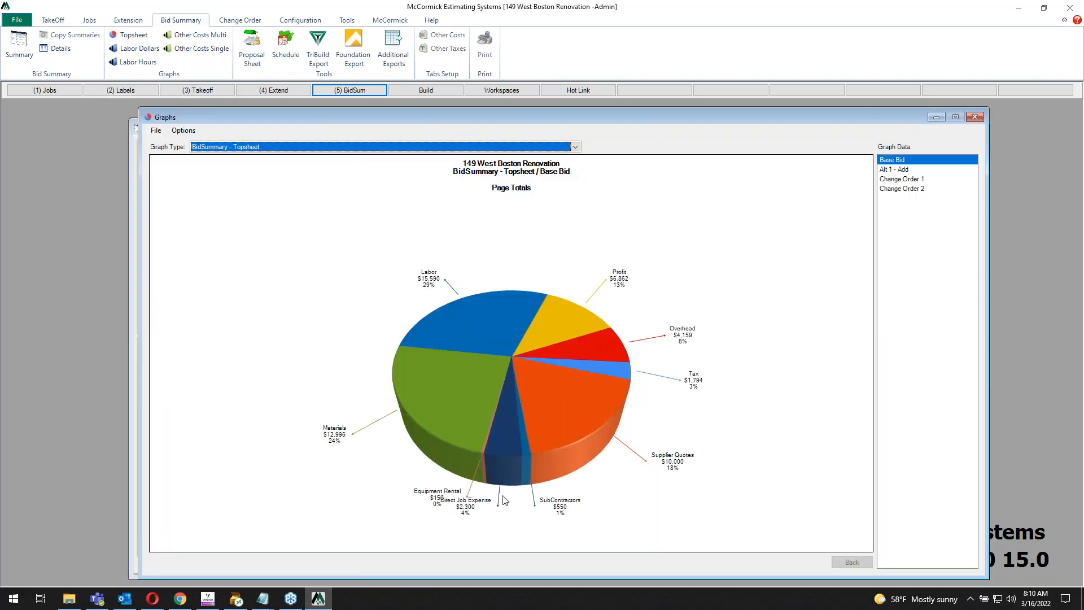
pyautogui.moveTo(837, 417)
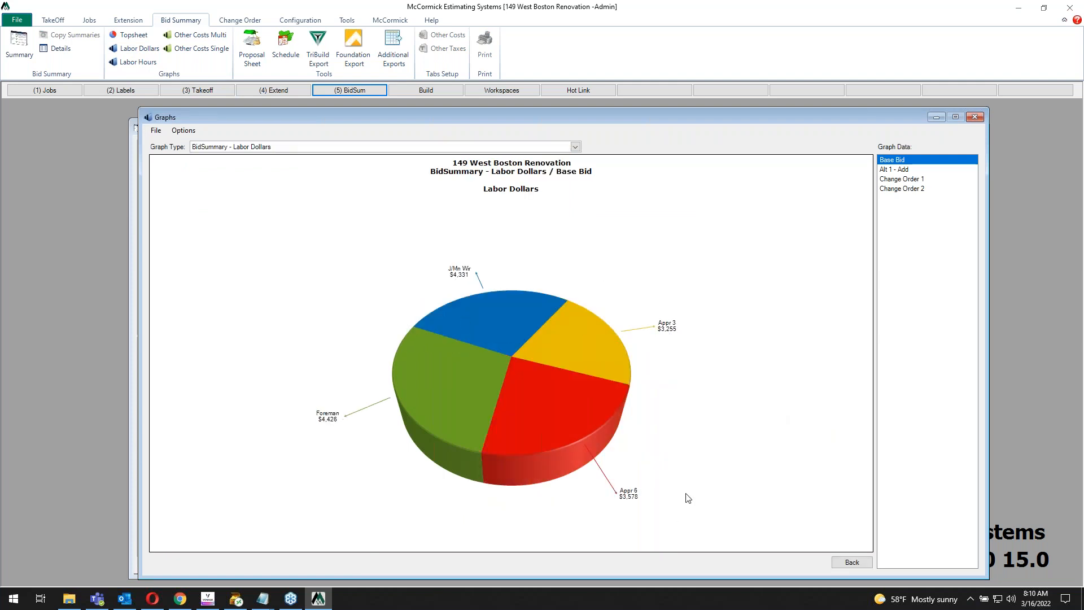
pyautogui.moveTo(913, 172)
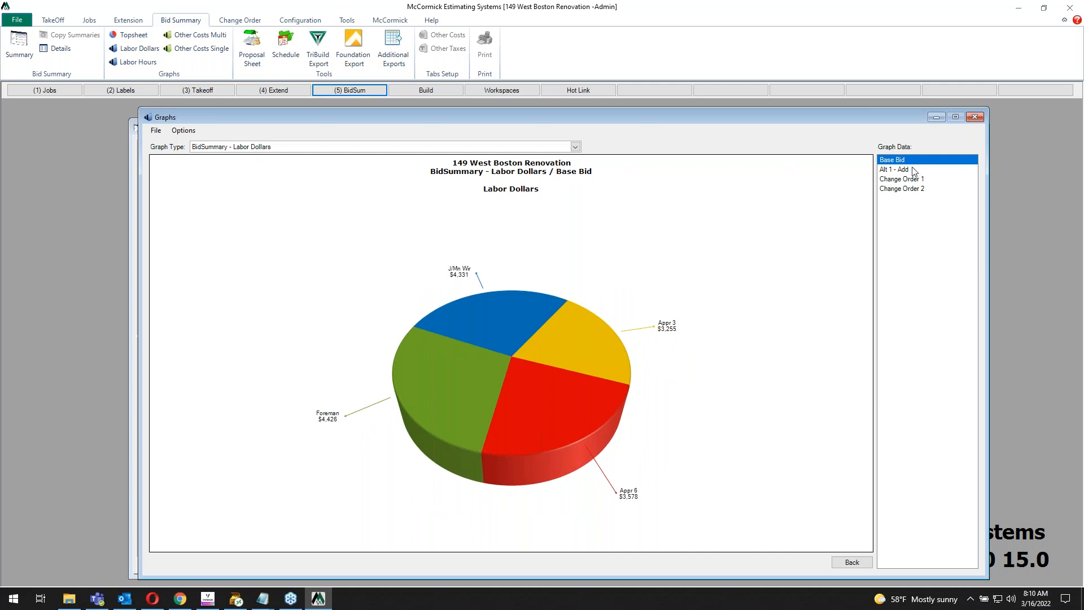
pyautogui.moveTo(804, 186)
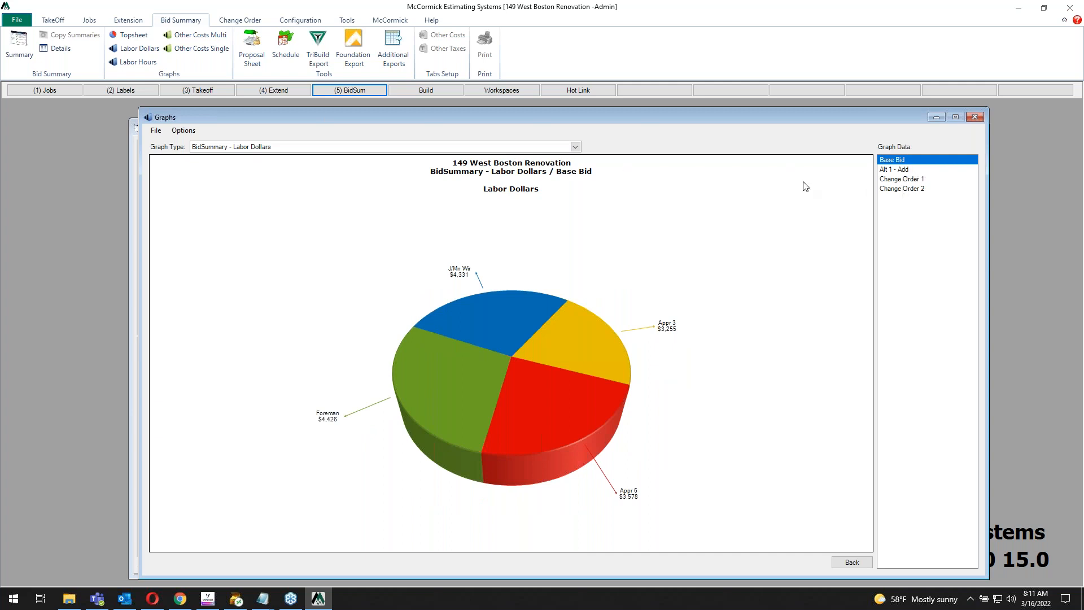
pyautogui.click(574, 145)
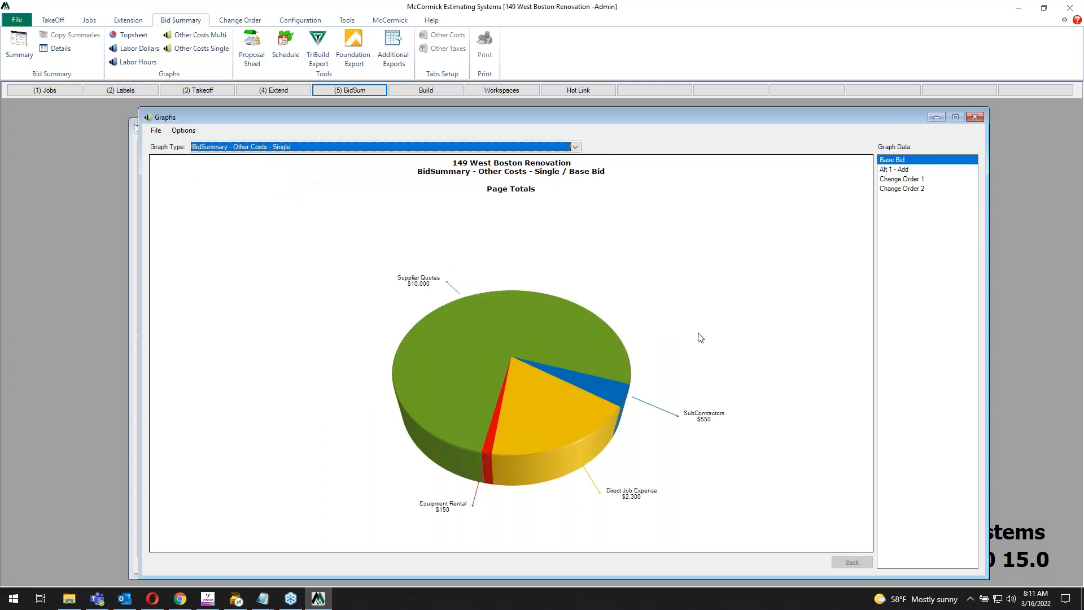
pyautogui.click(575, 147)
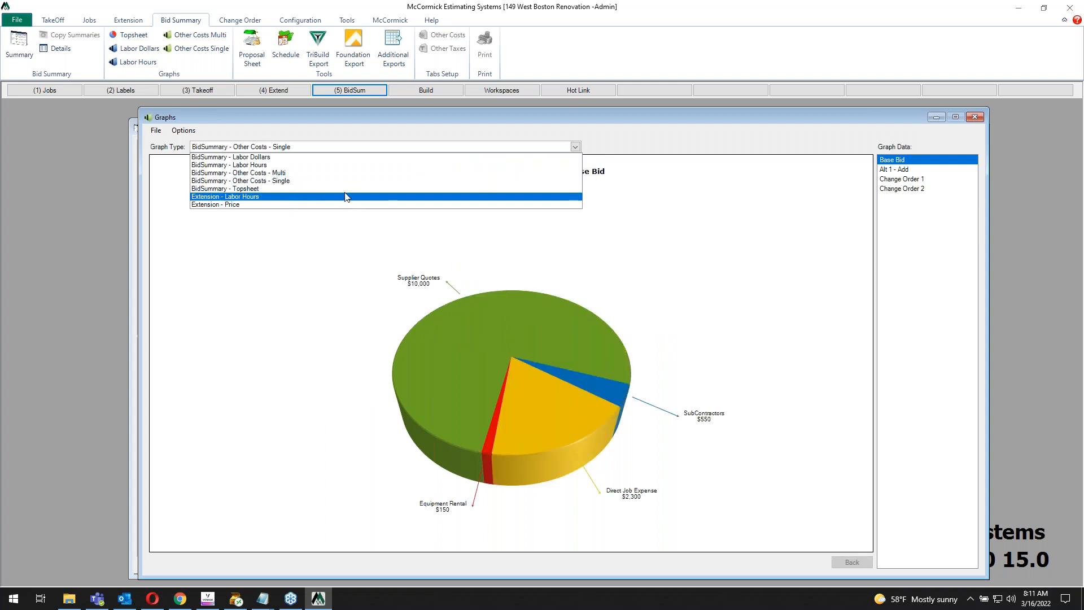
pyautogui.click(224, 188)
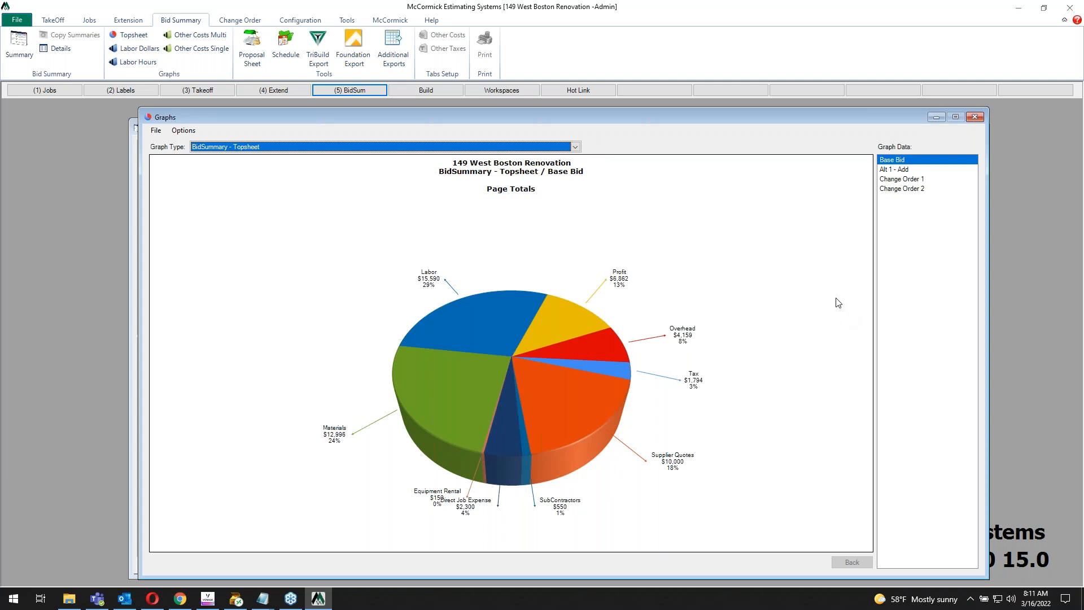
pyautogui.click(974, 117)
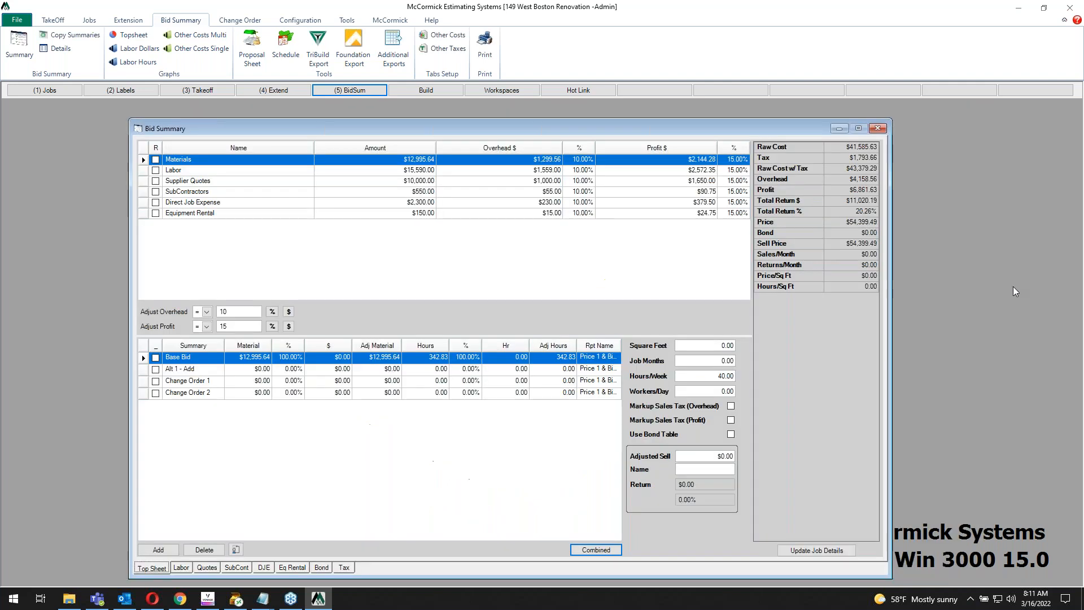